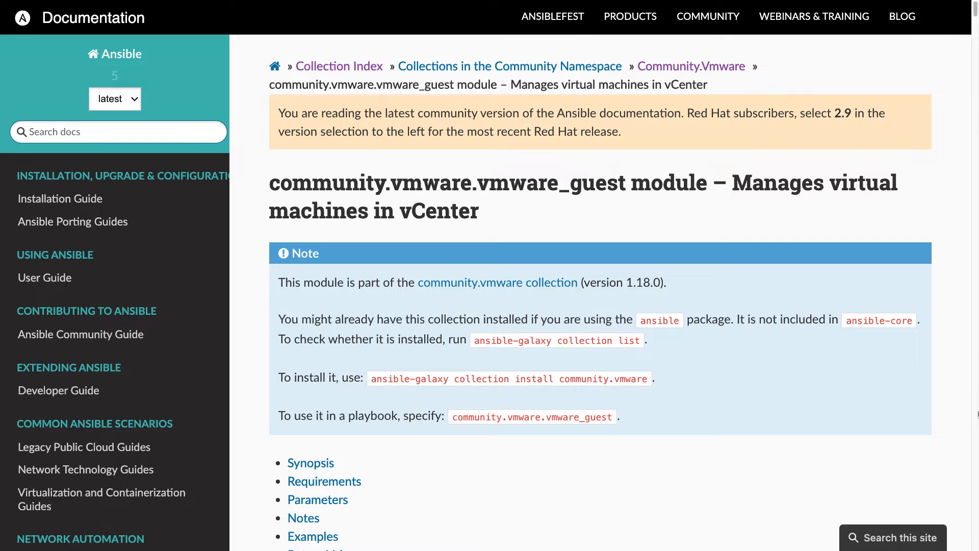
Step: Scroll the vmware_guest module page past Parameters down to the Examples section
scroll(down, 3)
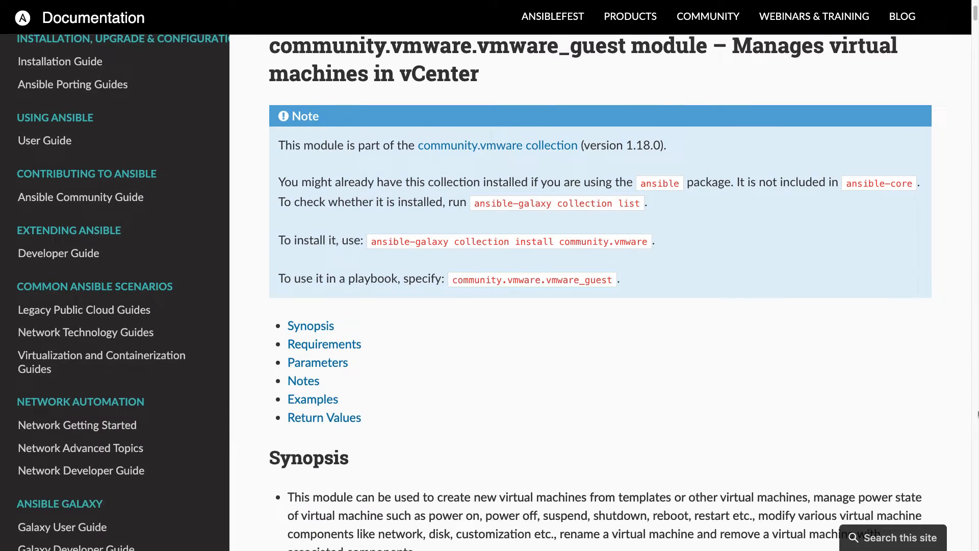
scroll(down, 3)
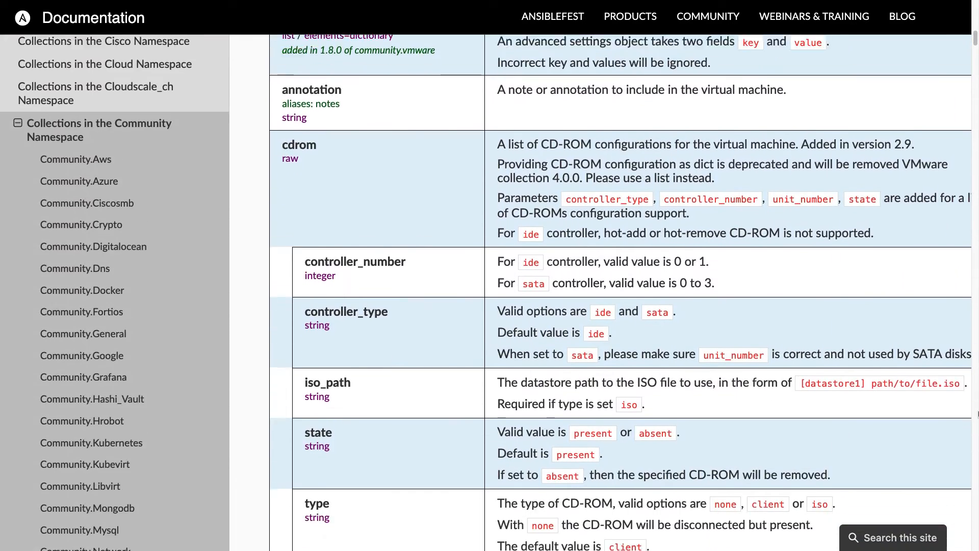
scroll(down, 3)
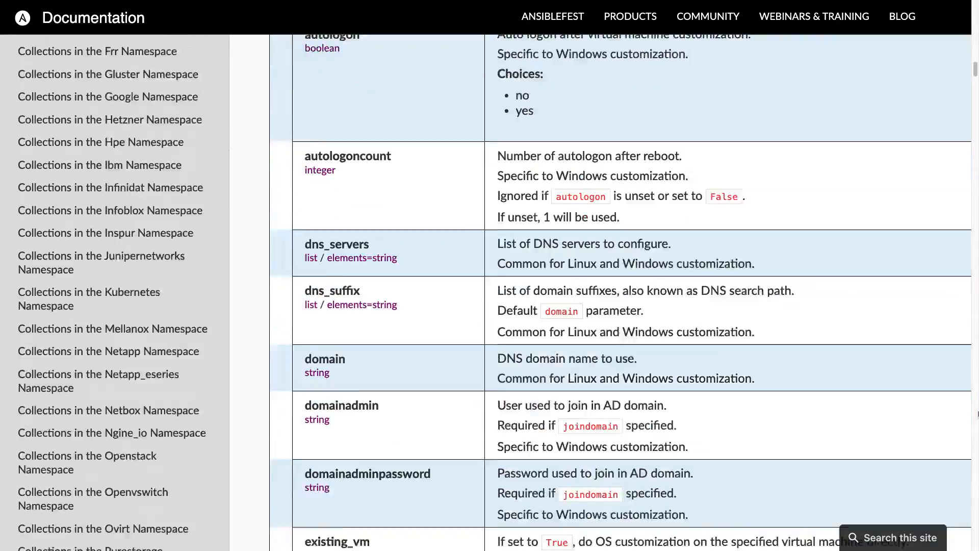
scroll(down, 3)
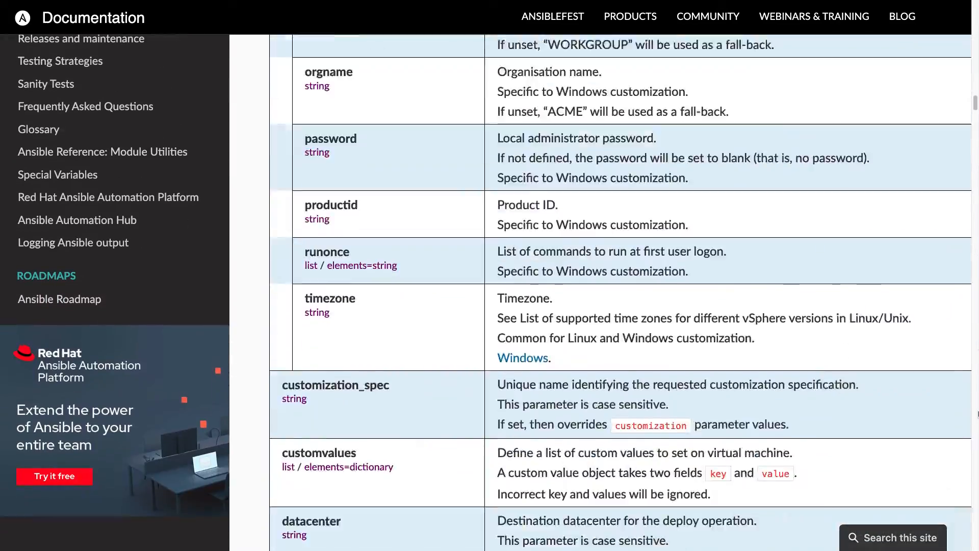
scroll(down, 3)
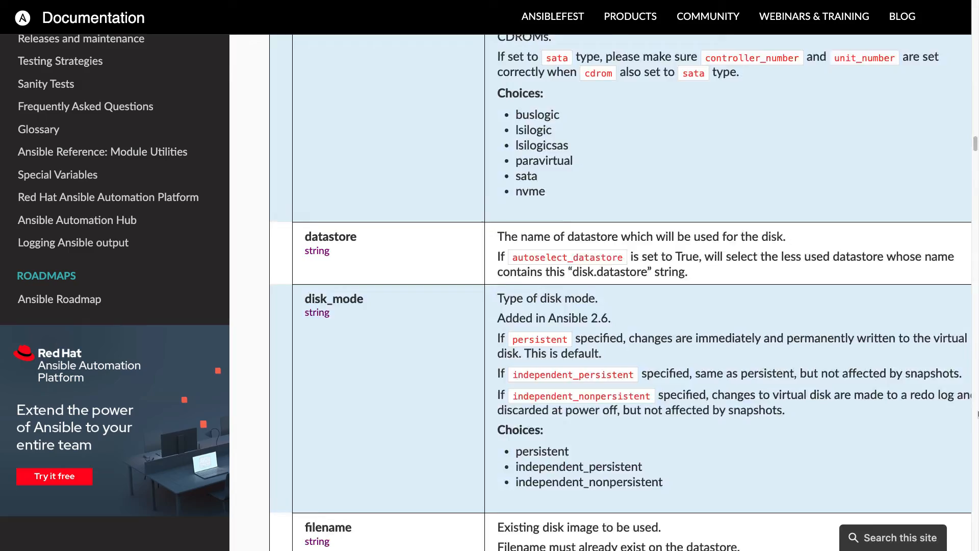
scroll(down, 3)
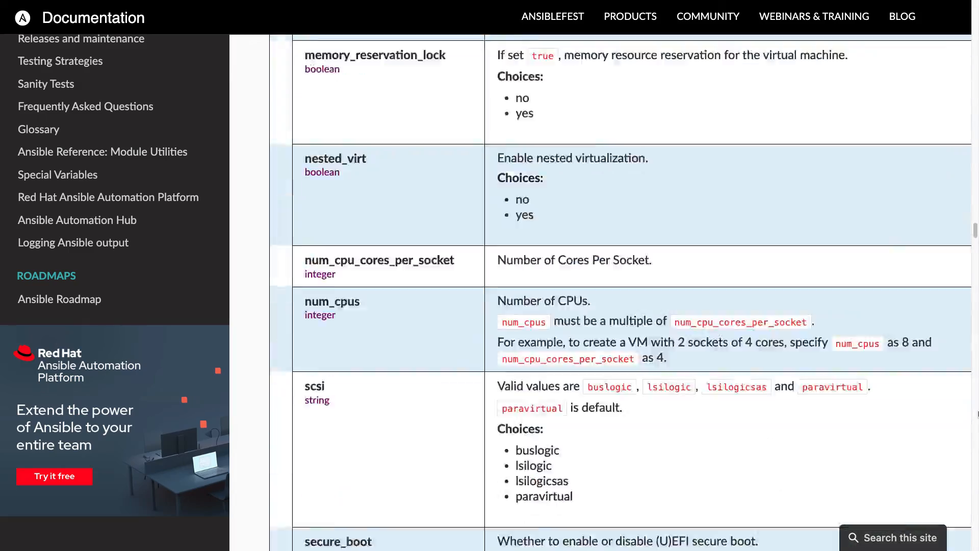
scroll(up, 3)
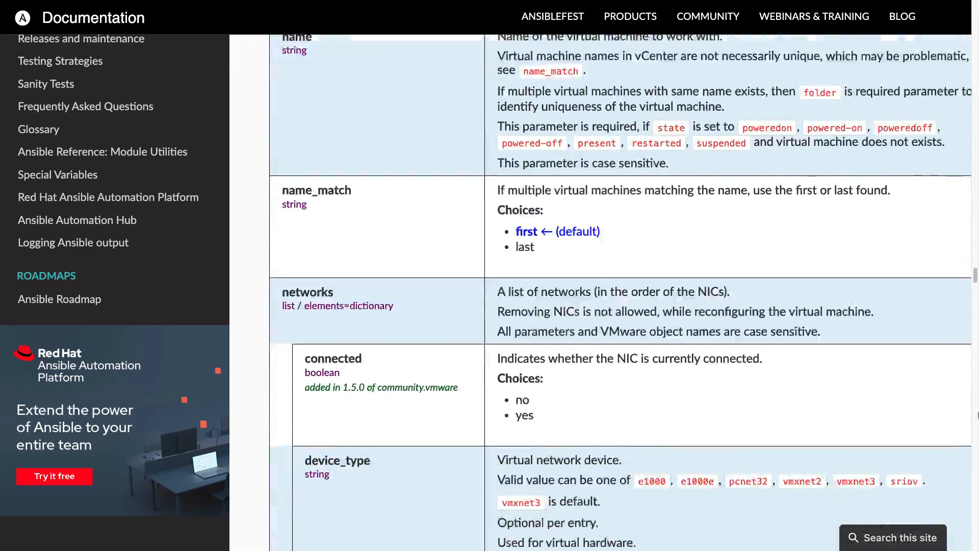
scroll(down, 3)
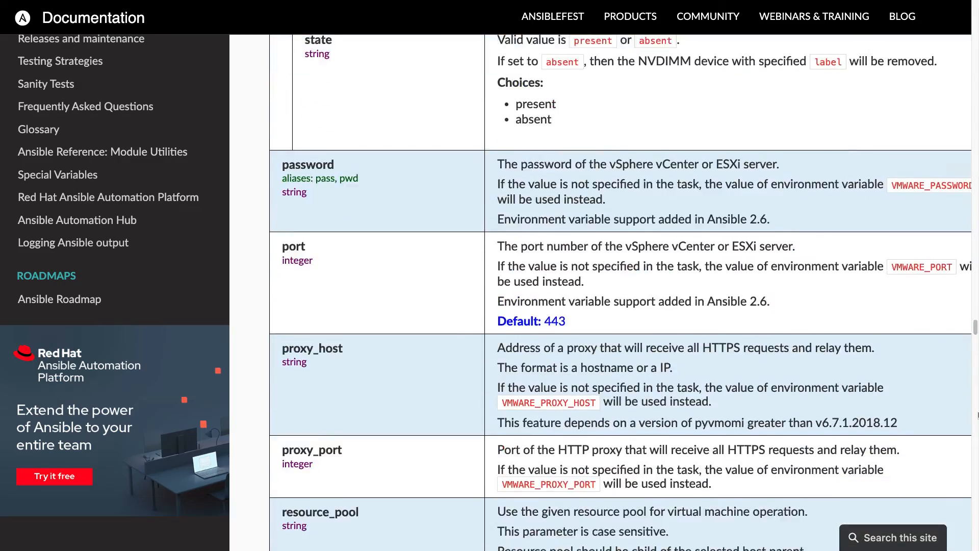
scroll(down, 3)
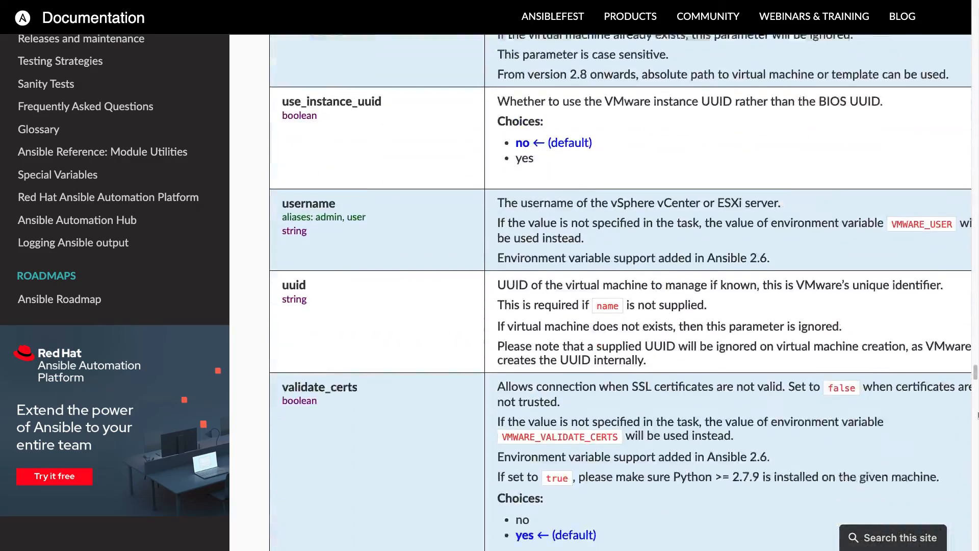
scroll(down, 3)
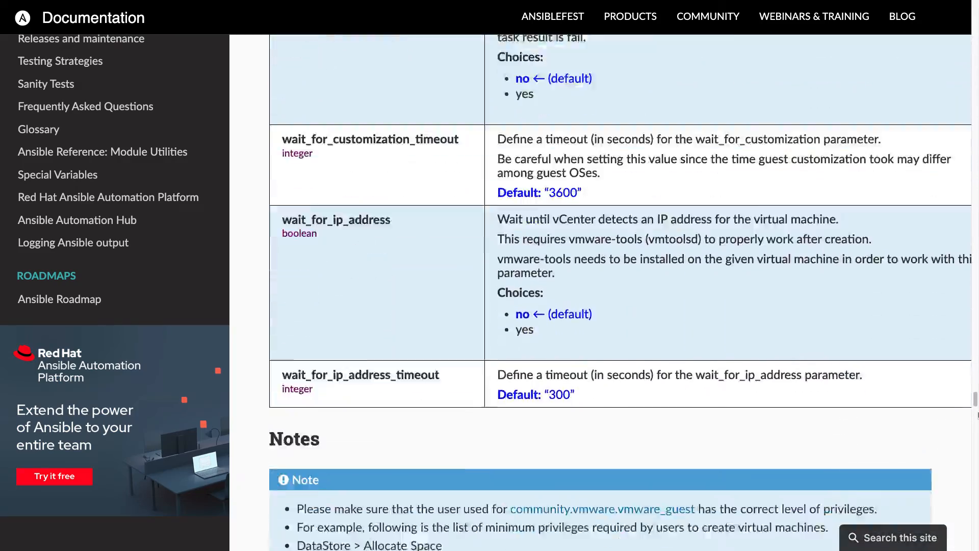
scroll(down, 3)
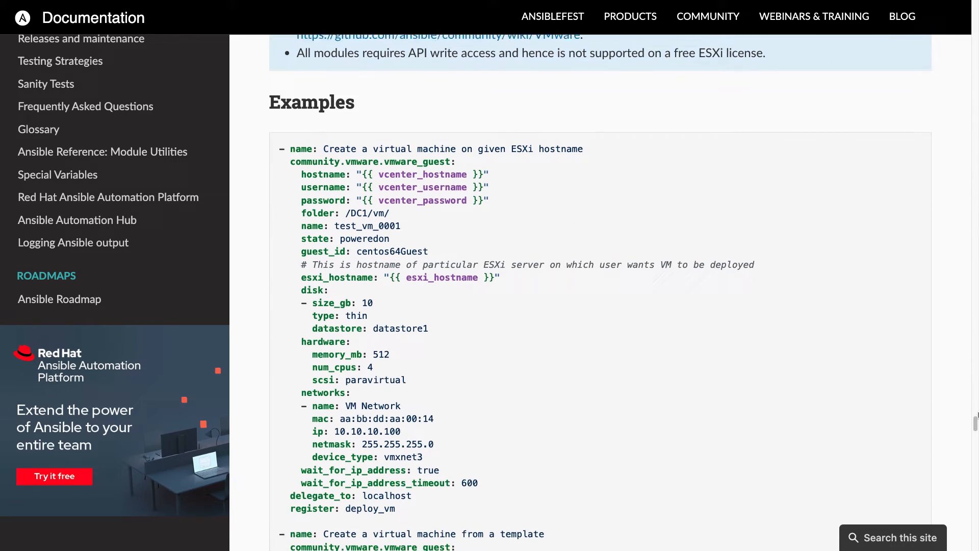
scroll(down, 3)
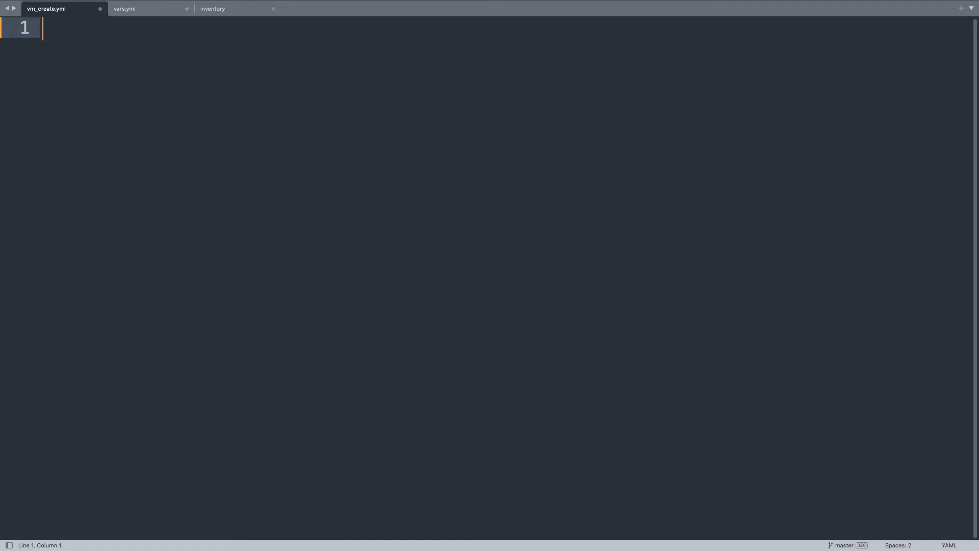
Step: Write the play header: name create vm demo, hosts localhost, become false, gather_facts false
text(---)
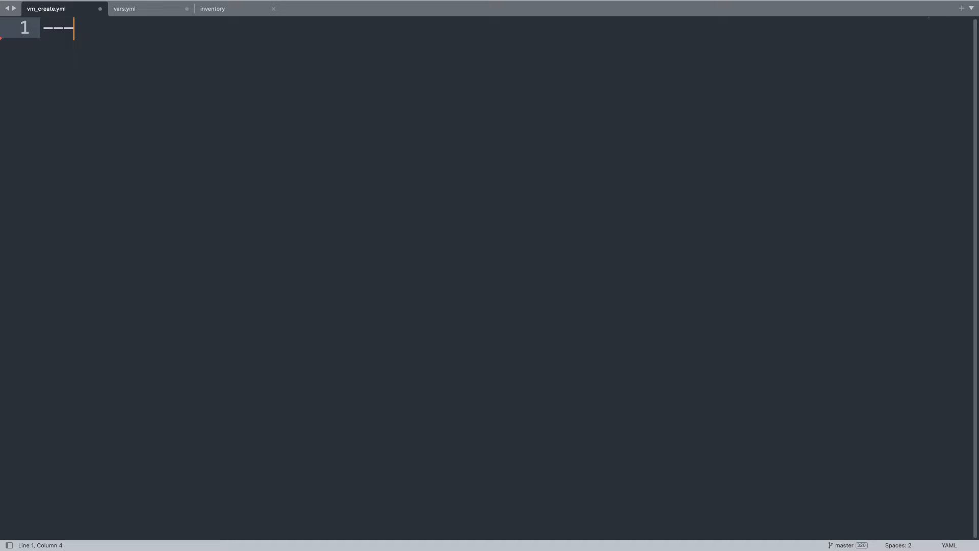
key(Enter)
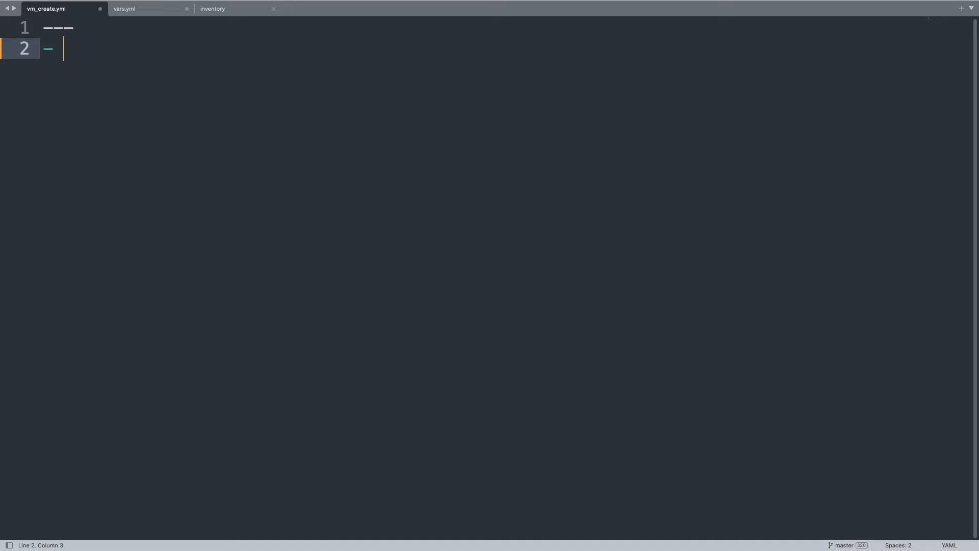
text(name: c)
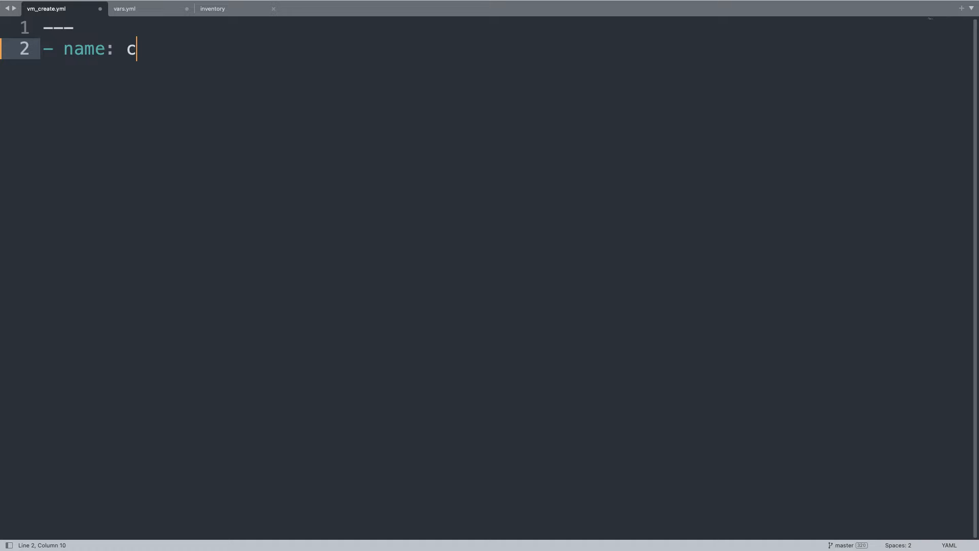
text(reate vm demo)
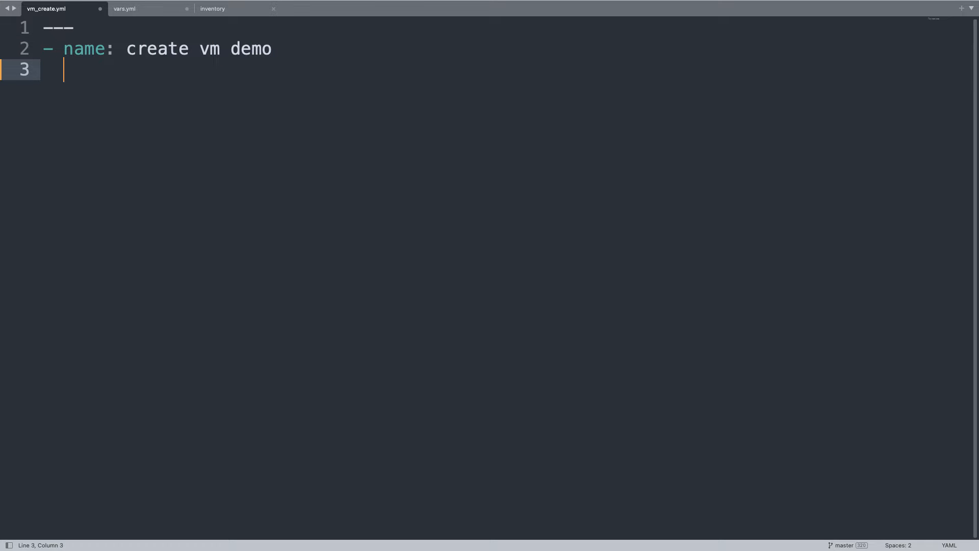
text(ho)
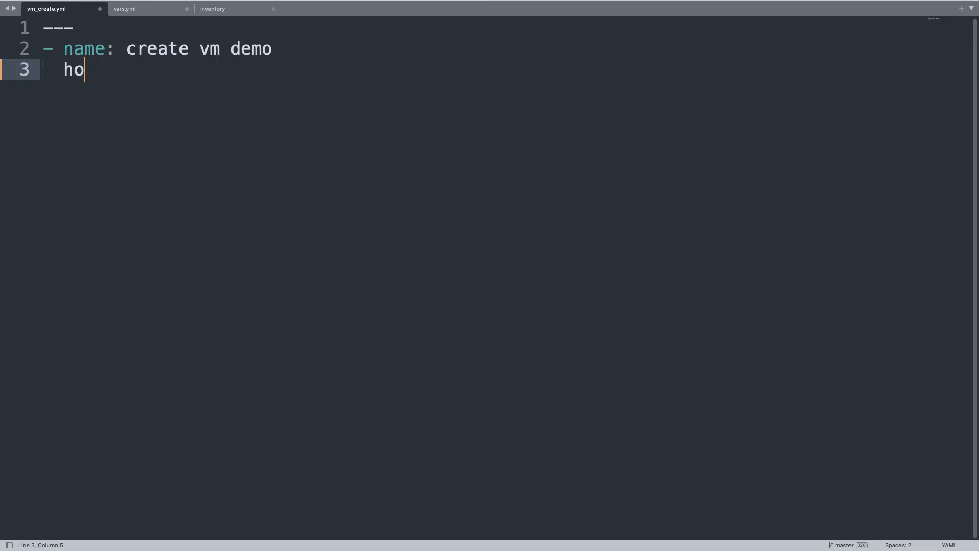
text(sts: loc)
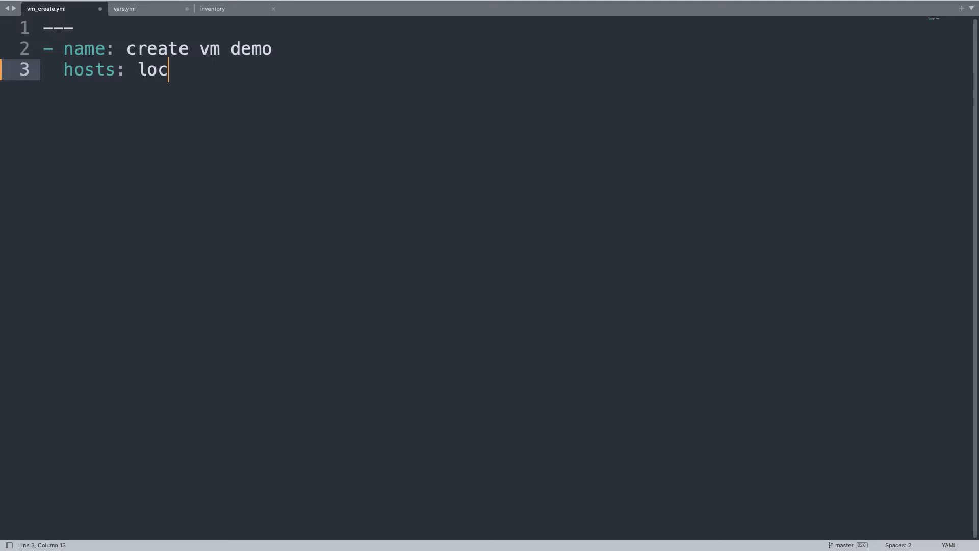
text(alhost)
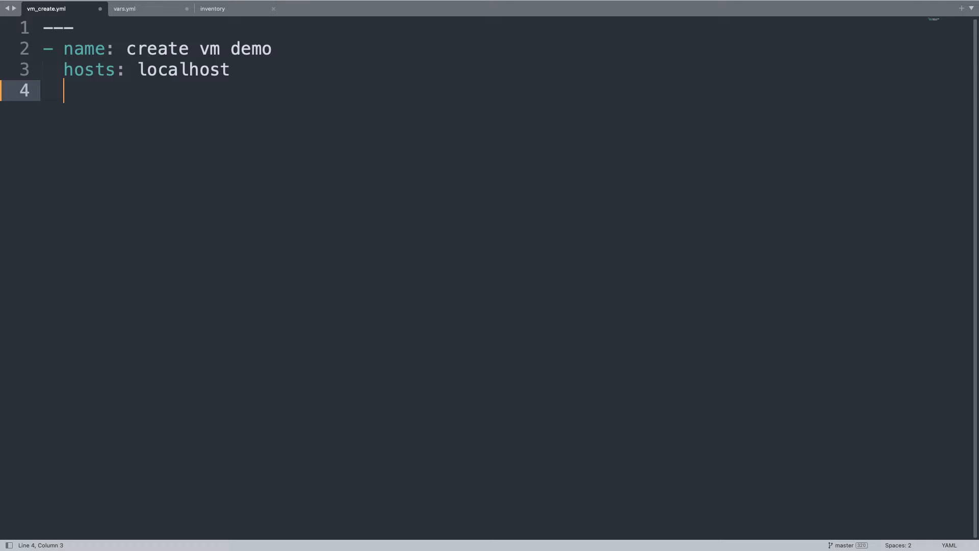
text(become)
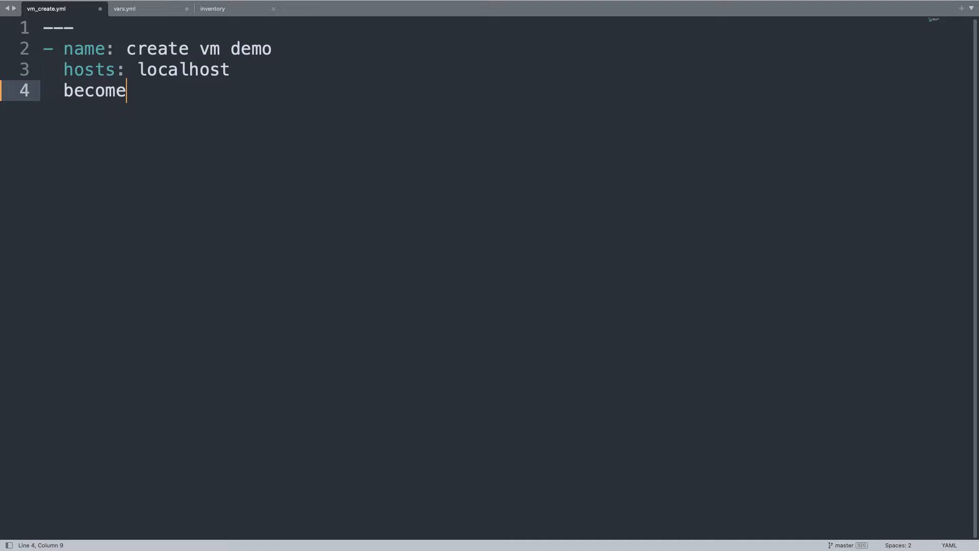
text(: false)
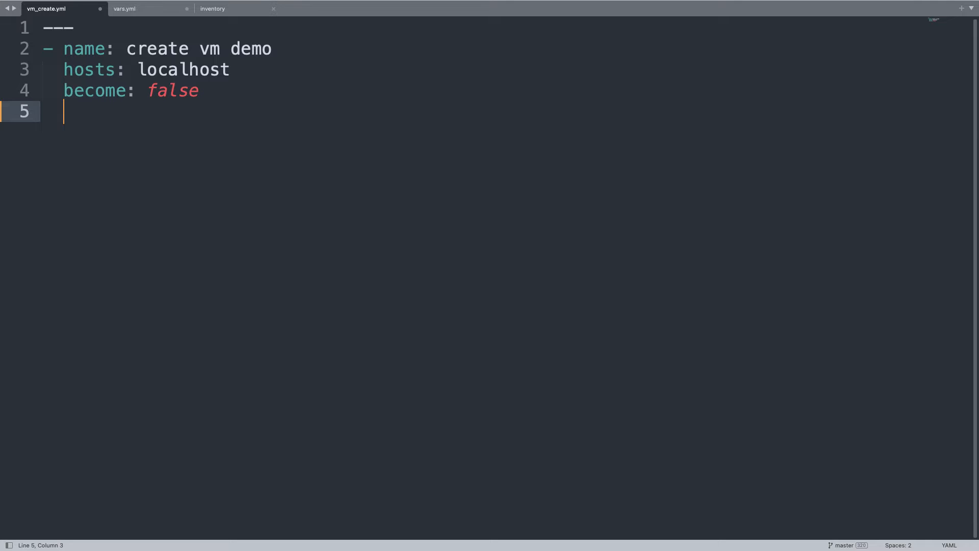
text(gather_)
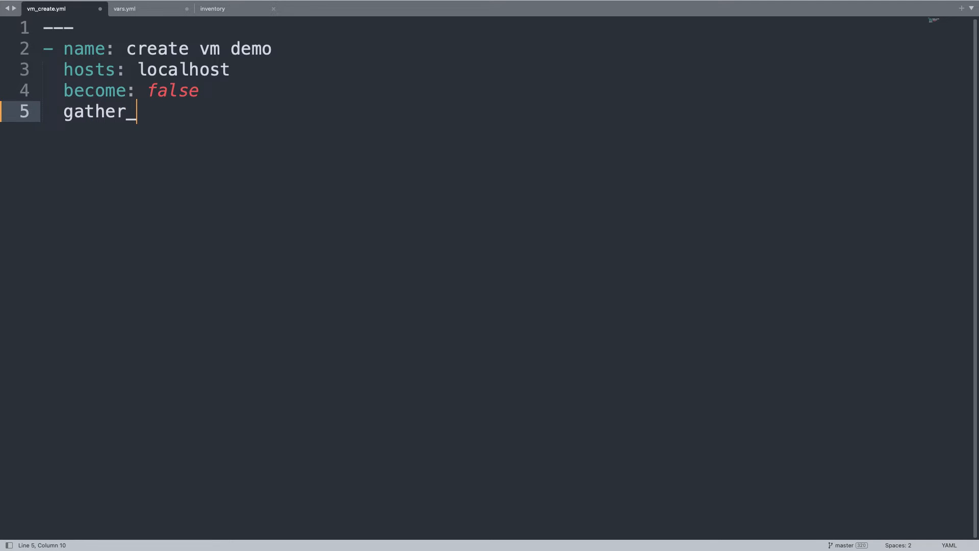
text(facts)
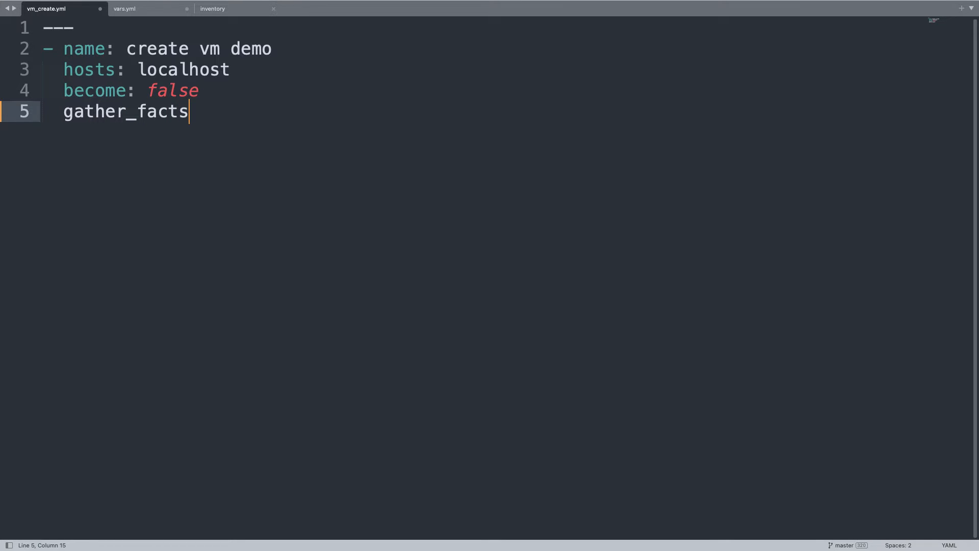
text(: false)
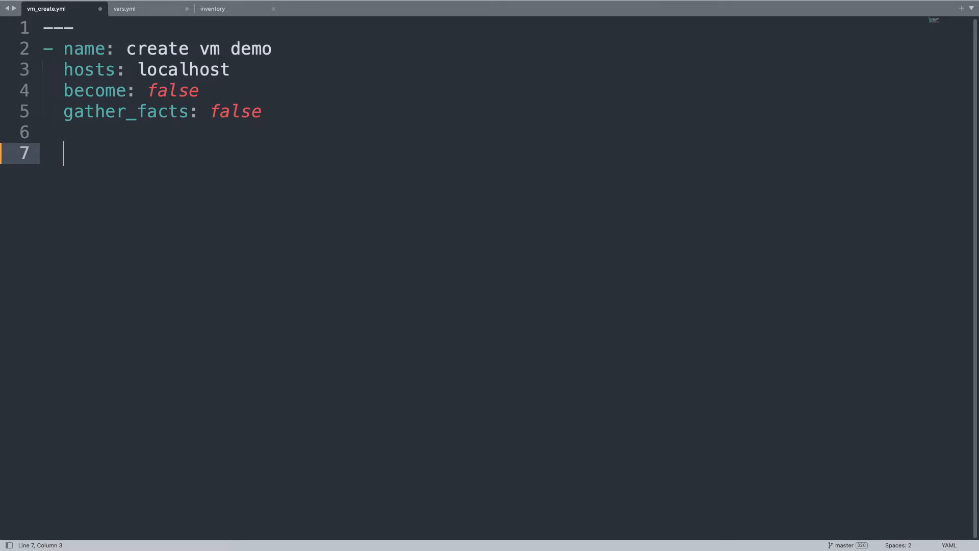
Step: Add pre_tasks with include_vars: vars.yml followed by a blank line
text(pre_t)
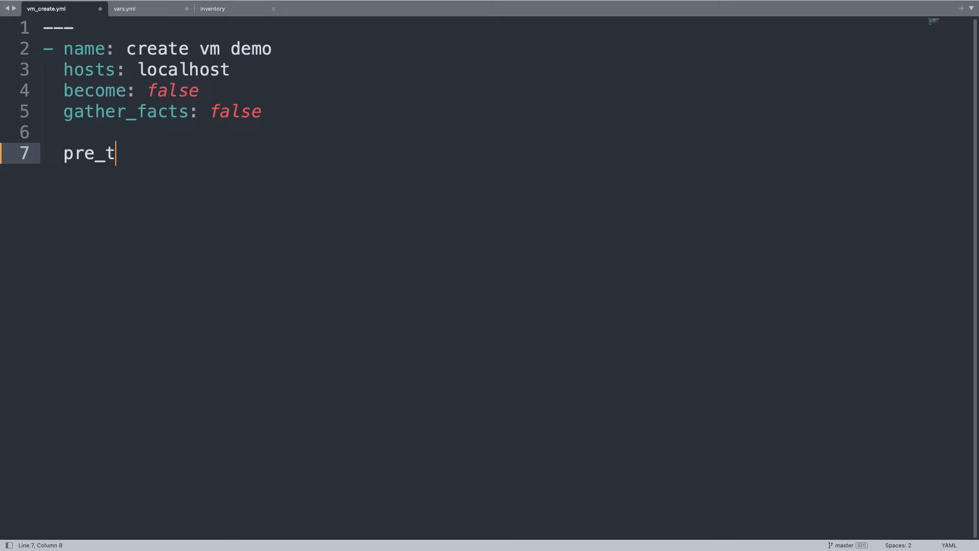
text(asks:)
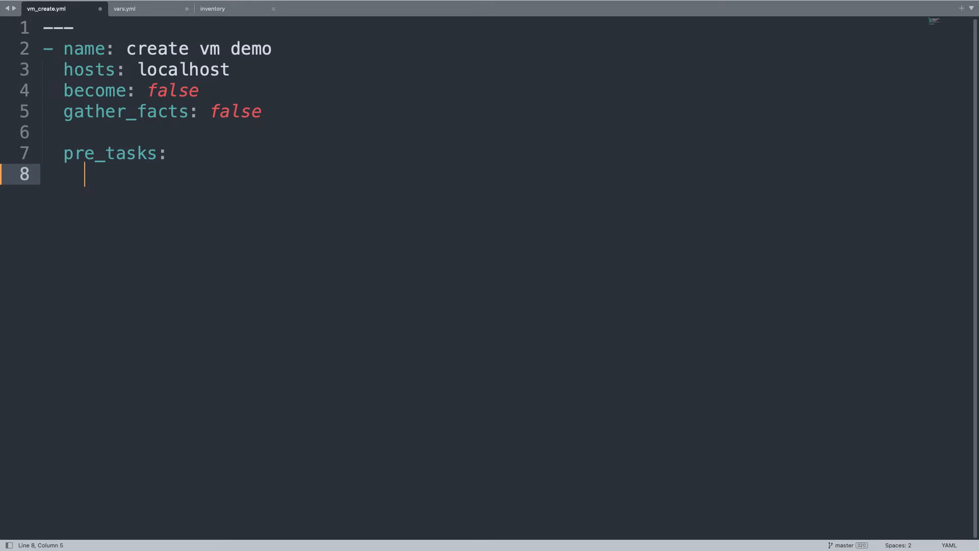
text(- include)
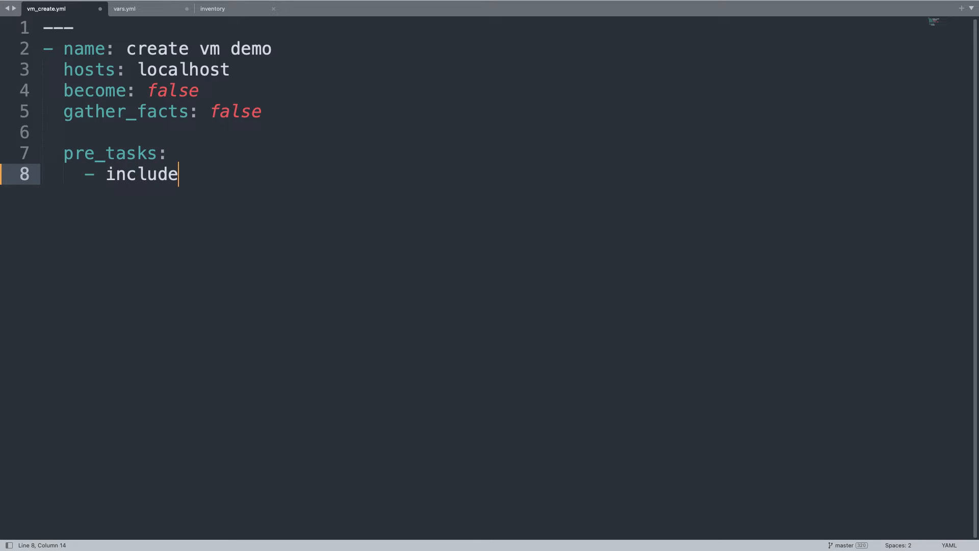
text(_vars:)
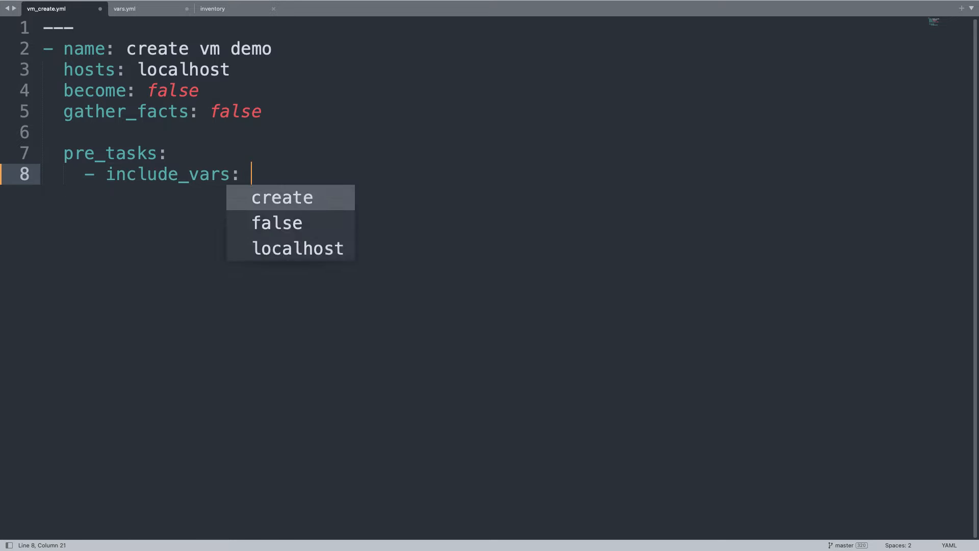
text(vars.yml)
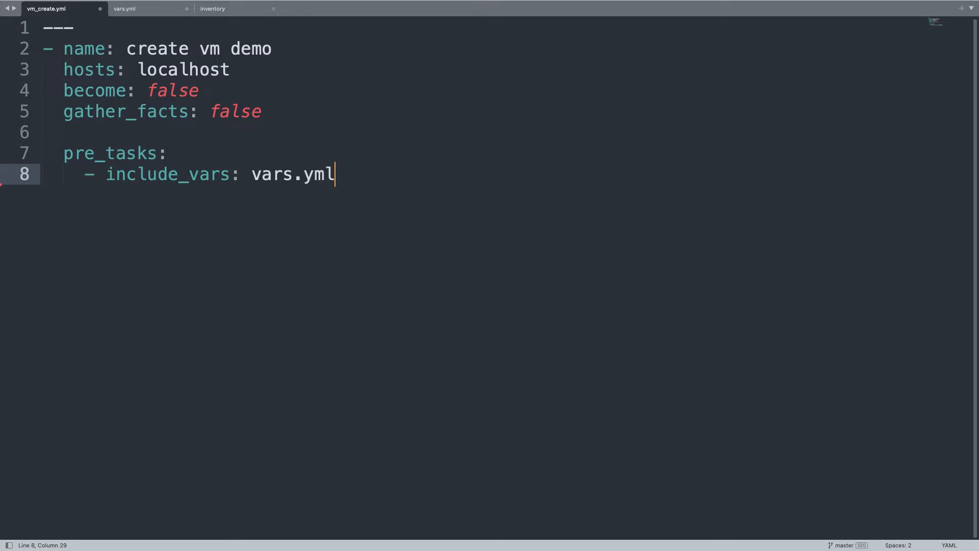
key(enter)
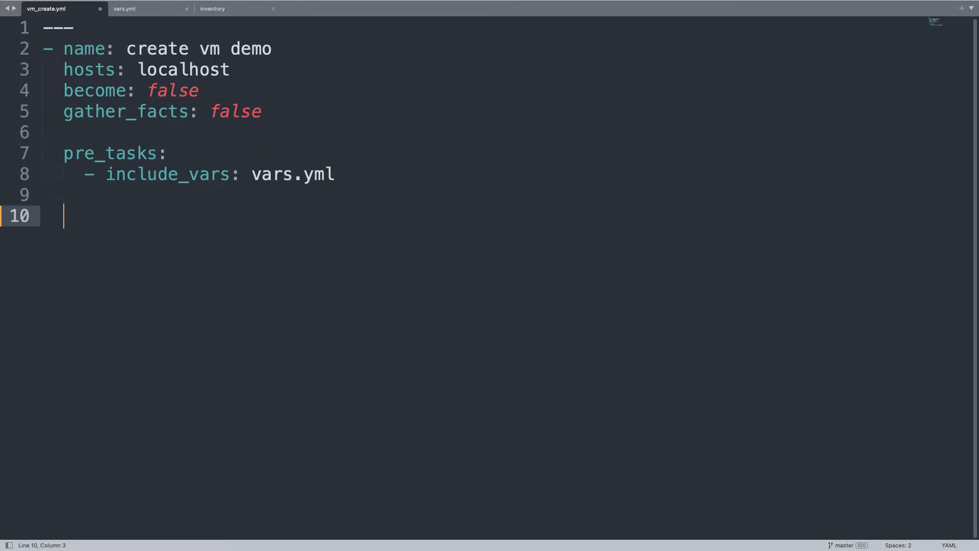
Step: Start tasks with a create folder task calling community.vmware.vcenter_folder
text(tasks:)
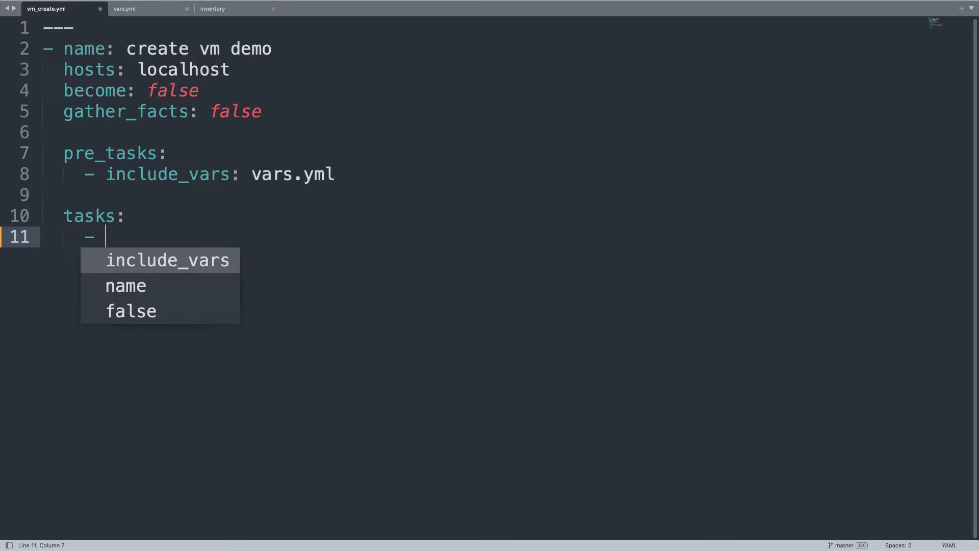
text(name: cr)
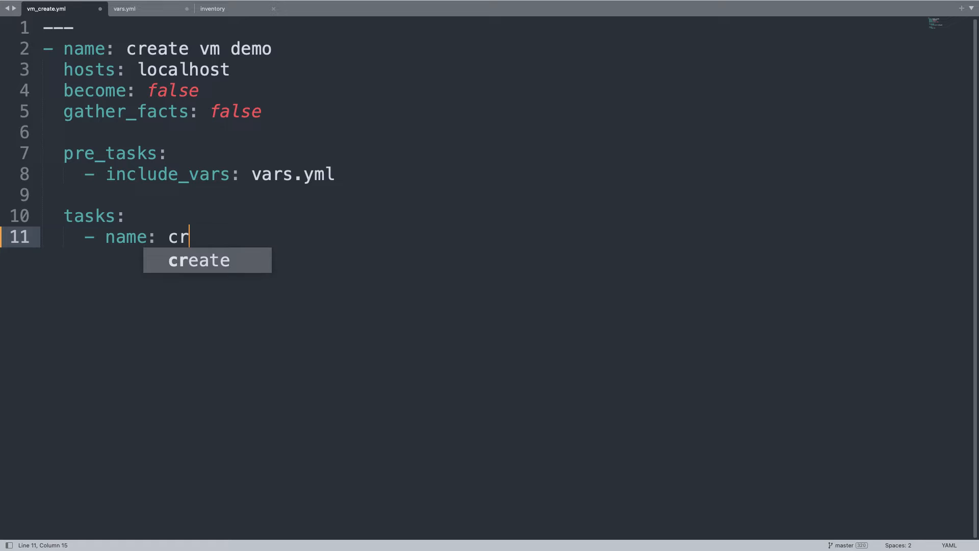
text(eate folder)
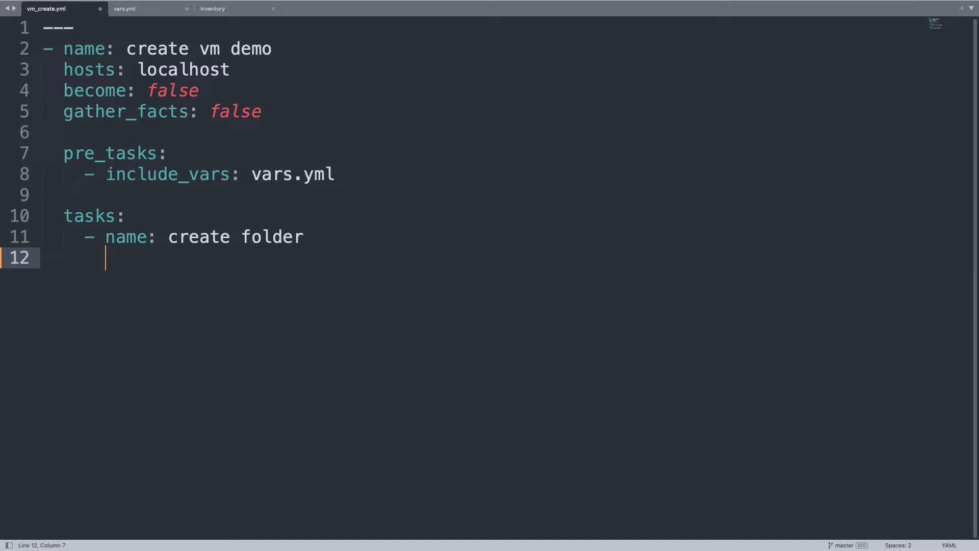
text(community.)
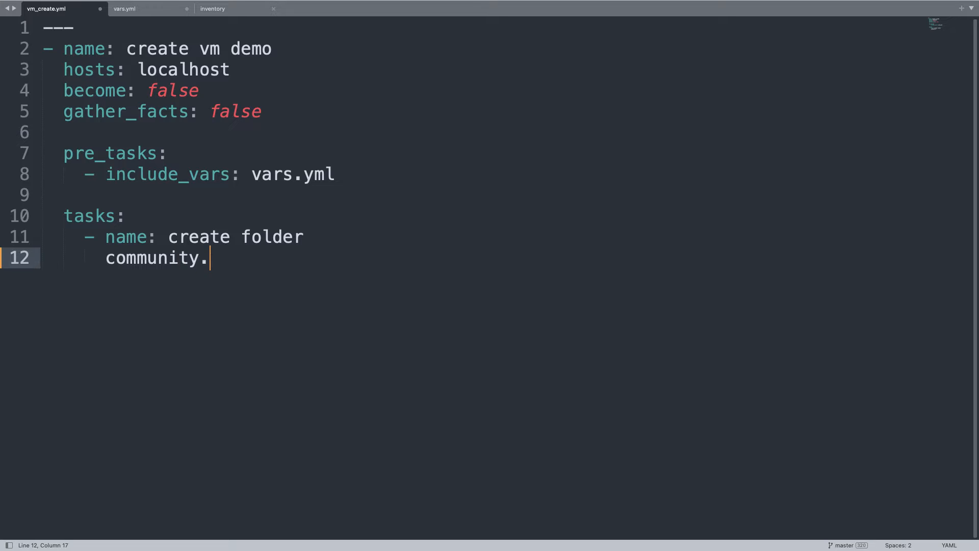
text(vmware.)
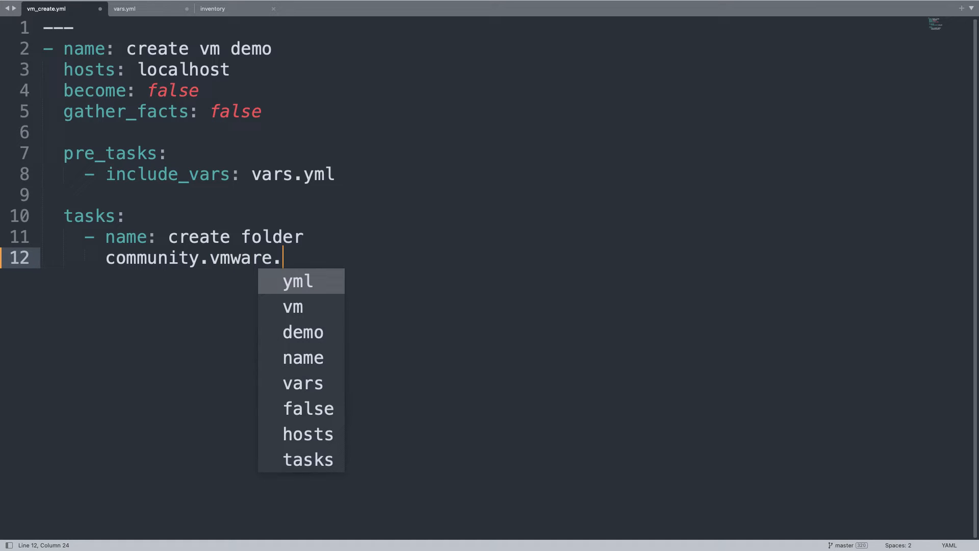
text(vcent)
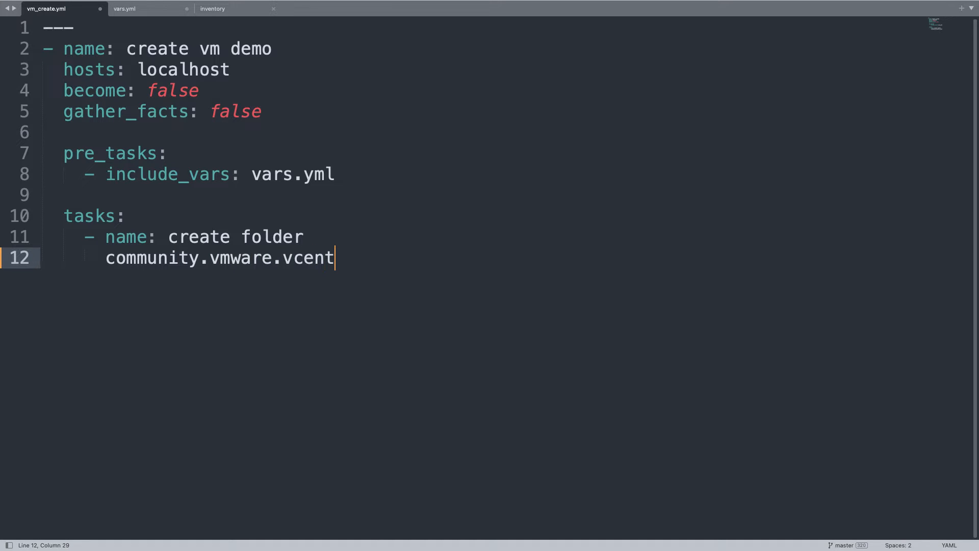
text(er_folde)
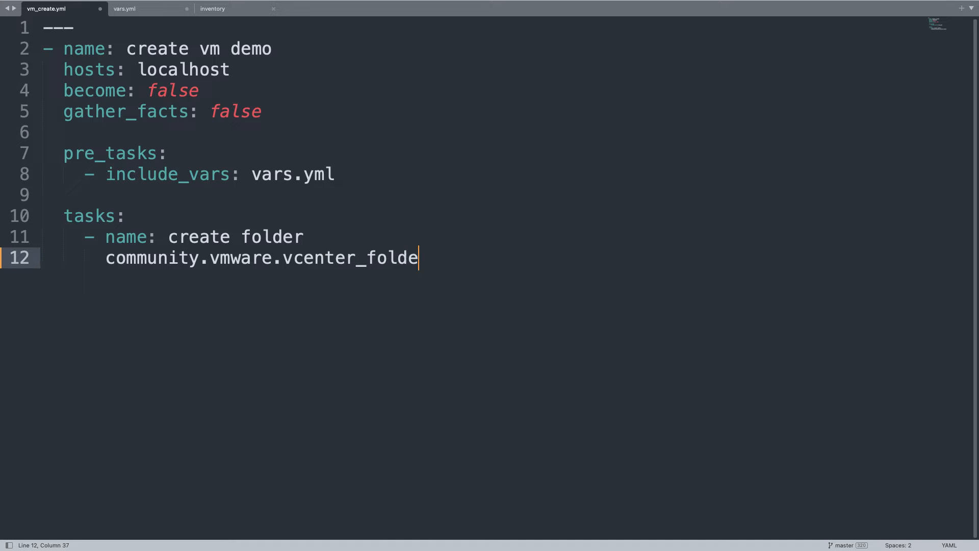
text(r:)
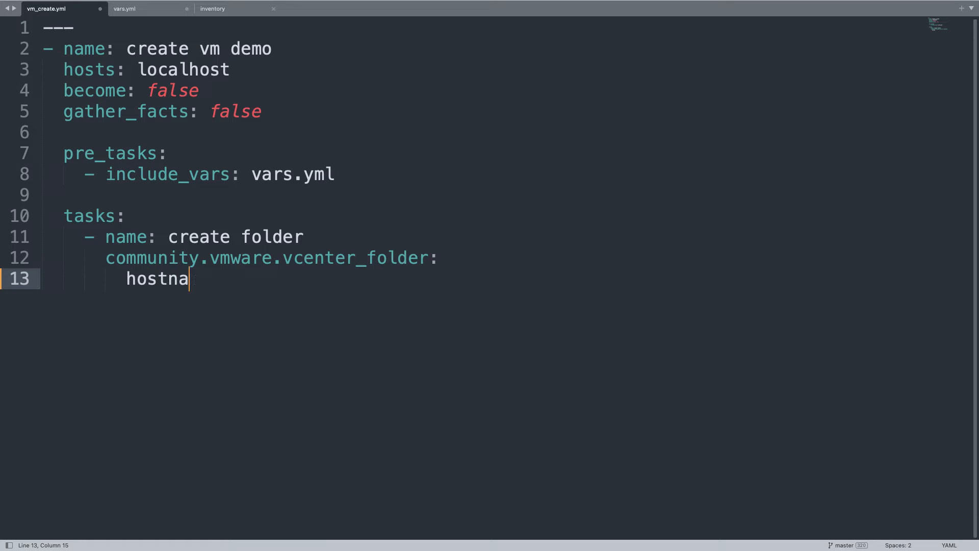
Step: Set hostname, username and password to {{ vcenter_hostname }}, {{ vcenter_username }}, {{ vcenter_password }}
text(me: "{{ v)
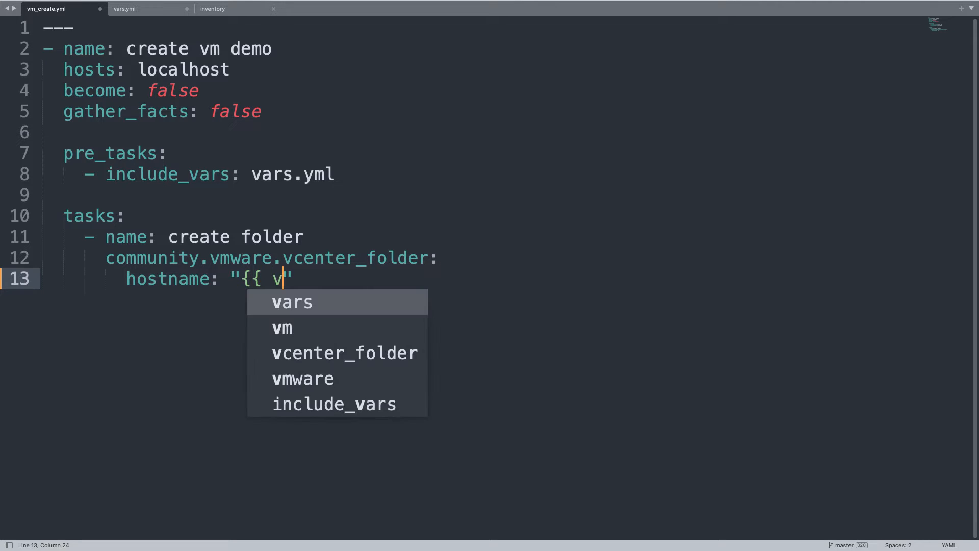
key(Backspace)
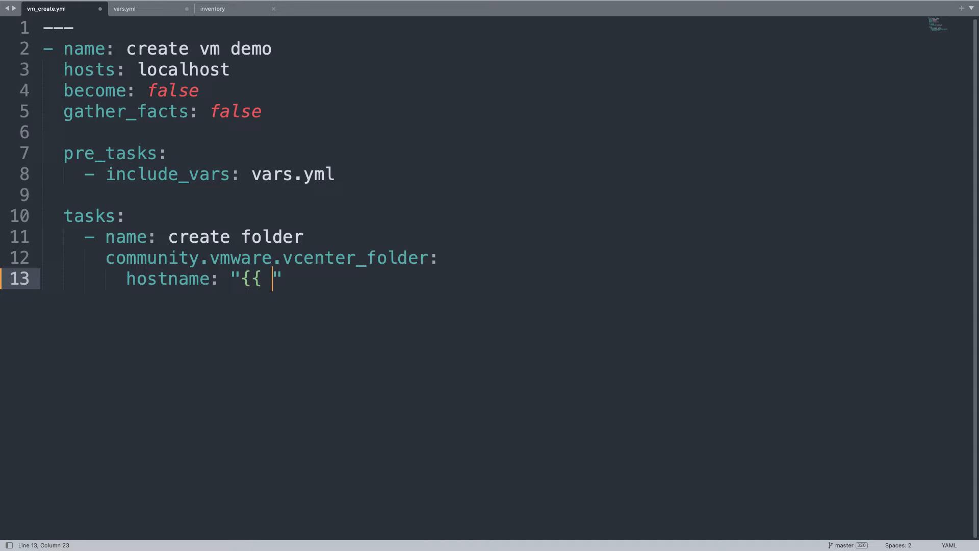
text(vcenter_)
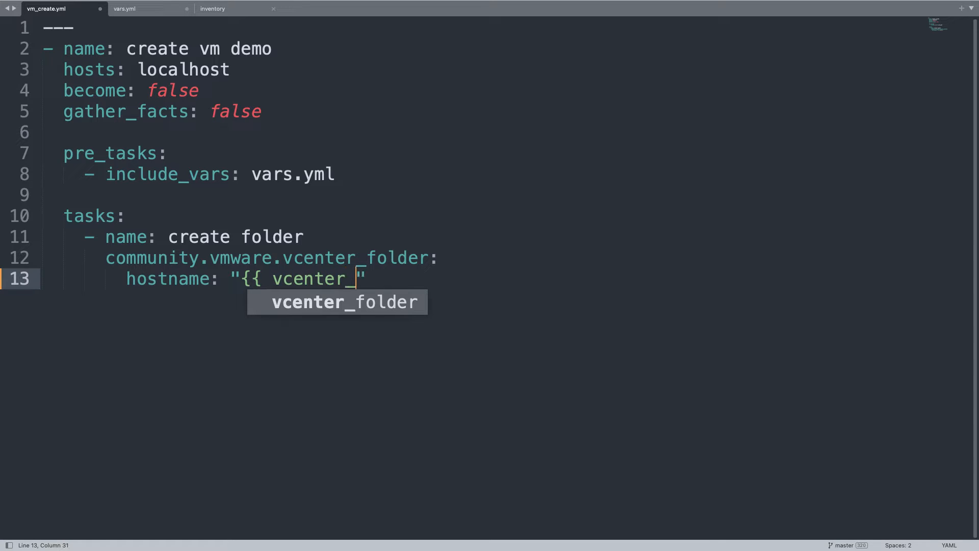
text(hostn)
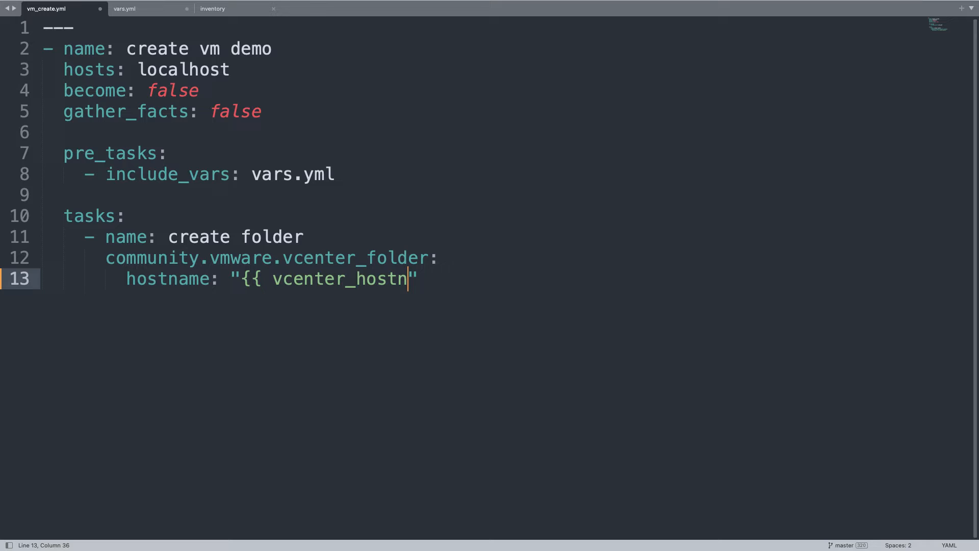
text(ame }})
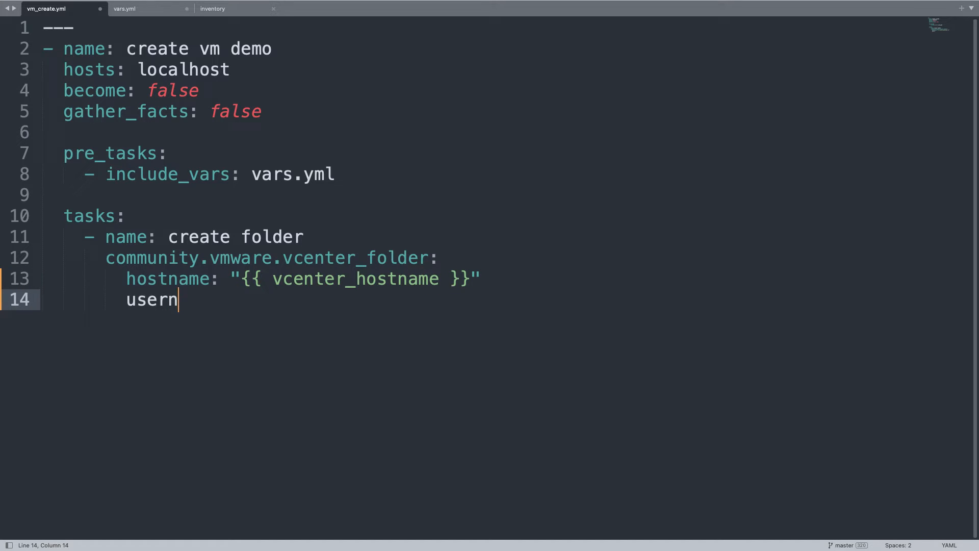
text(ame: "")
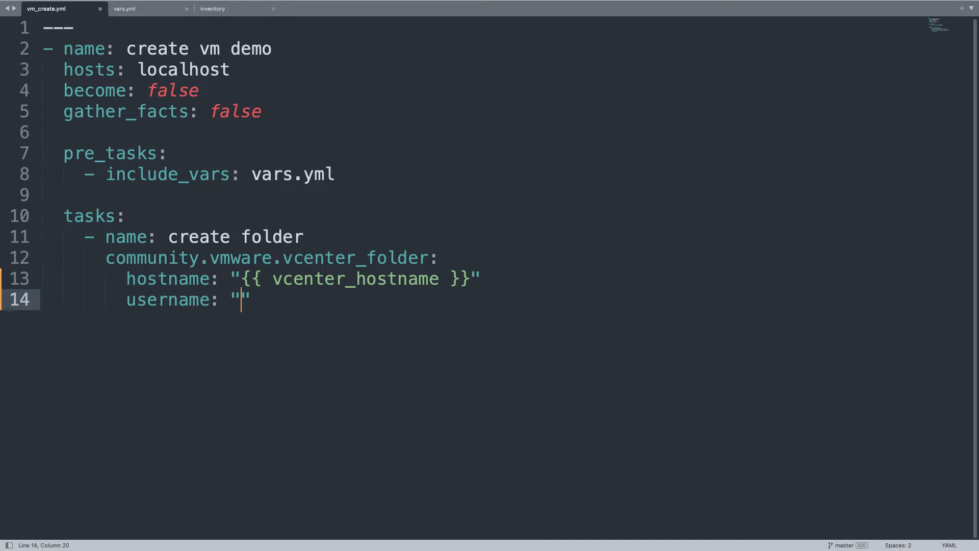
text({{ vcenter_usera)
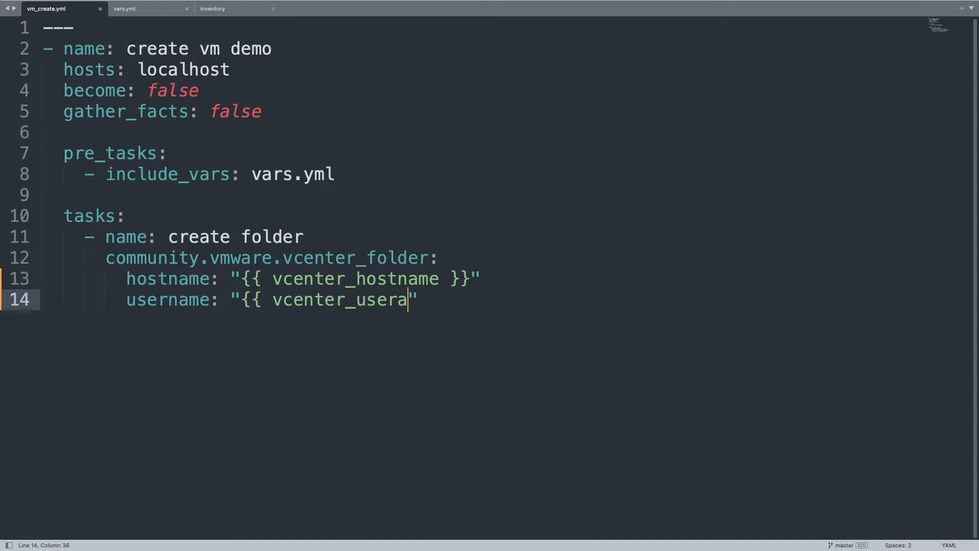
text(name }})
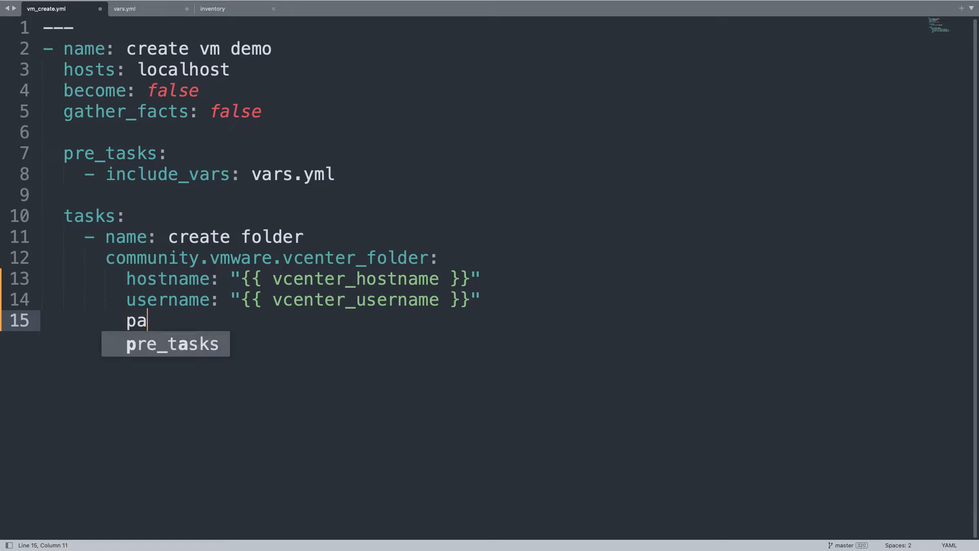
text(ssword: "{{)
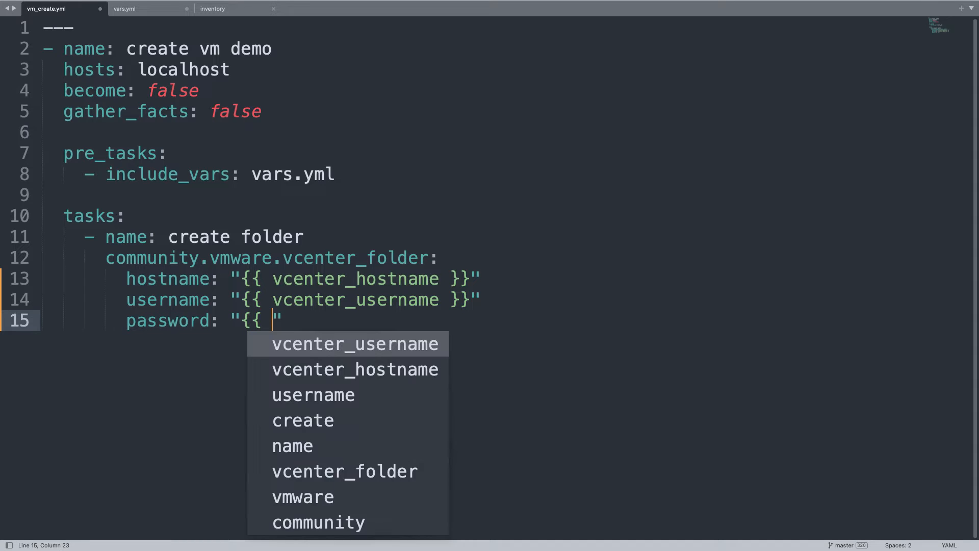
text(vcenter_pa)
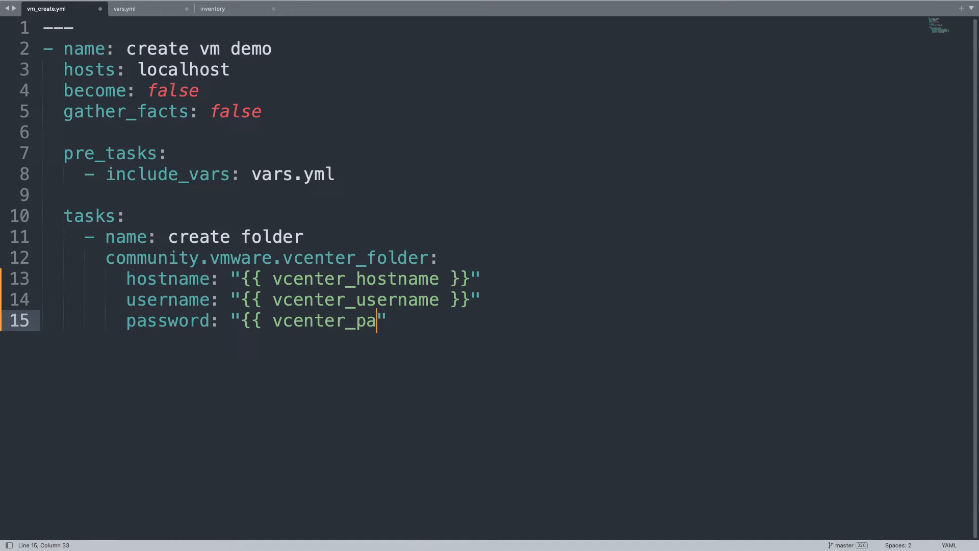
text(ssword }})
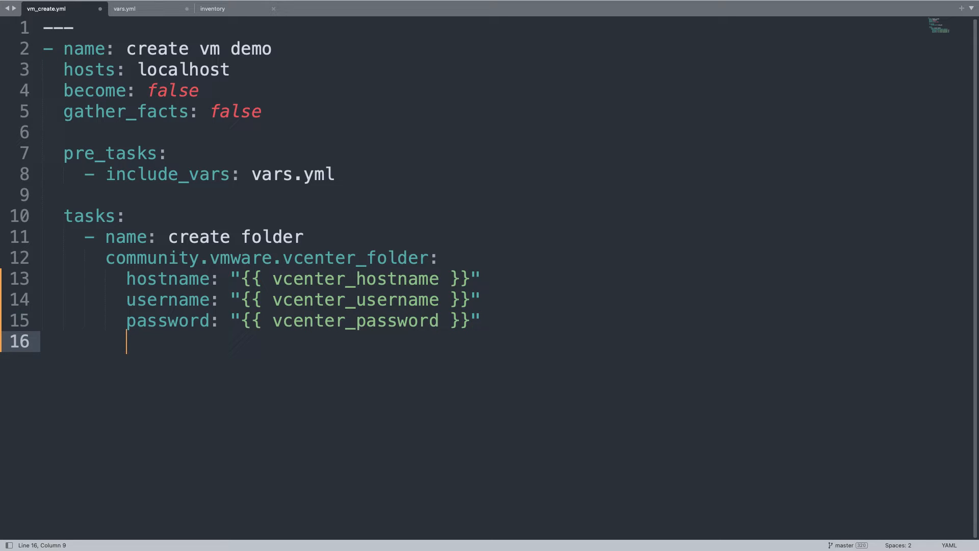
Step: Set validate_certs to {{ vcenter_validate_certs }}
text(val)
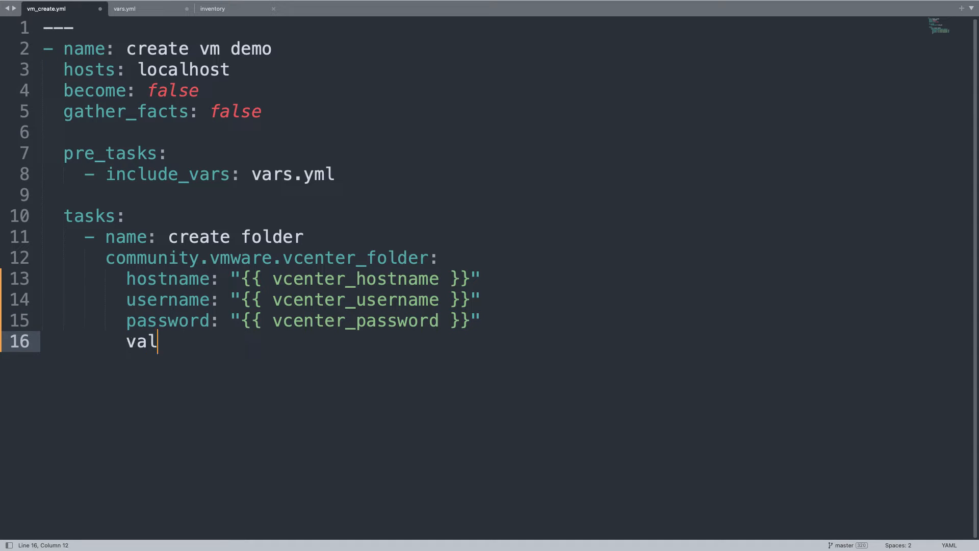
text(idate_ce)
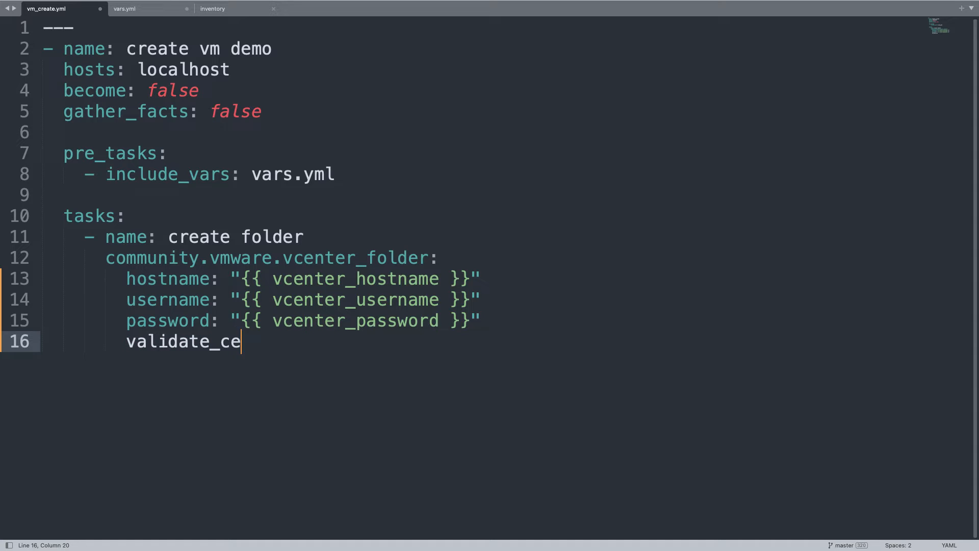
text(rts: "{{)
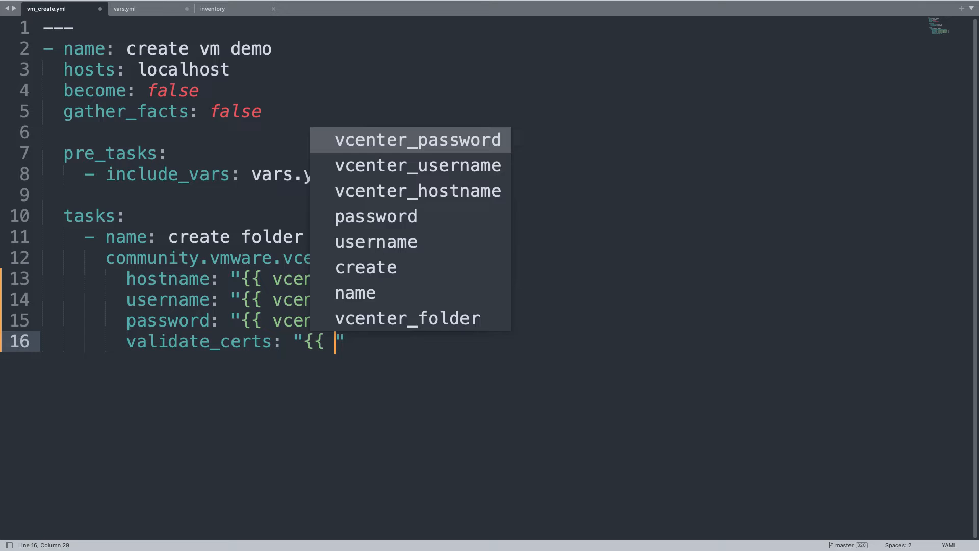
text(vcenter_vali)
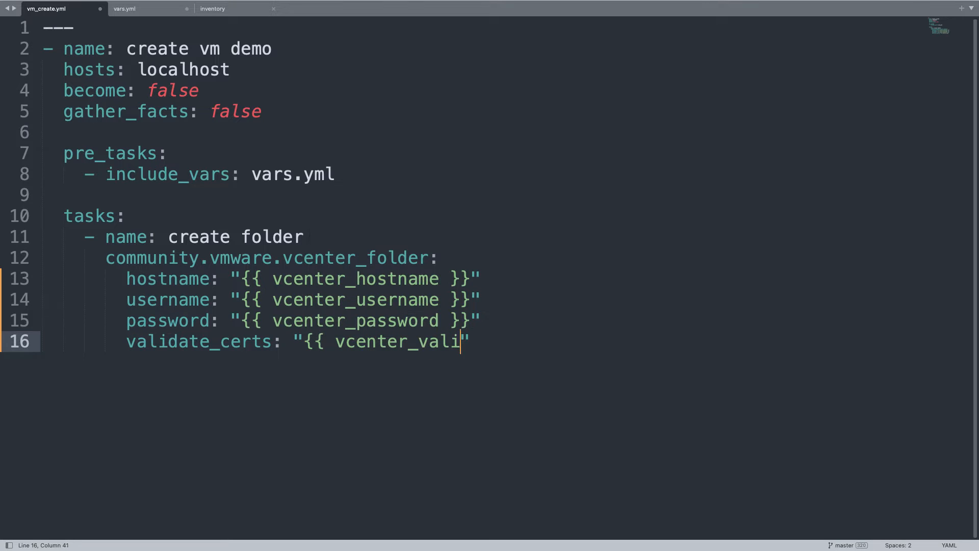
text(date_certs)
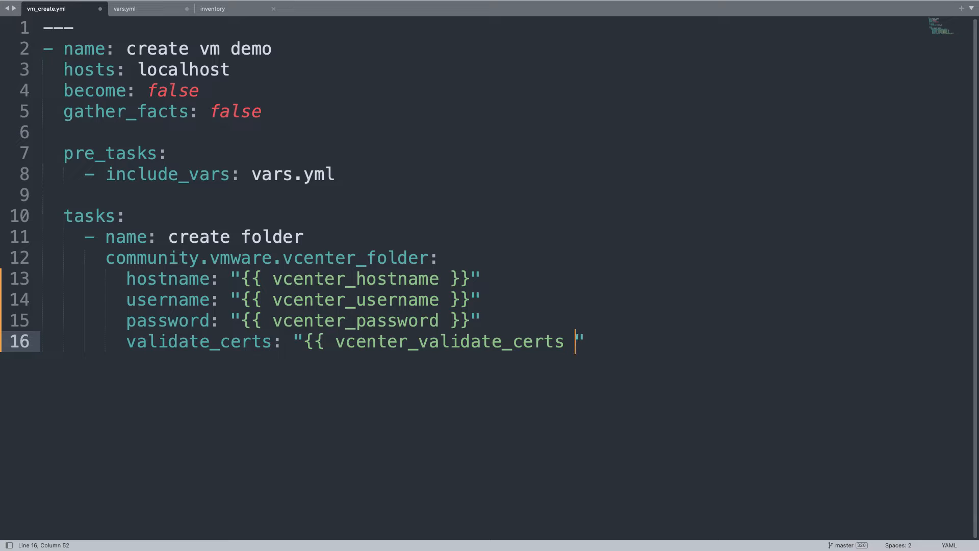
text(}})
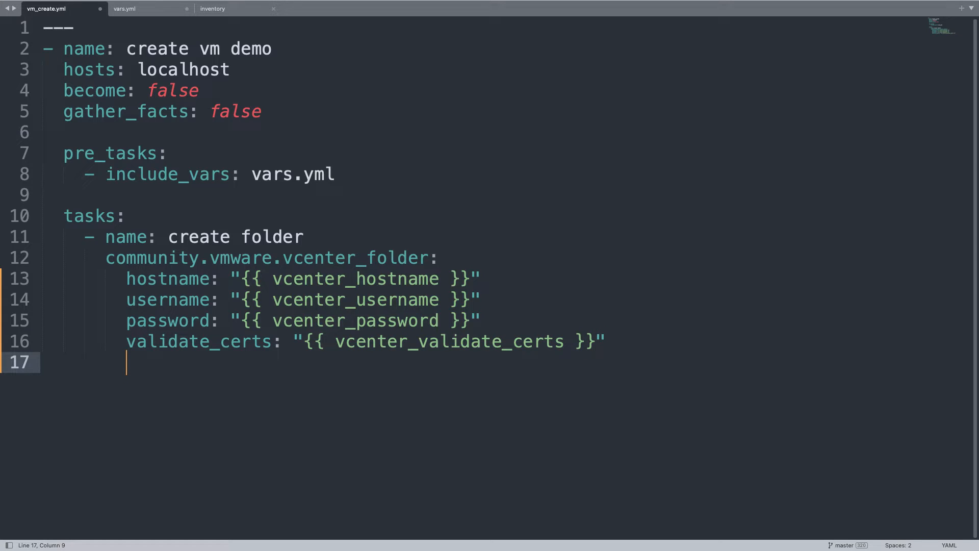
Step: Add datacenter_name: "{{ vcenter_datacenter }}" to the create folder task
text(datacen)
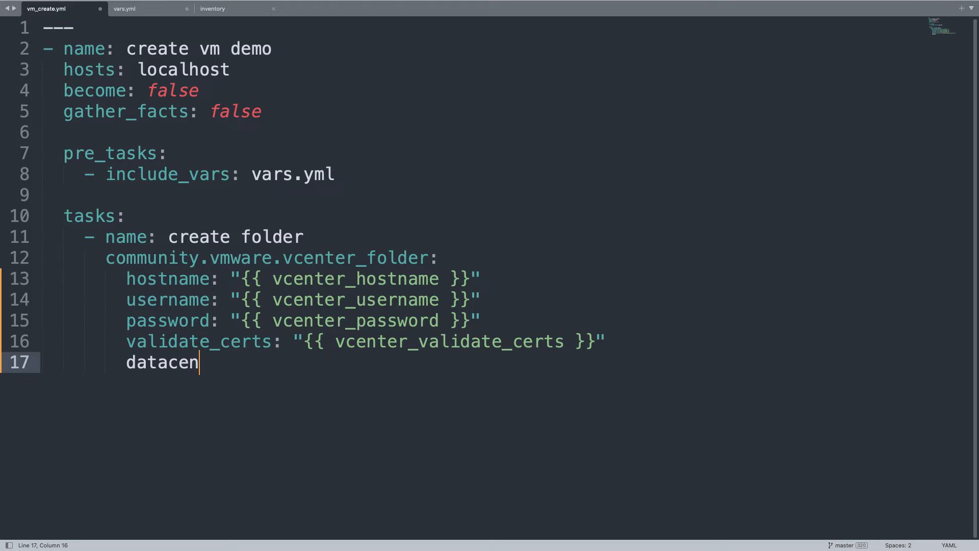
text(ter_name)
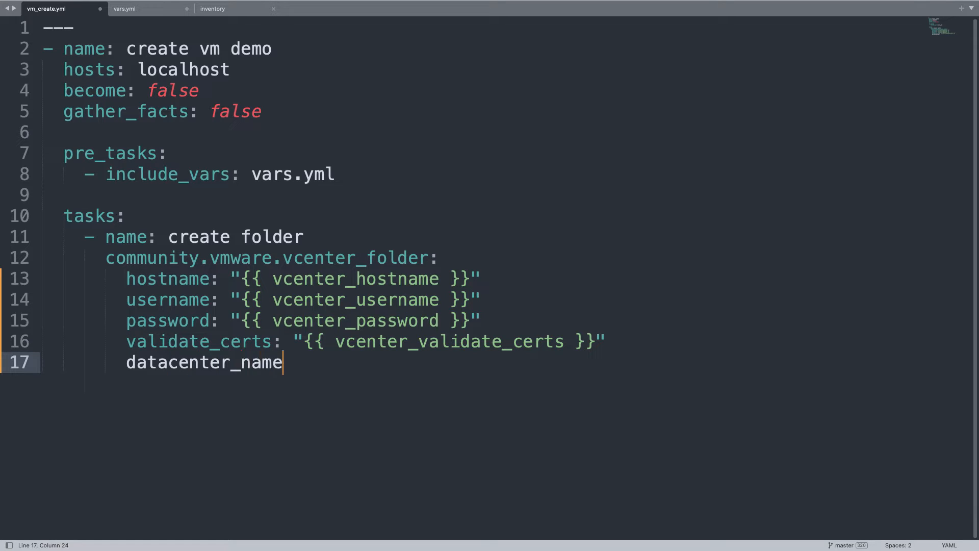
text(: "{{)
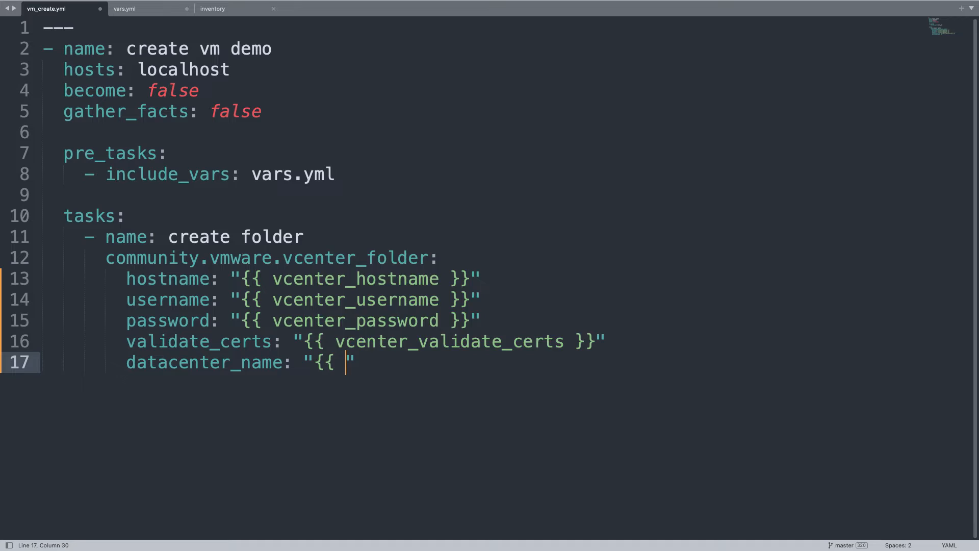
text(vcenter_datc)
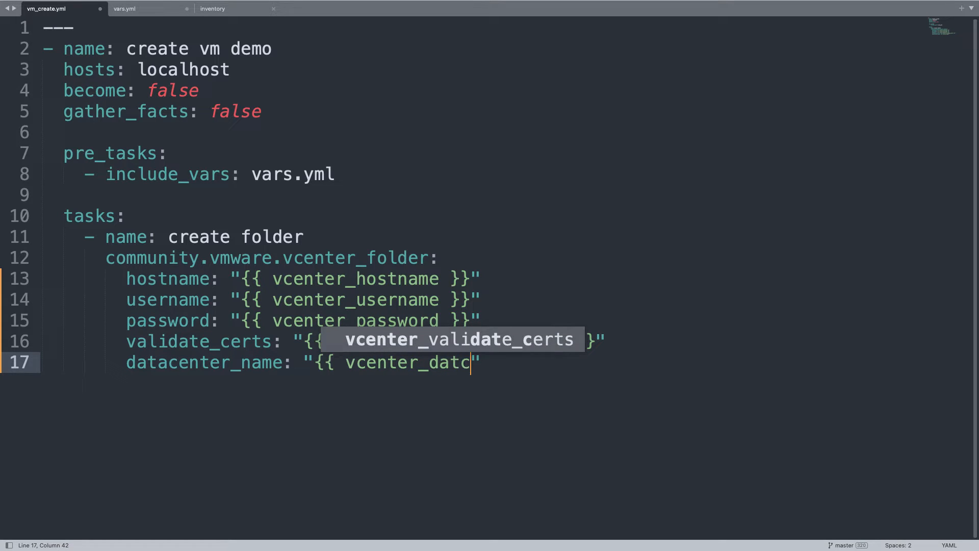
text(enter }})
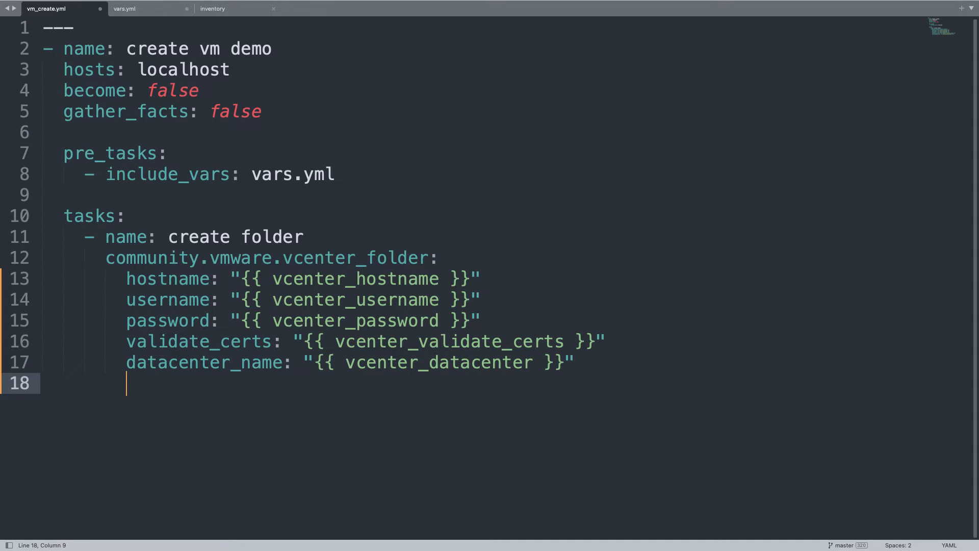
Step: Add folder_name: "{{ vcenter_destination_folder }}", fixing a typo in the variable name
text(fole)
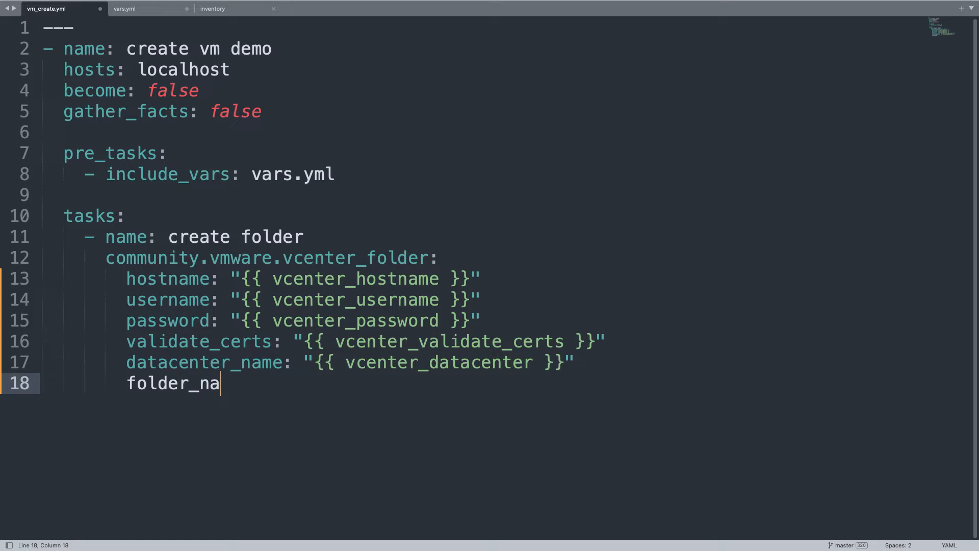
text(me)
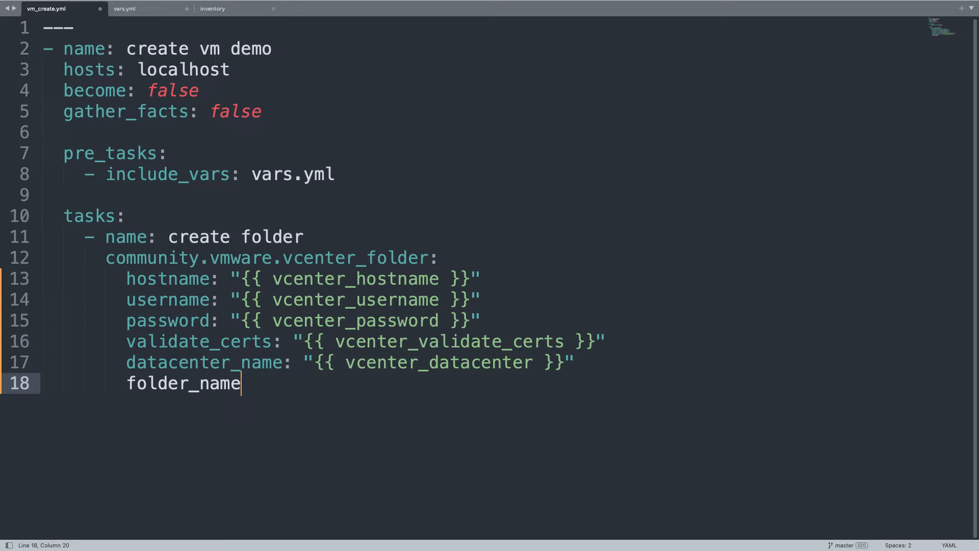
text(: "")
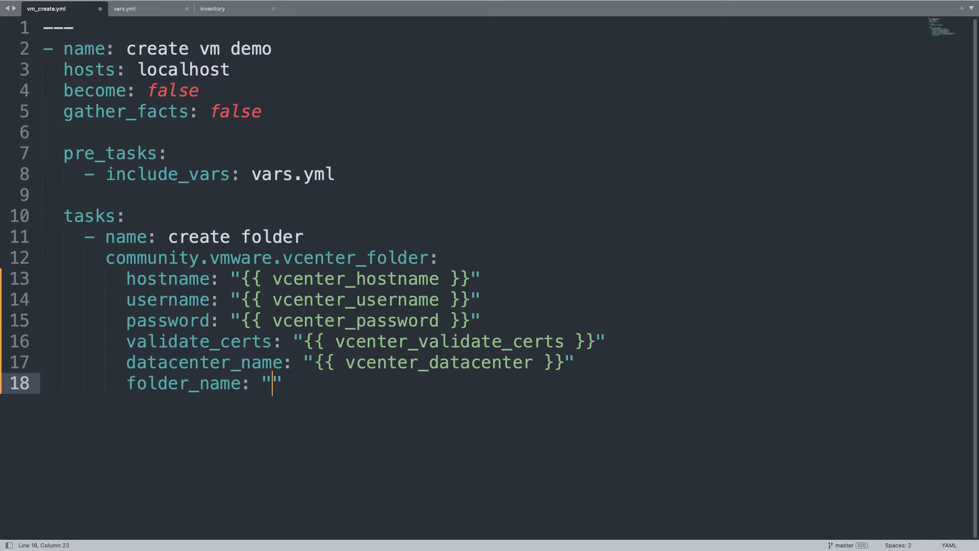
text({{ v)
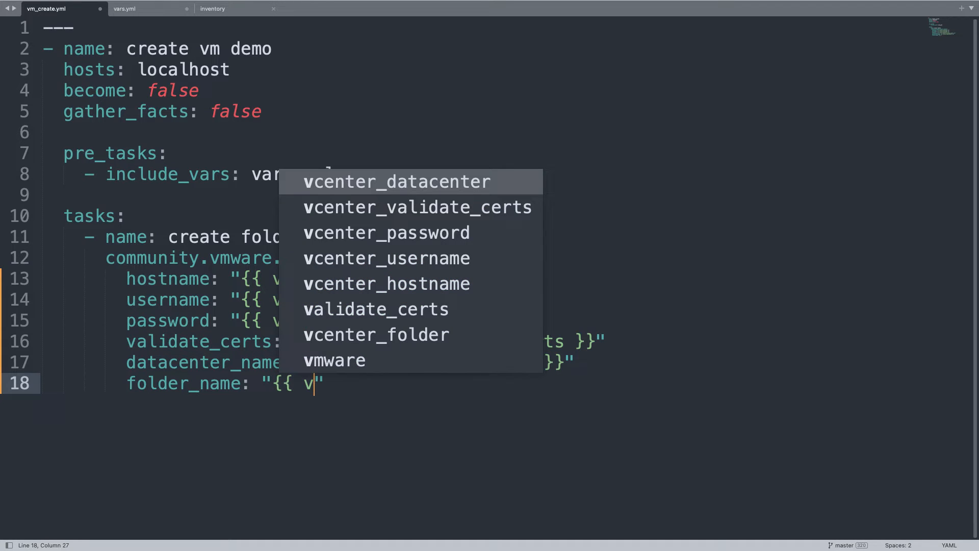
text(v)
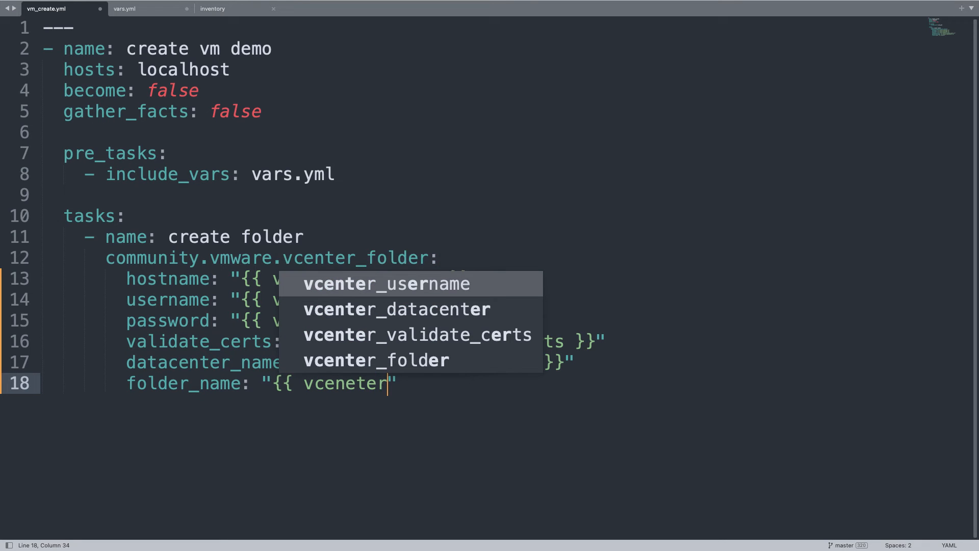
key(Backspace)
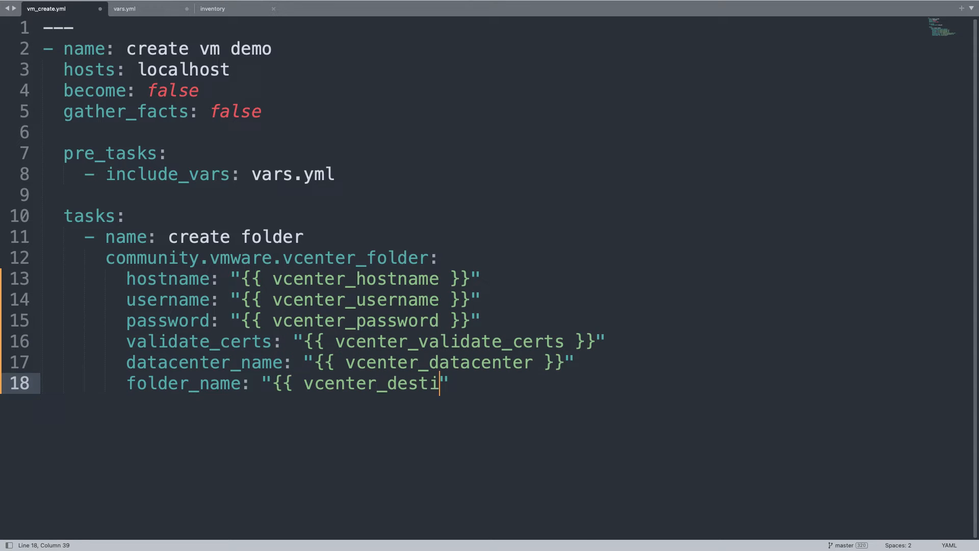
text(nation_)
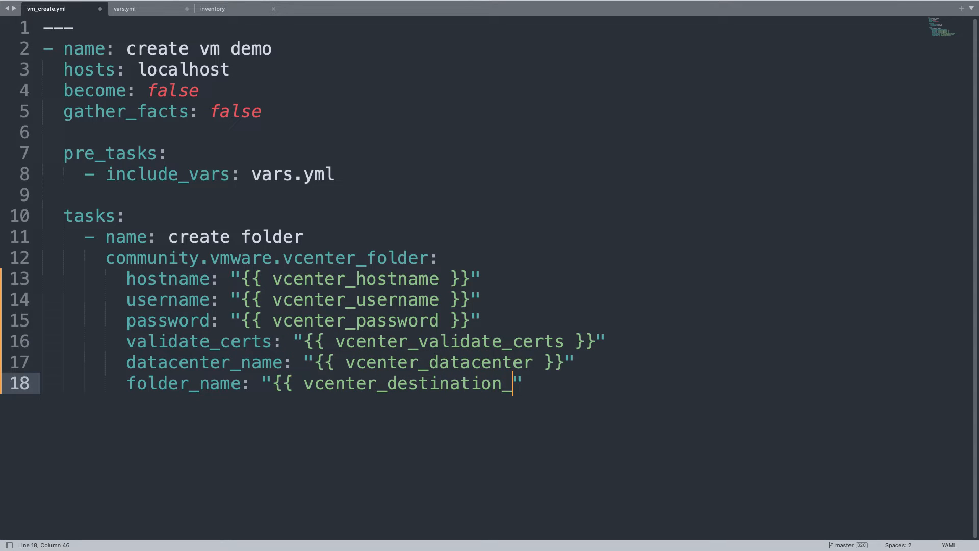
text(folder)
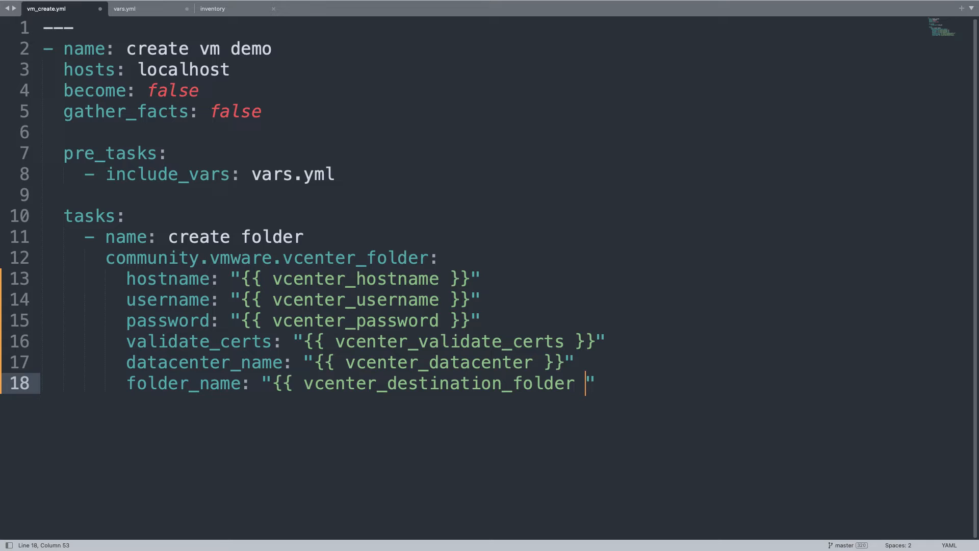
text(}}")
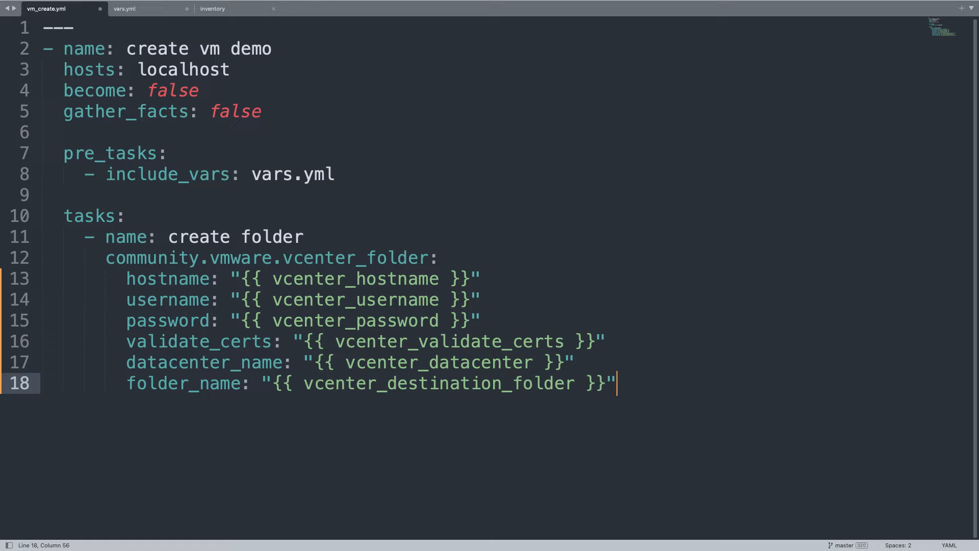
Step: Add folder_type: vm and state: present
text(f)
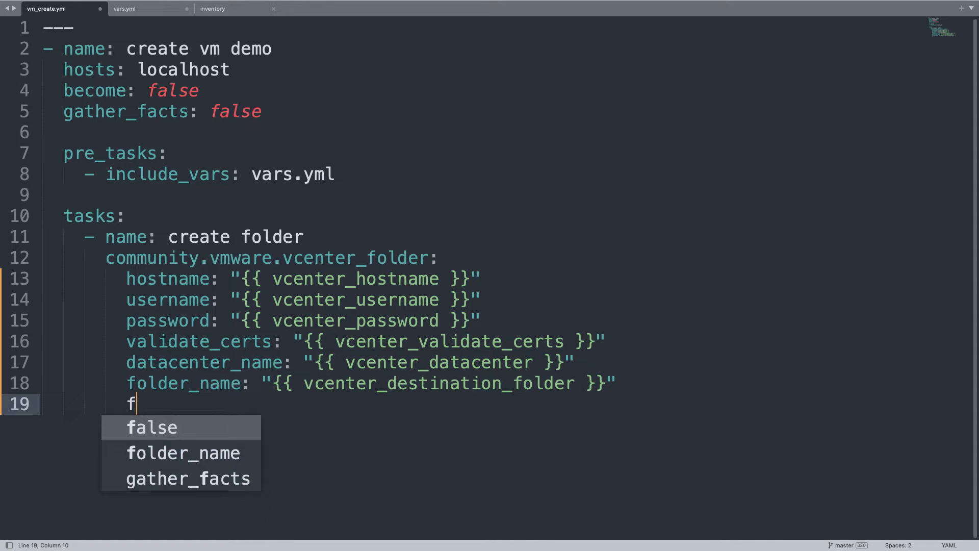
text(older_t)
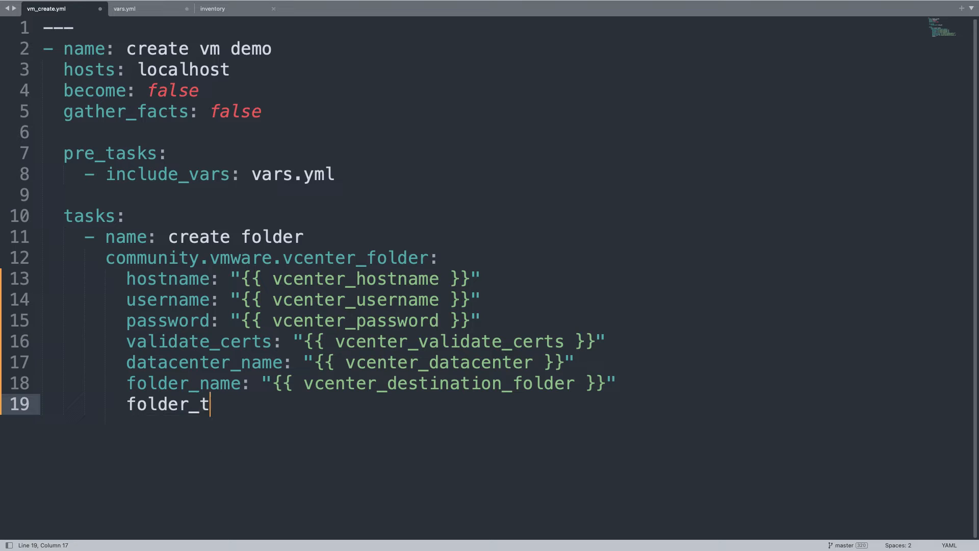
text(ype: vm)
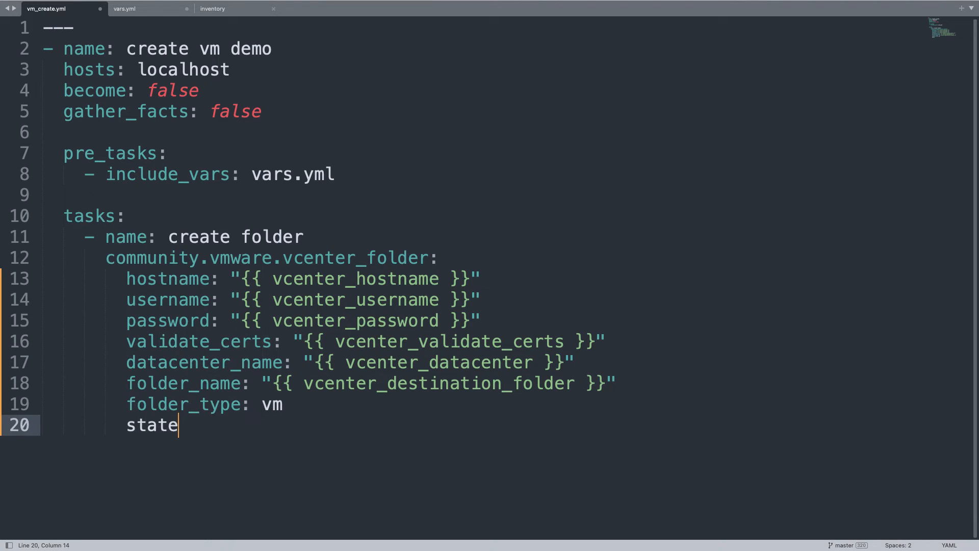
text(: presente)
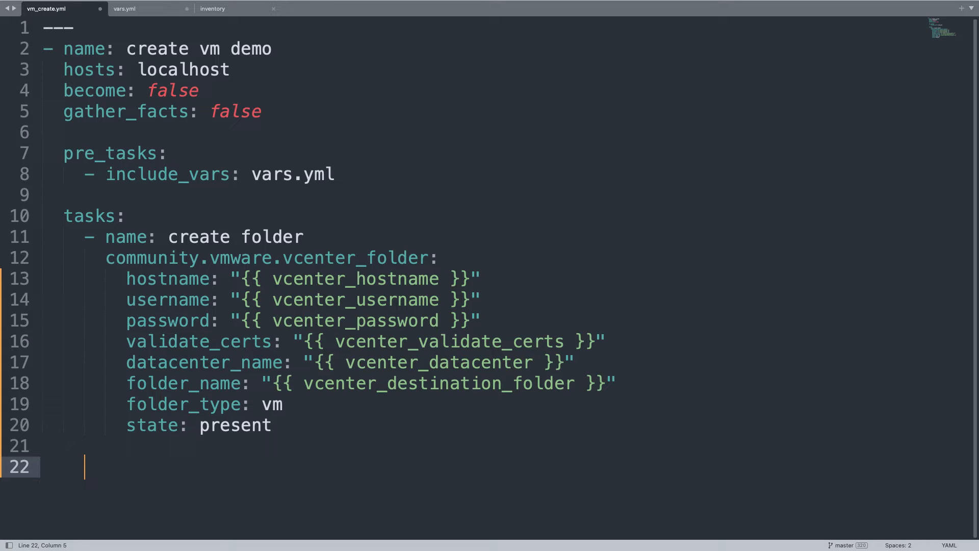
Step: Write a second task '- name: create VM' using community.vmware.vmware_guest
text(- name)
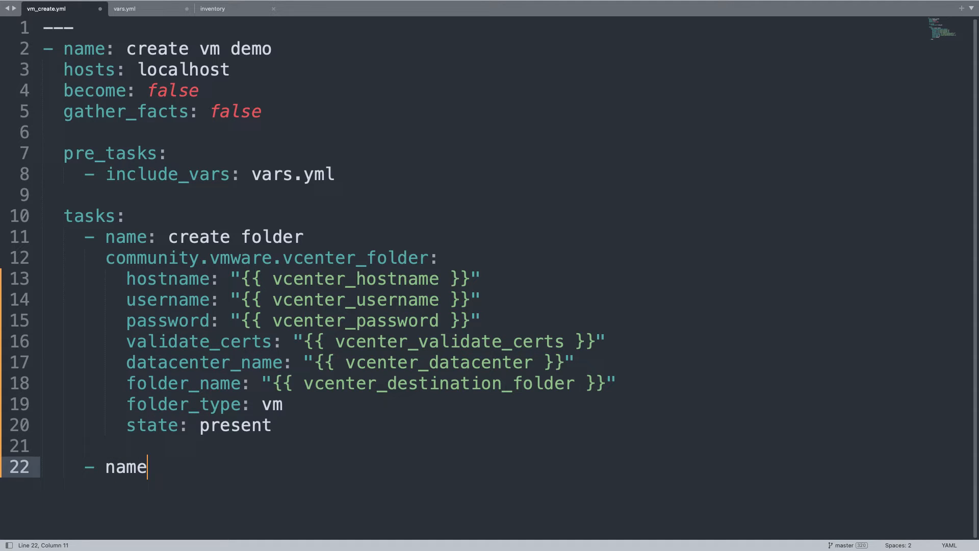
text(: crete VM)
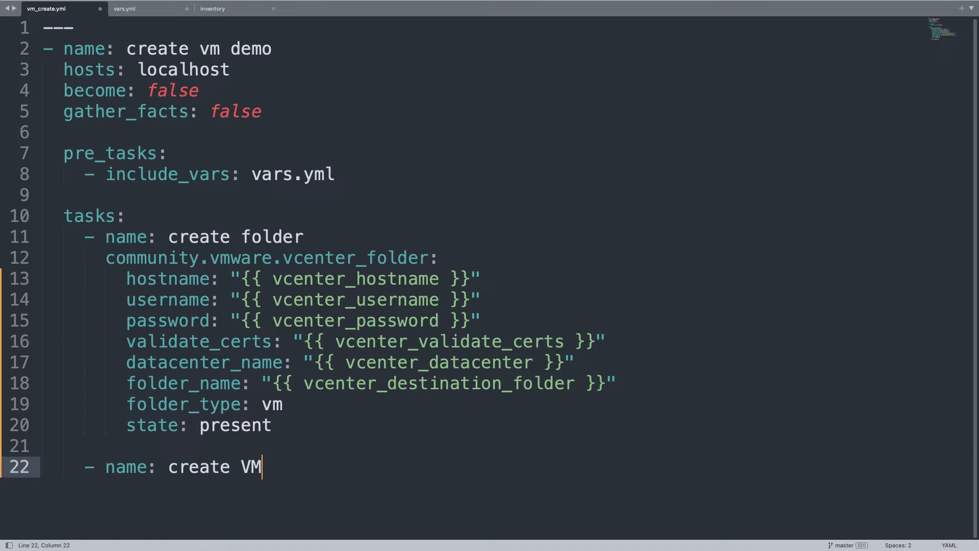
text(ansi)
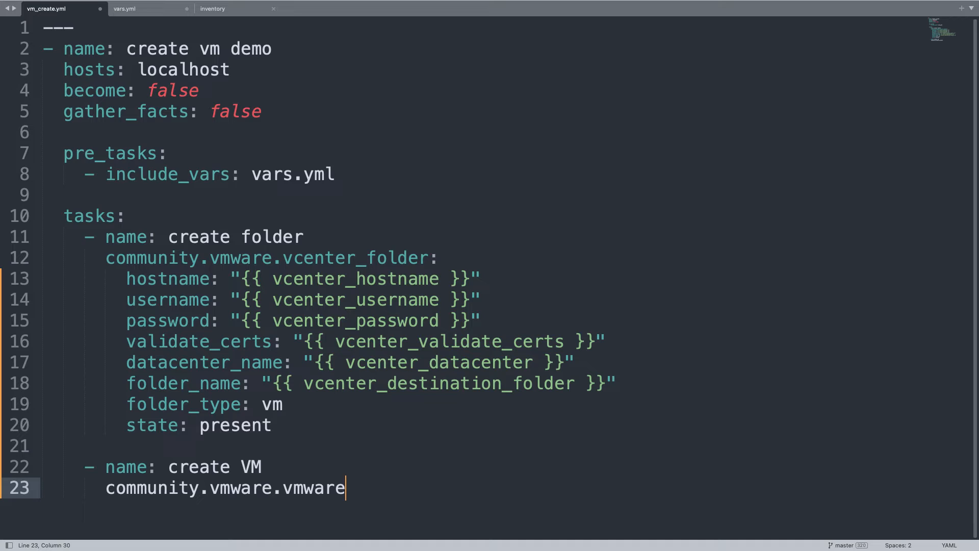
text(_guest:)
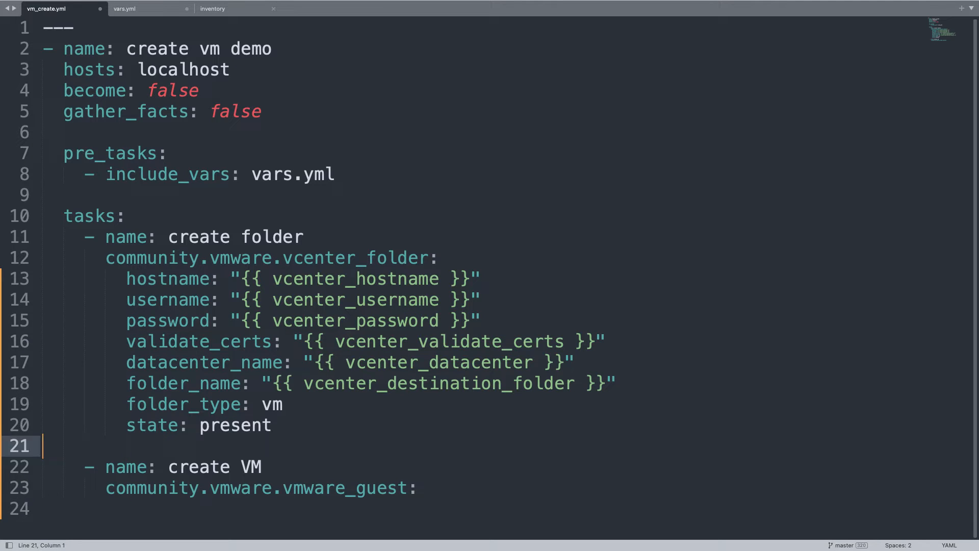
Step: Copy the vCenter connection settings into the create VM task and set name from {{ vm_name }}
click(125, 277)
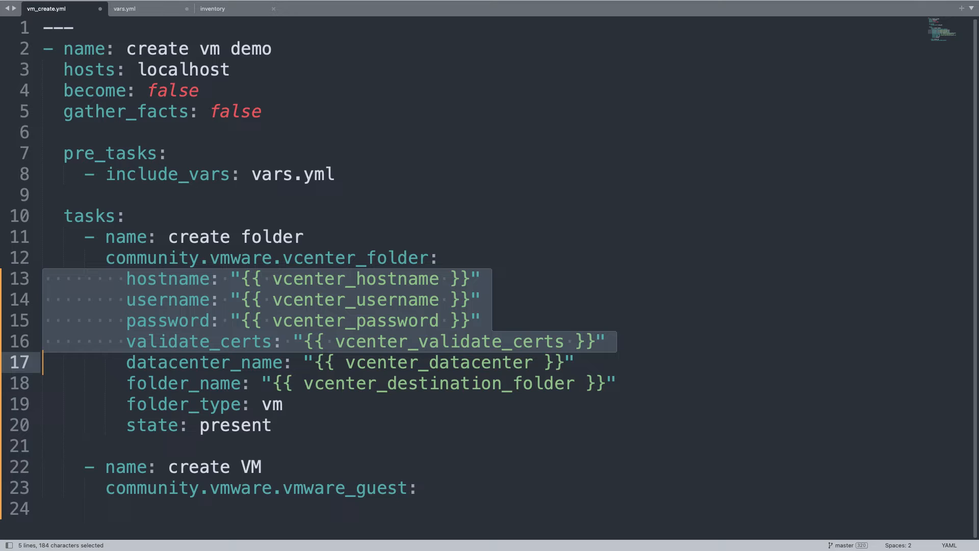
key(shift+down)
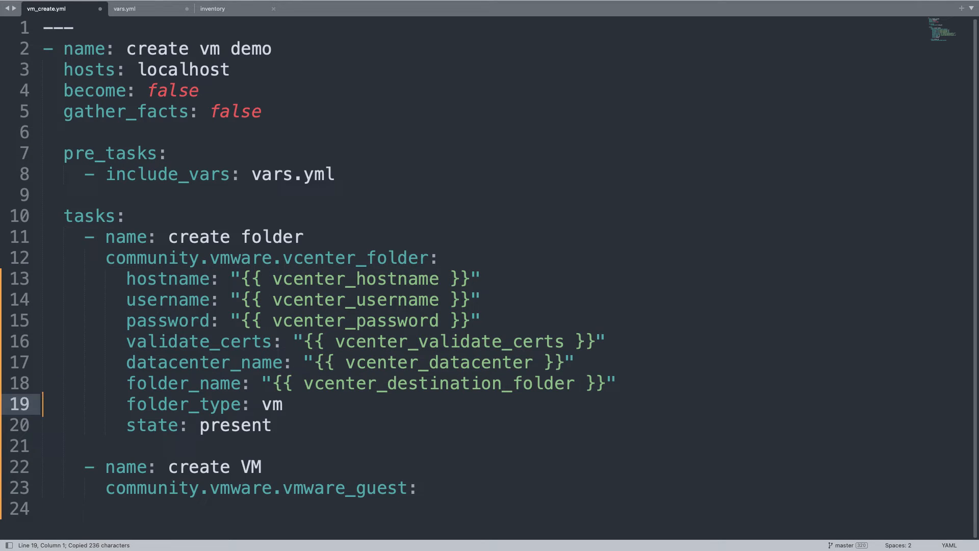
scroll(down, 3)
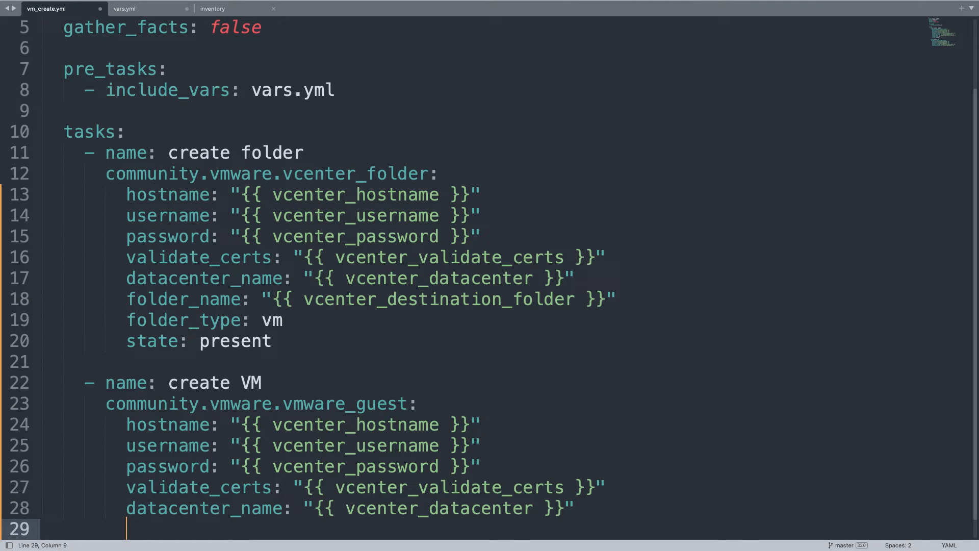
text(name: ")
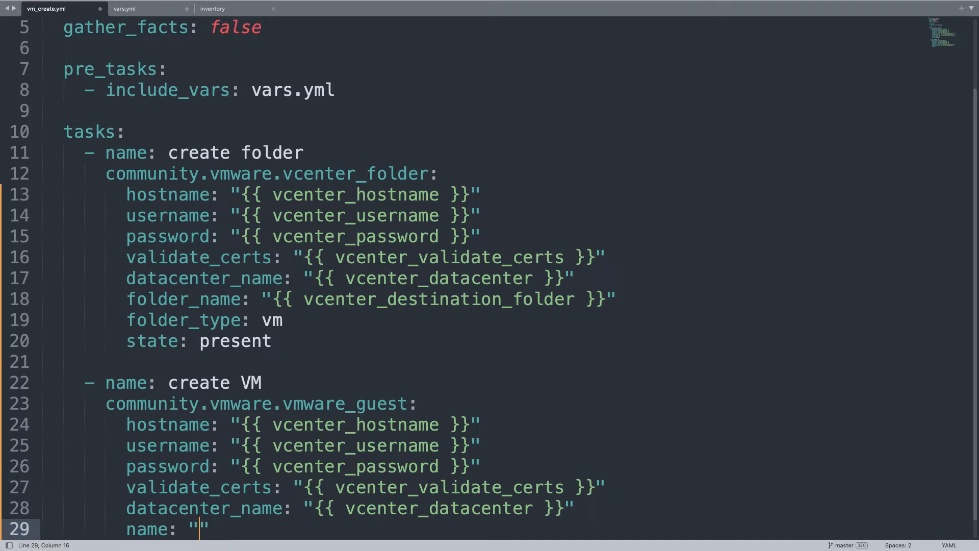
text({{ vm_name)
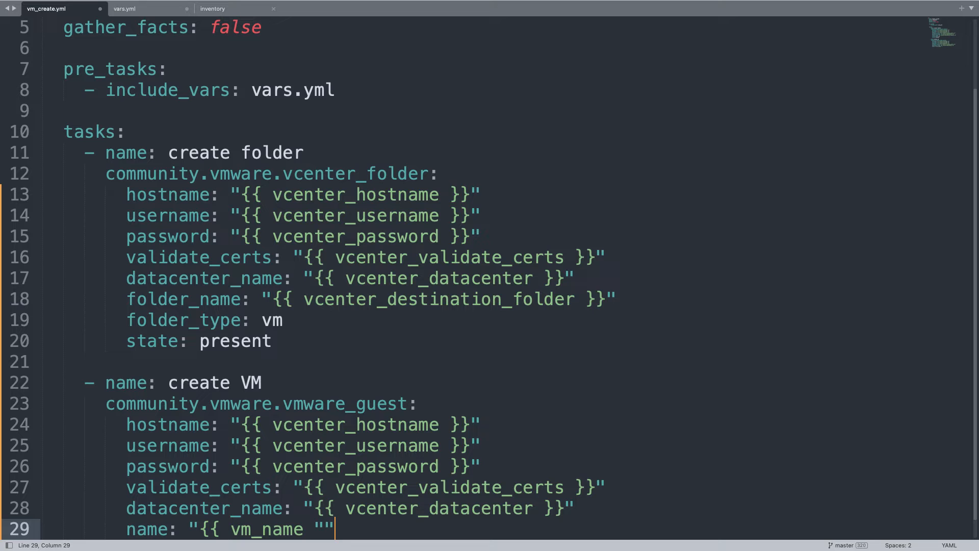
text(}})
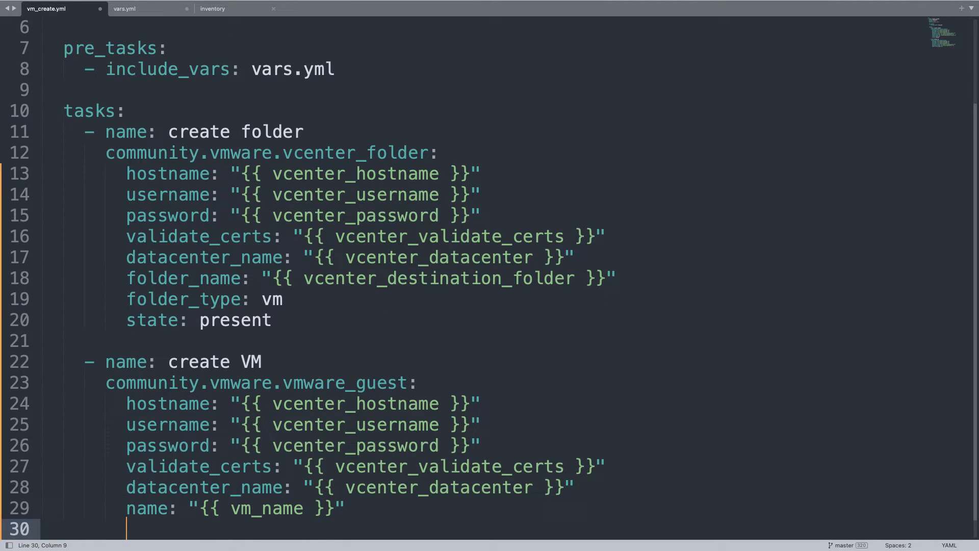
Step: Set folder from the vcenter folder variable and state from {{ vm_state }}
text(fol)
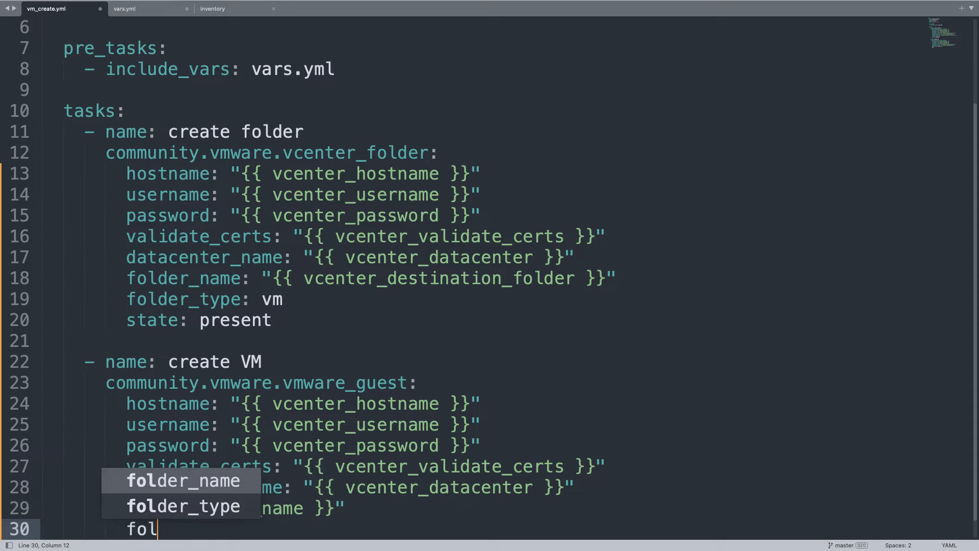
text(der: ")
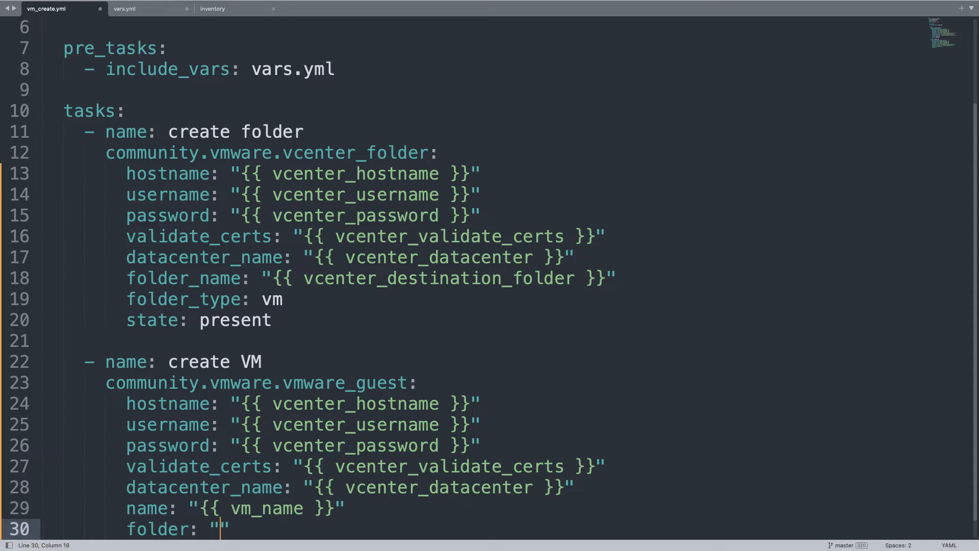
text({{)
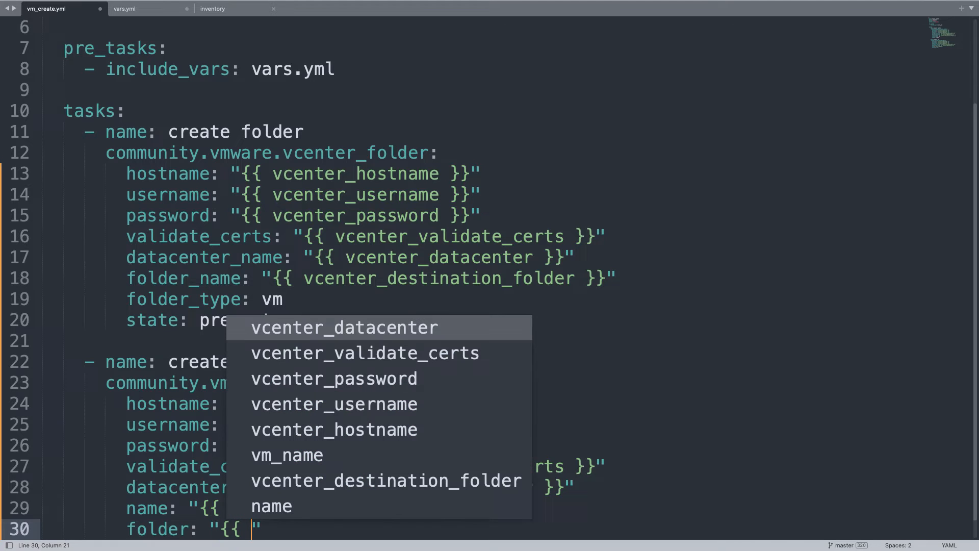
text(vcenter_destination_folder)
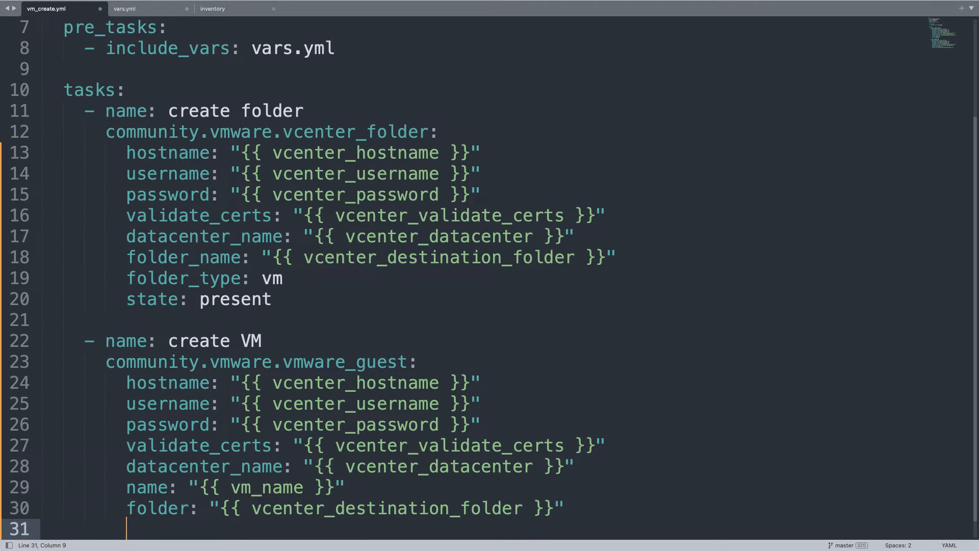
text(state)
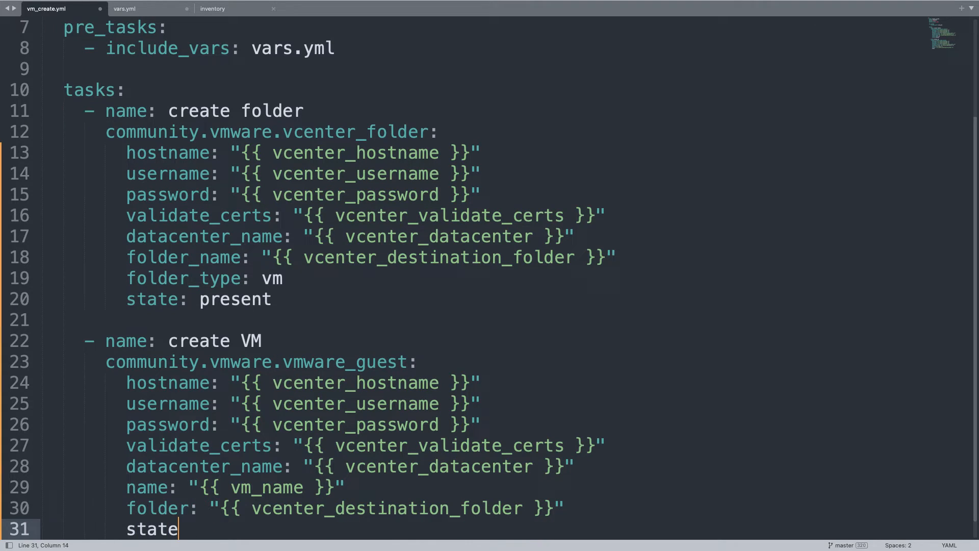
text(: "")
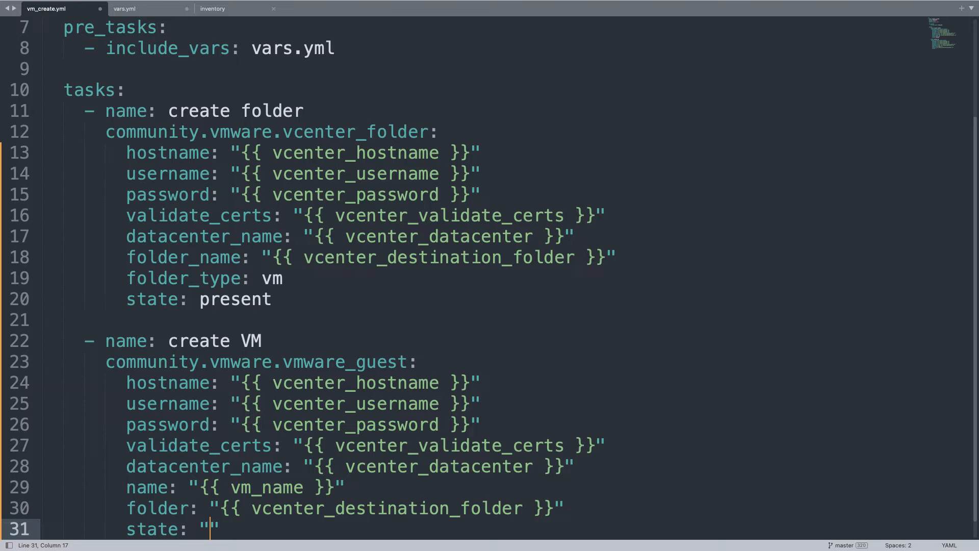
text({{ vm_state)
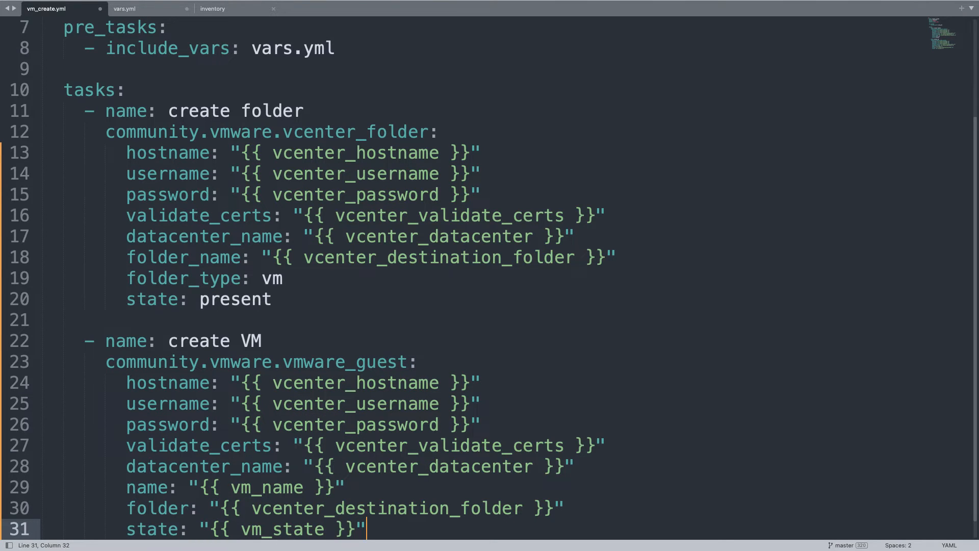
key(Return)
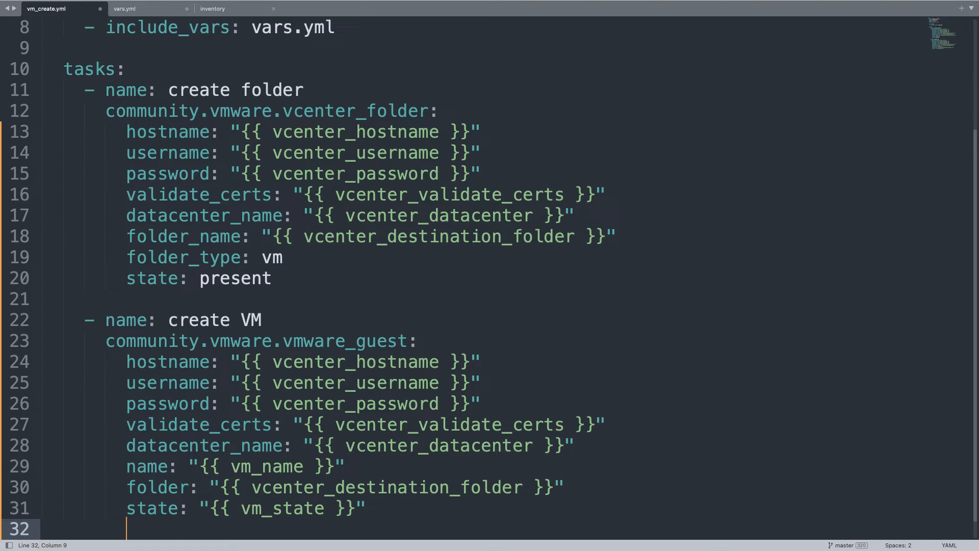
Step: Add guest_id: "{{ vm_guestid }}" and cluster: "{{ vcenter_cluster }}"
text(guest_)
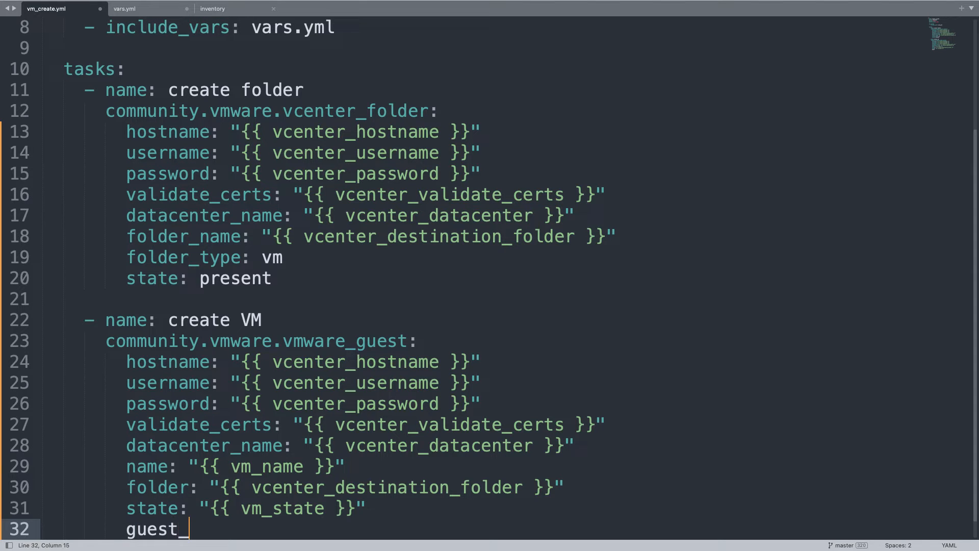
text(id: "")
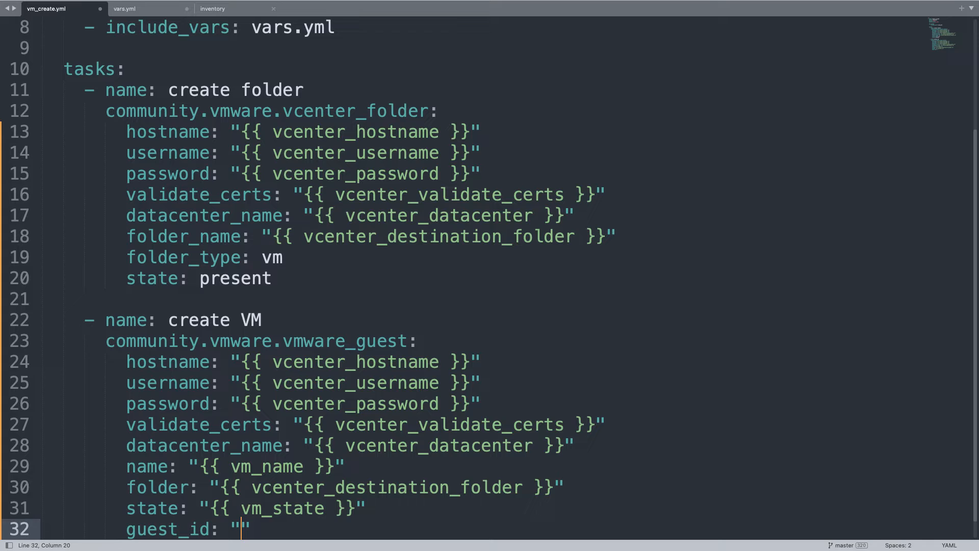
text({{ vm_guestid)
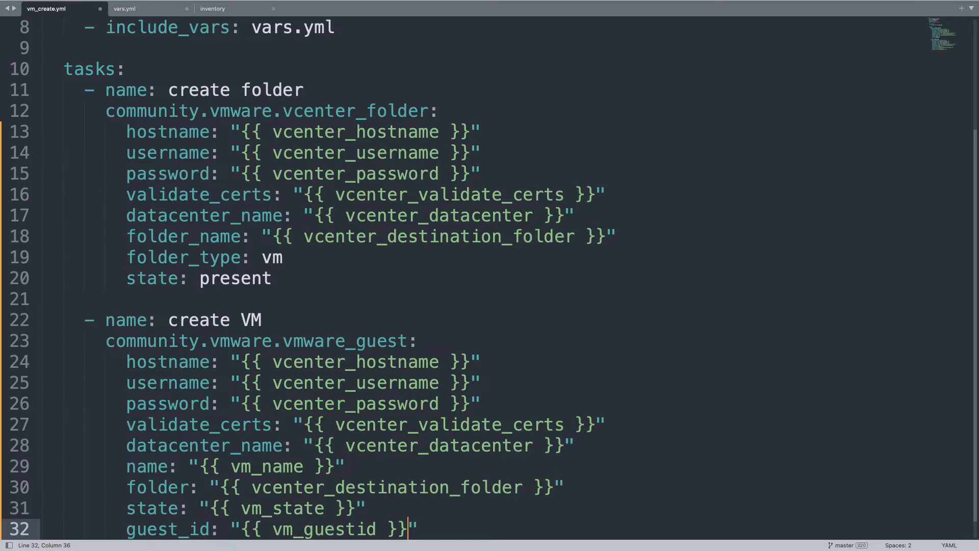
key(enter)
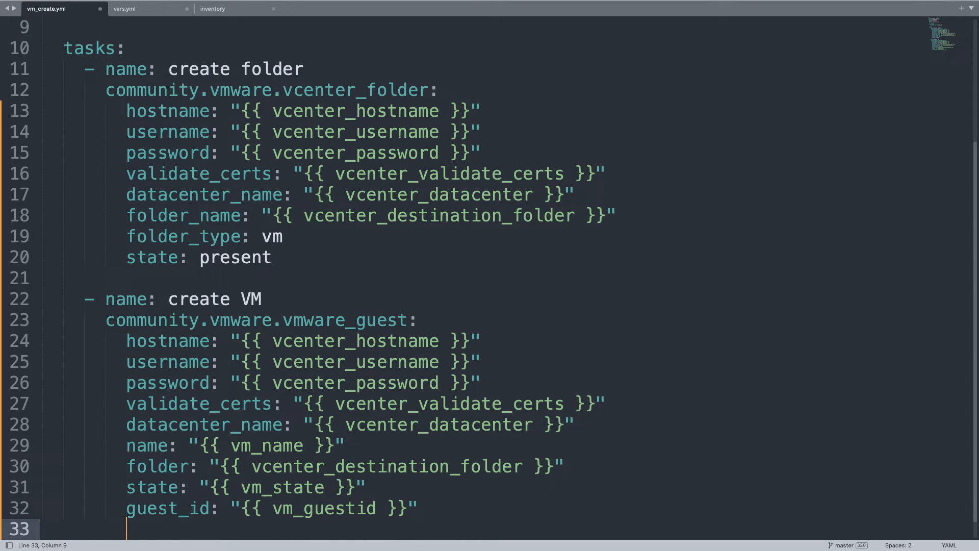
text(cluster: "{{)
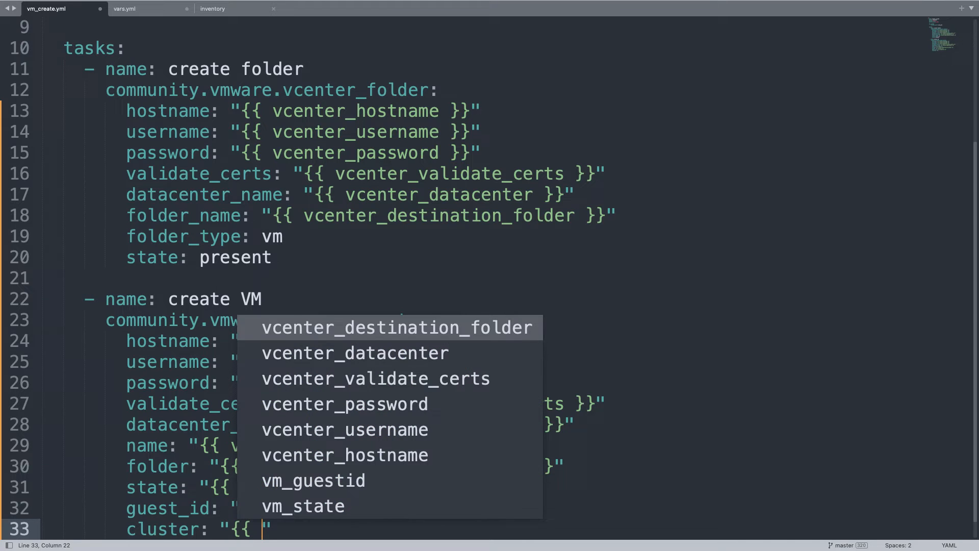
text(vcenter_cluster)
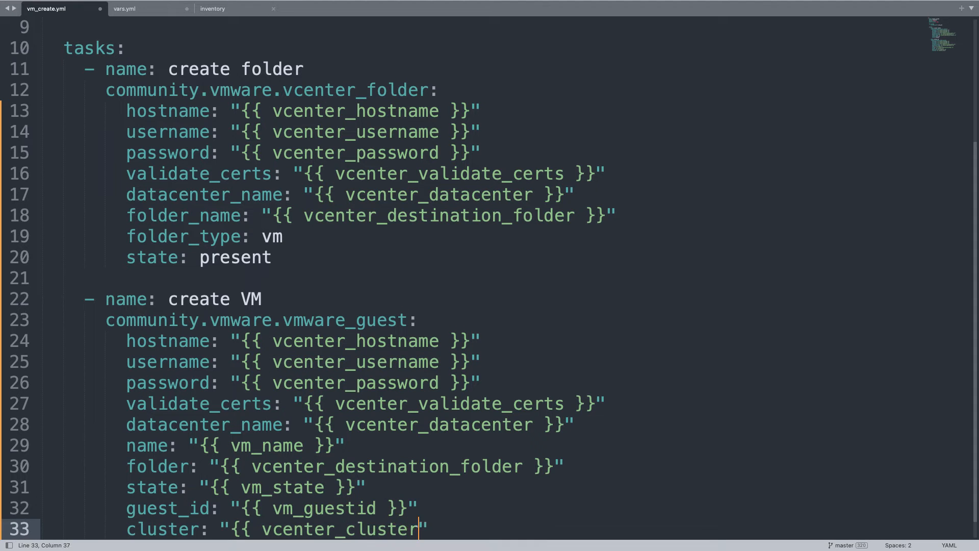
key(Enter)
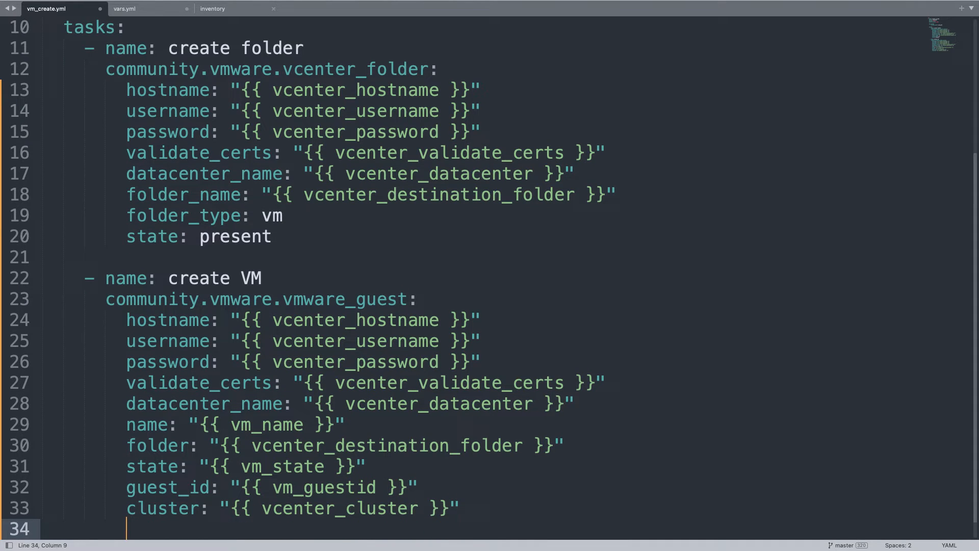
Step: Add a disk list entry with size_gb: "{{ vm_disk_gb }}" and type: "{{ vm_disk_type }}"
text(dis)
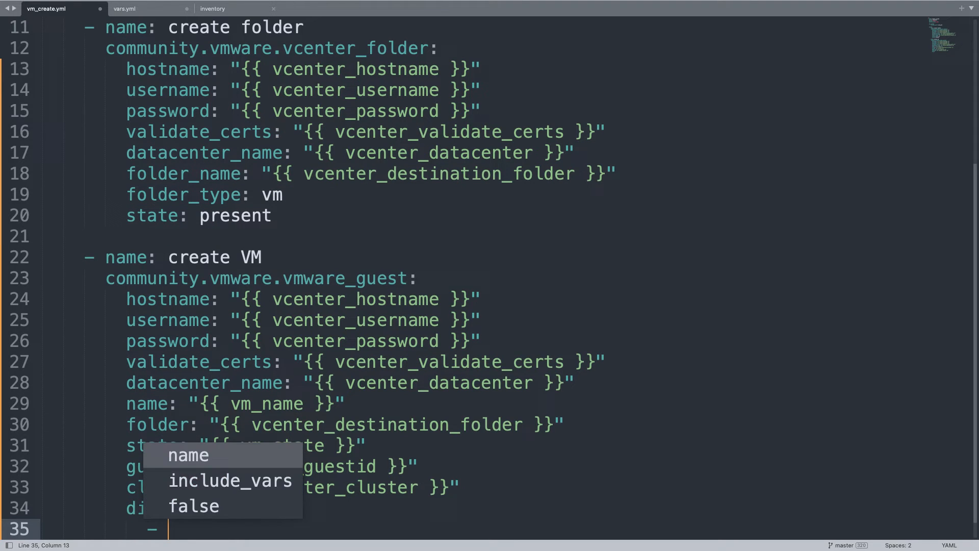
text(size_g)
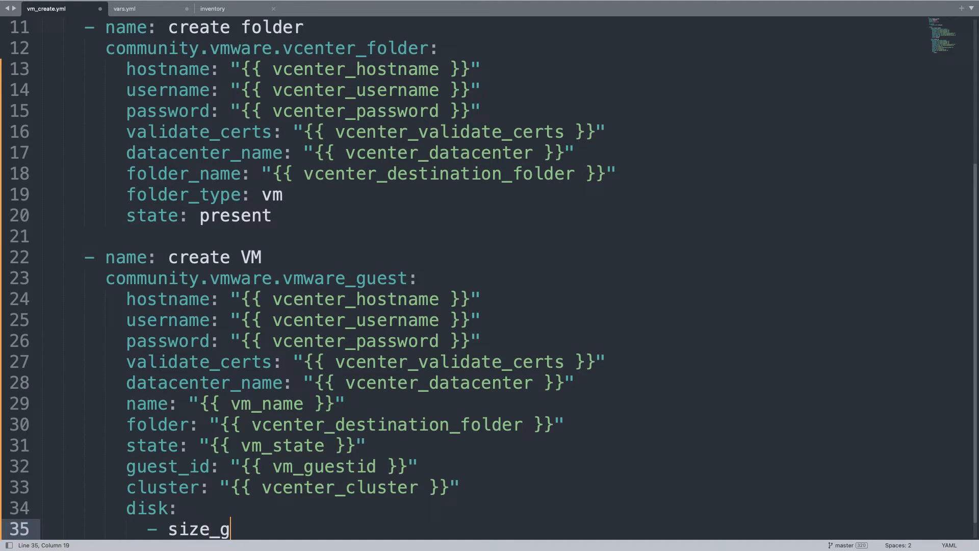
text(b: "{{ vm_disk)
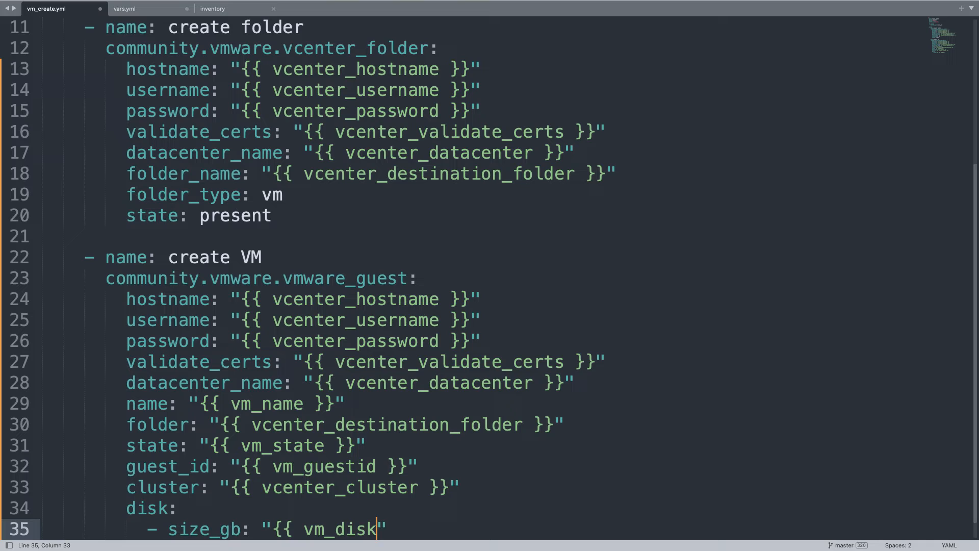
text(_gb }})
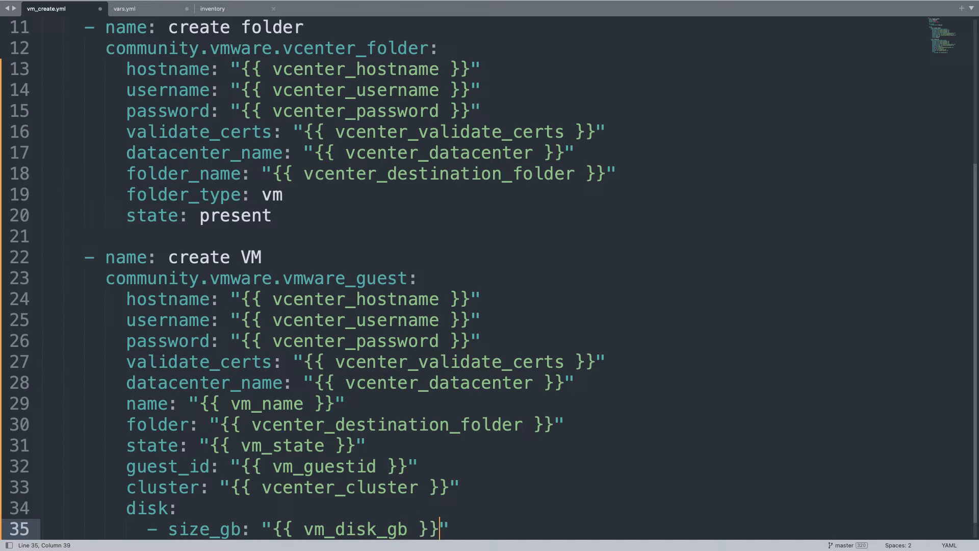
key(enter)
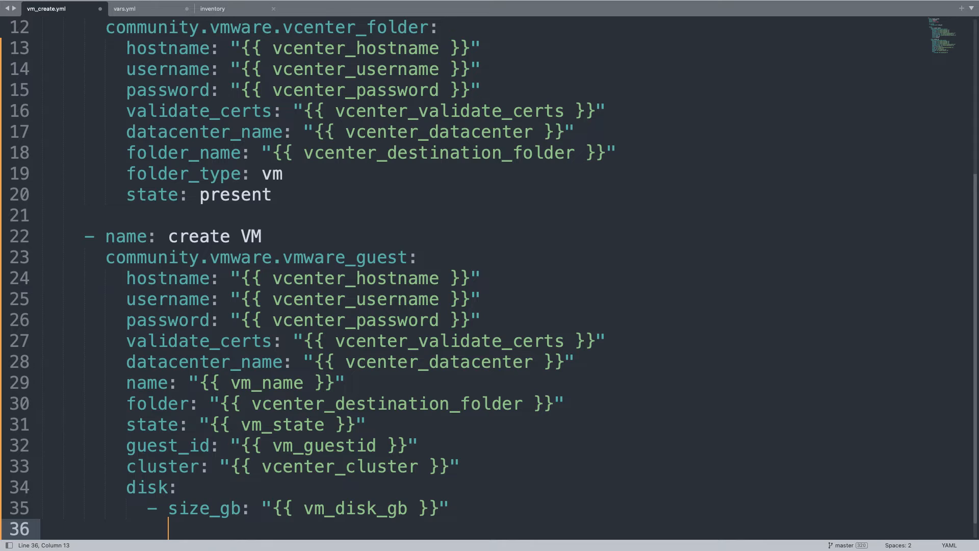
text(type:)
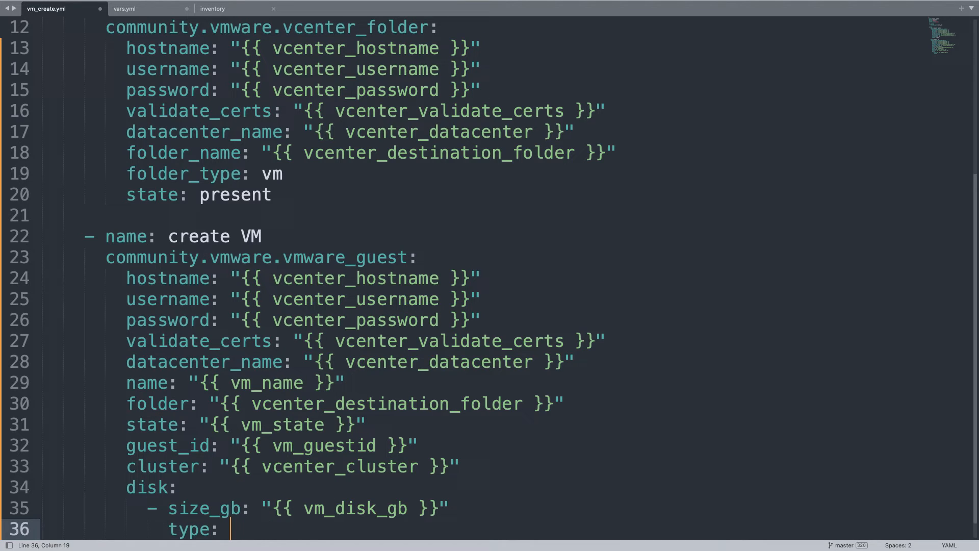
text("")
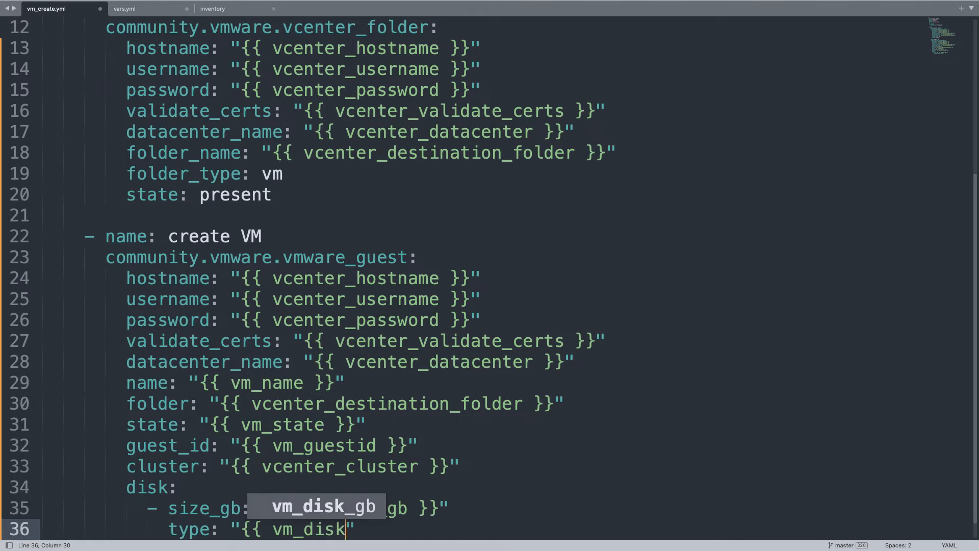
text(_type)
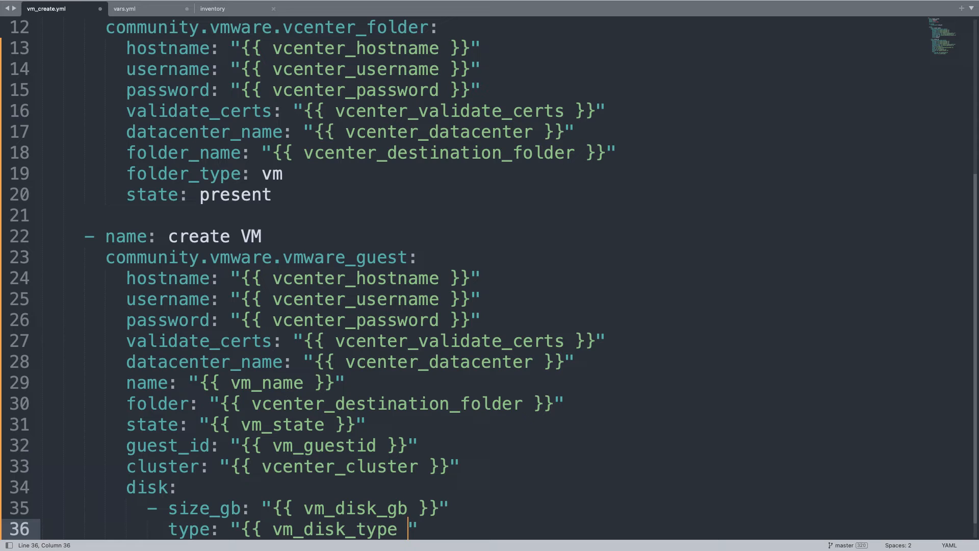
key(enter)
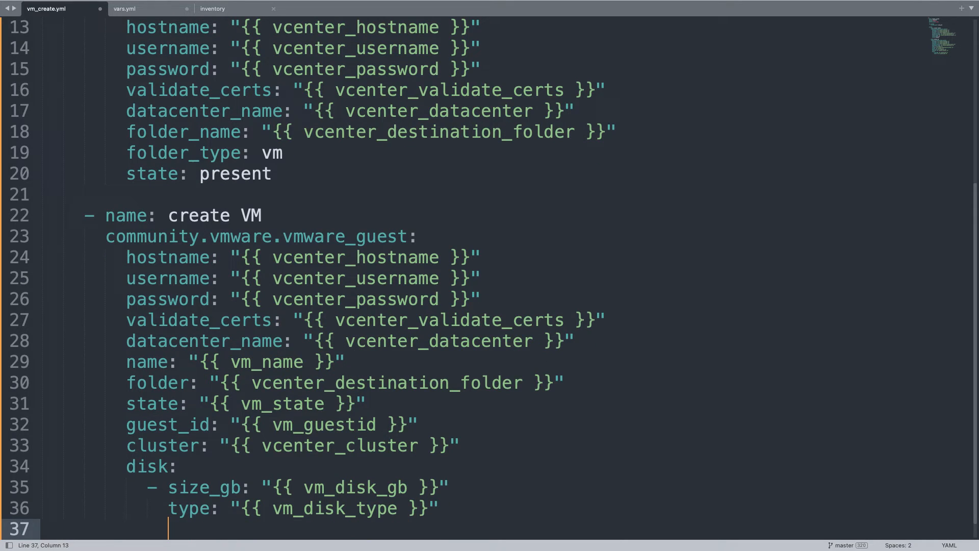
Step: Add datastore: "{{ vm_disk_datastore }}" to the disk entry
text(datastore)
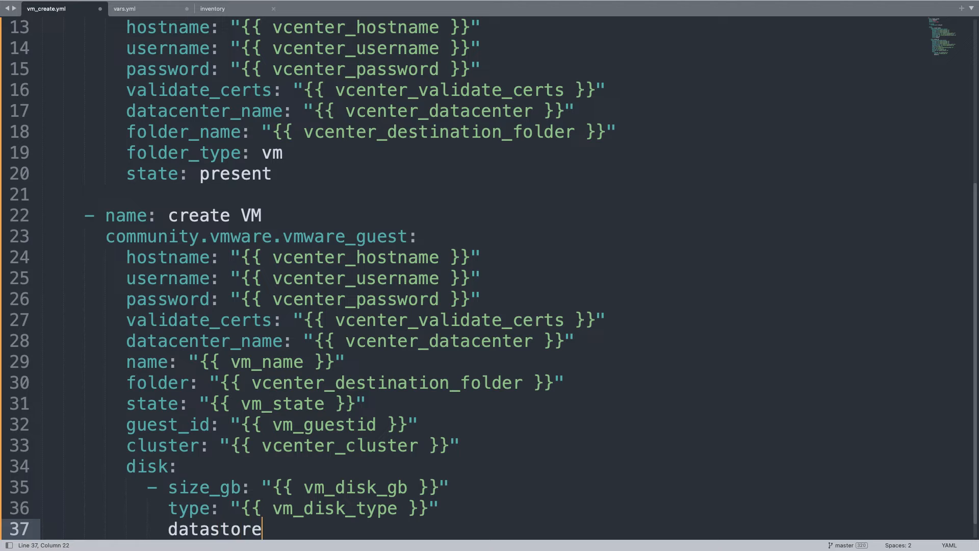
text(: "")
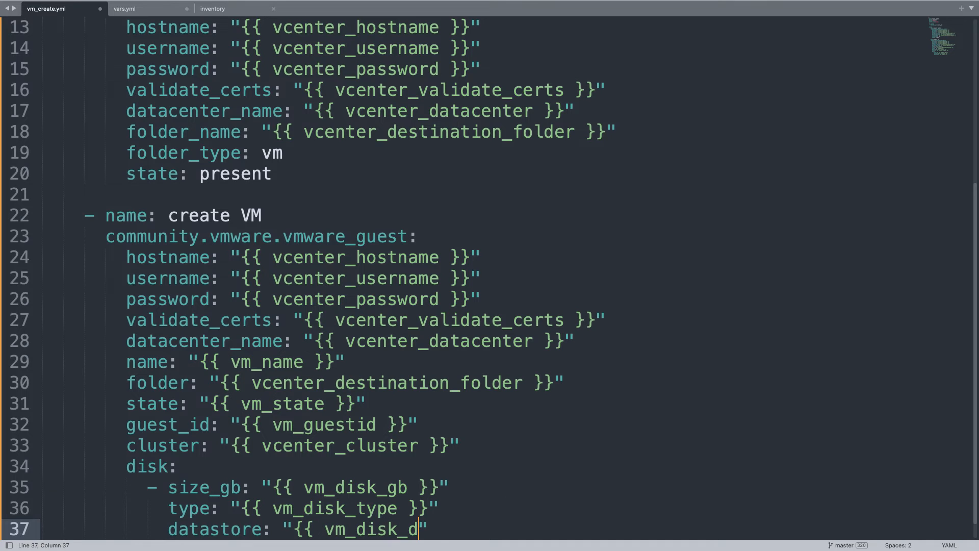
text(atastore }}")
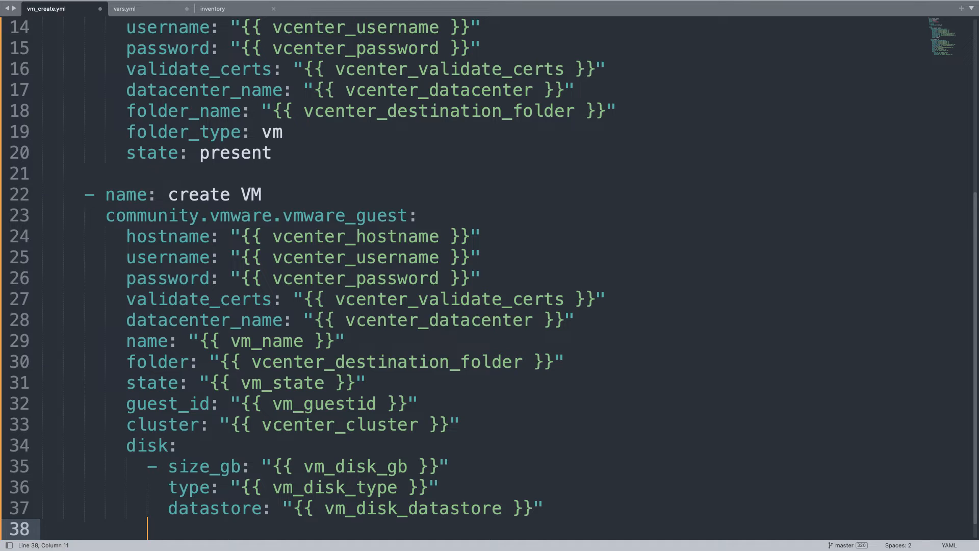
Step: Add a hardware block with memory_mb: "{{ vm_hw_ram_mb }}"
text(hard)
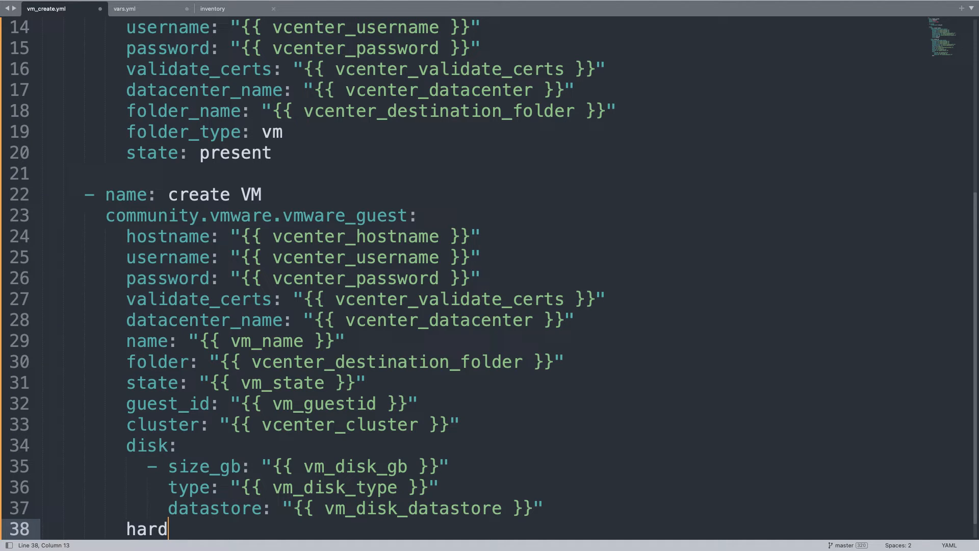
text(ware:)
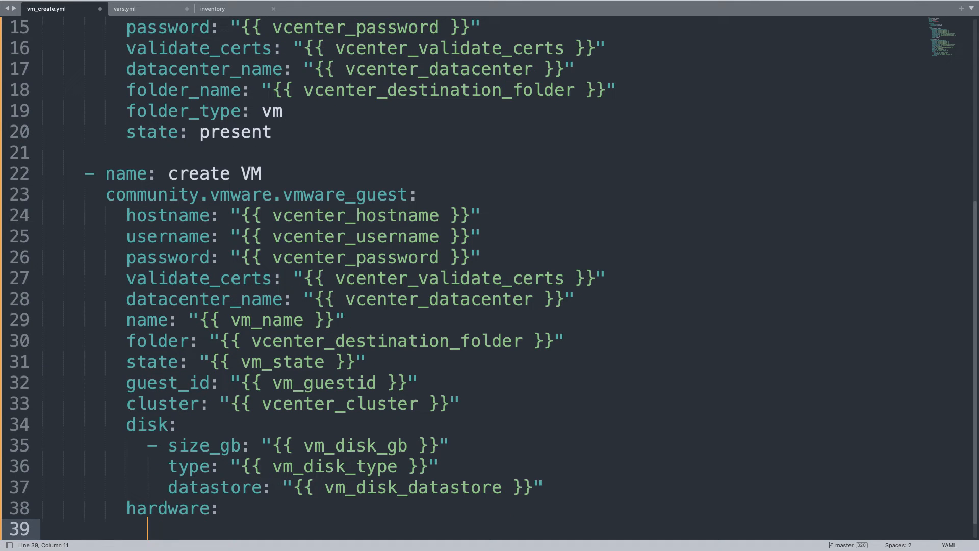
text(memory)
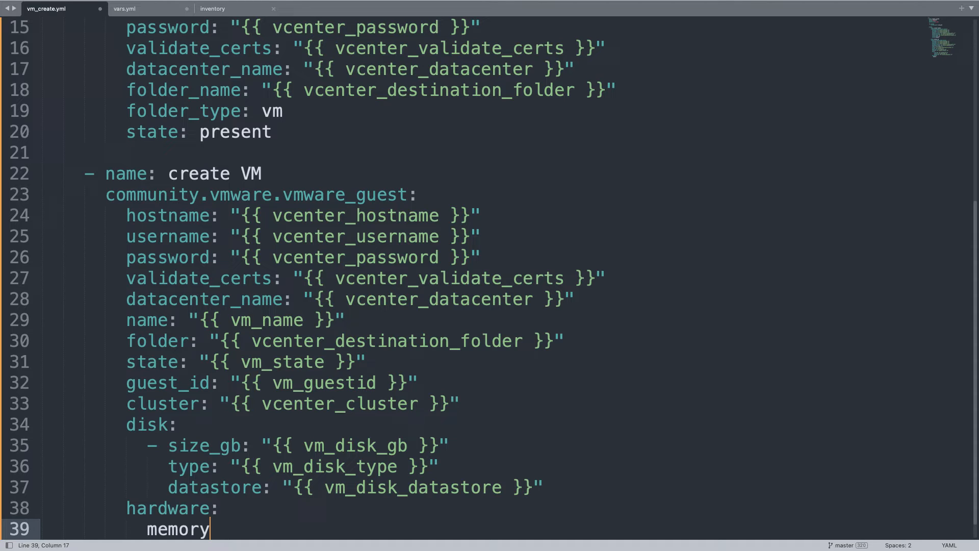
text(_mb:)
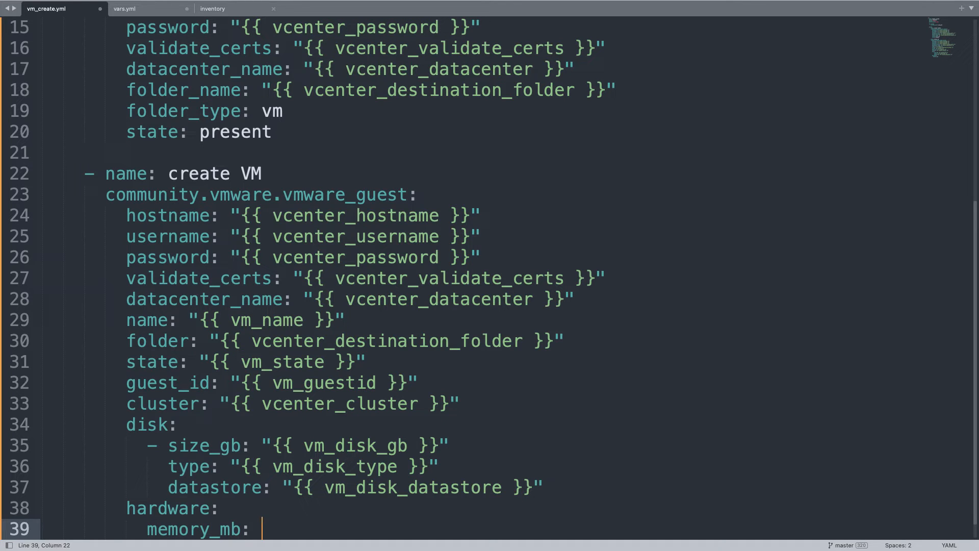
text("{{")
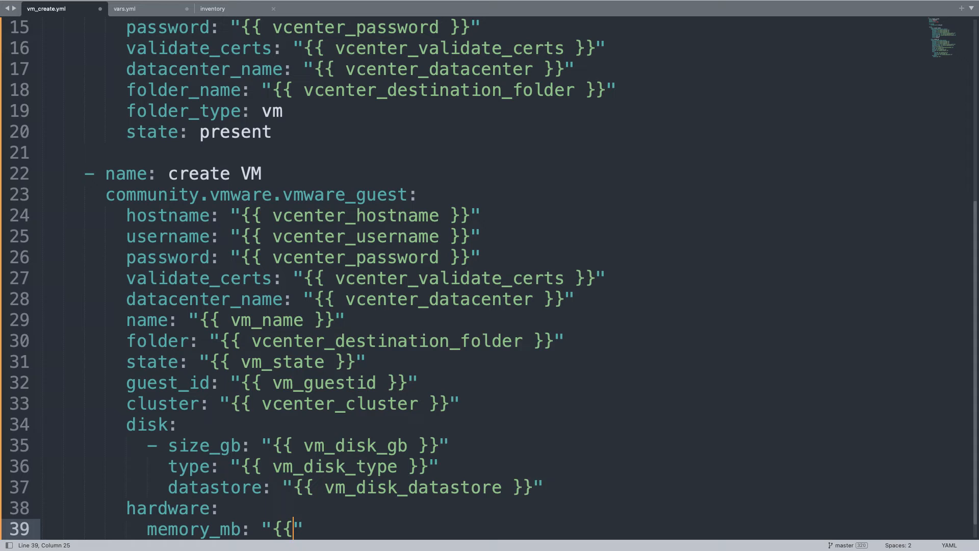
text(vm_)
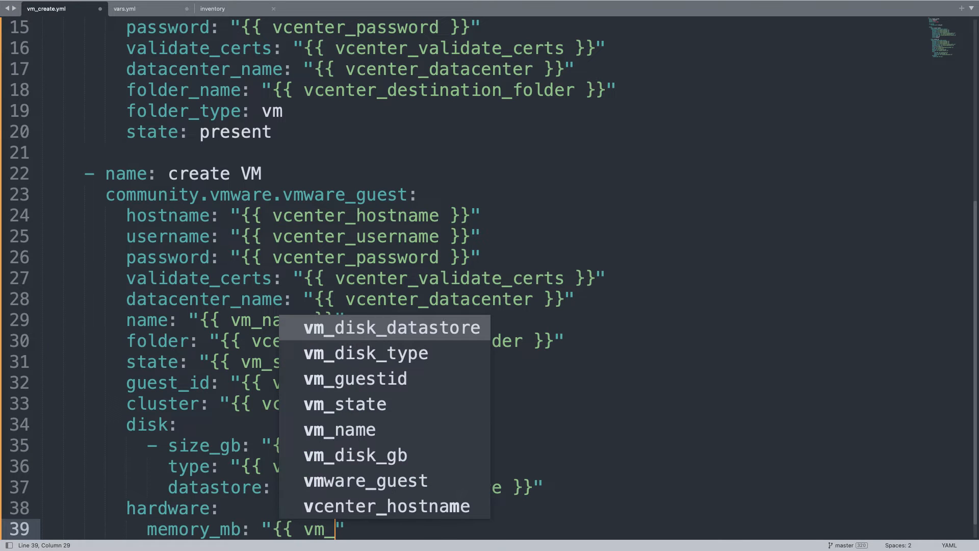
text(hw+ra)
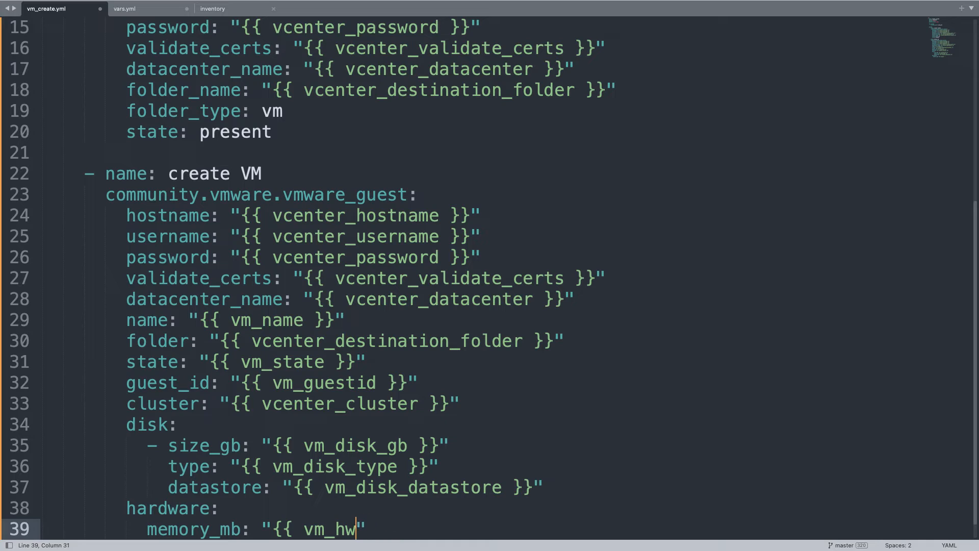
text(_ram)
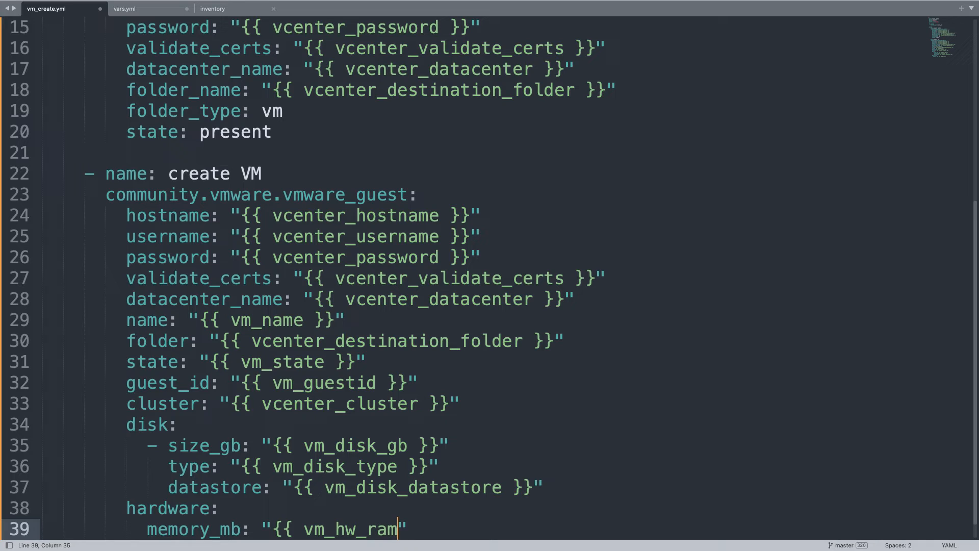
text(_mb)
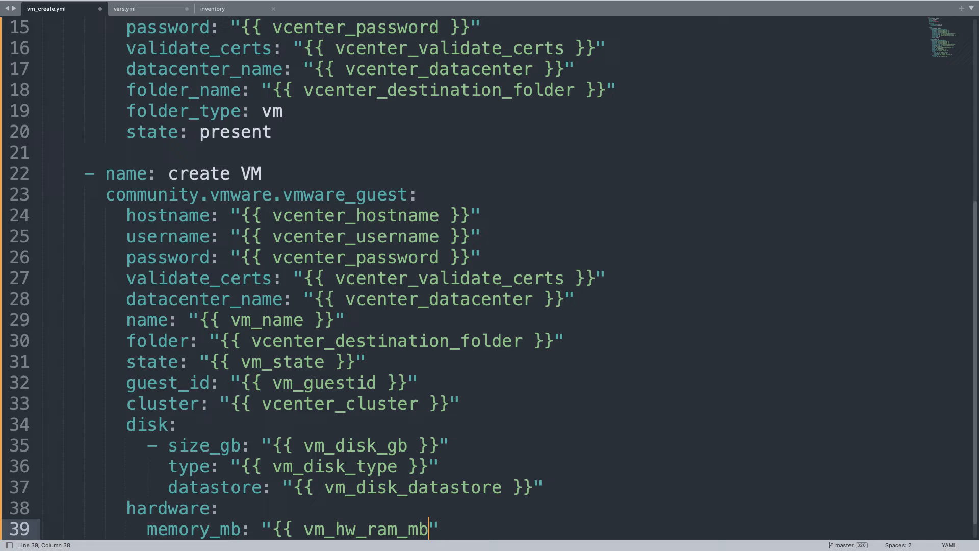
key(Return)
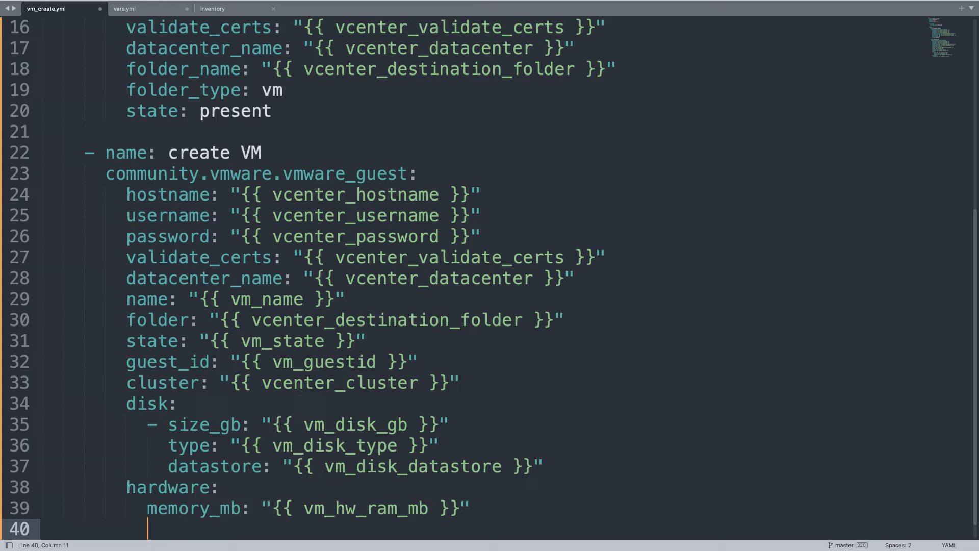
Step: Add num_cpus from the vm_hw cpu variable and scsi: "{{ vm_hw_scsi }}"
text(num_cpu)
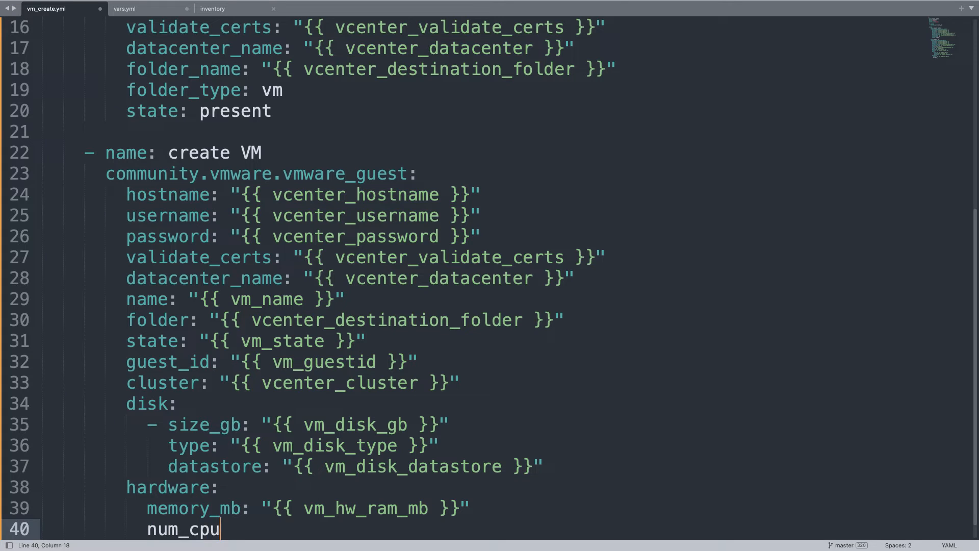
text(s: "")
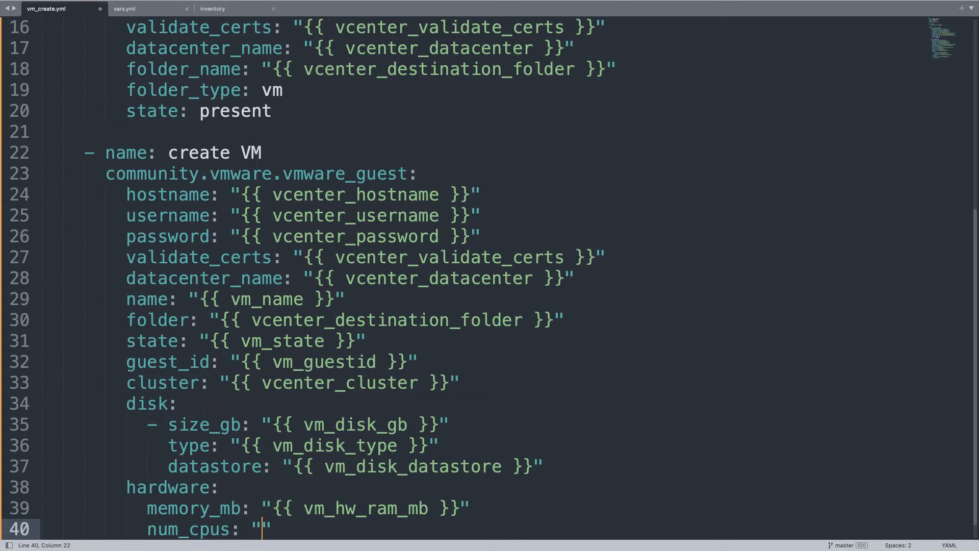
text({{ vm_hw_)
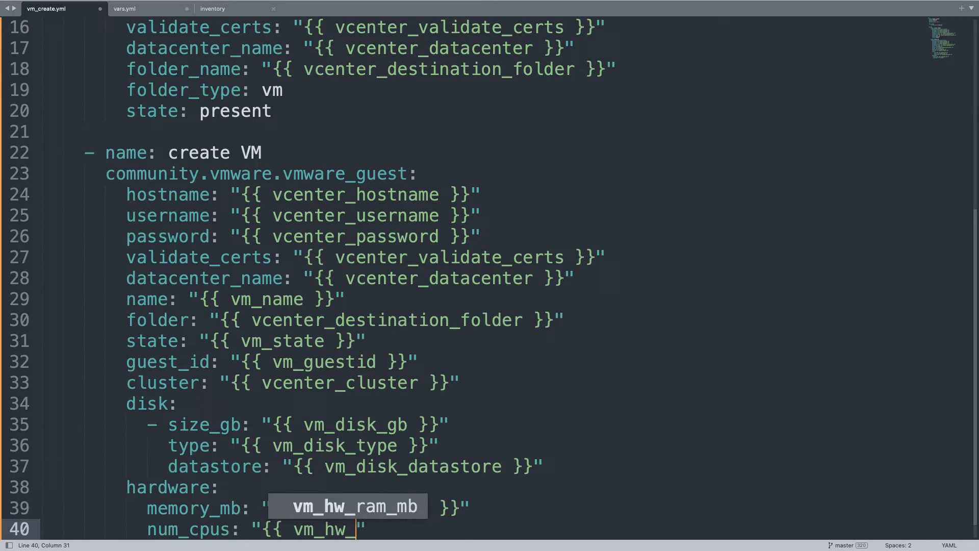
text(cpu_n)
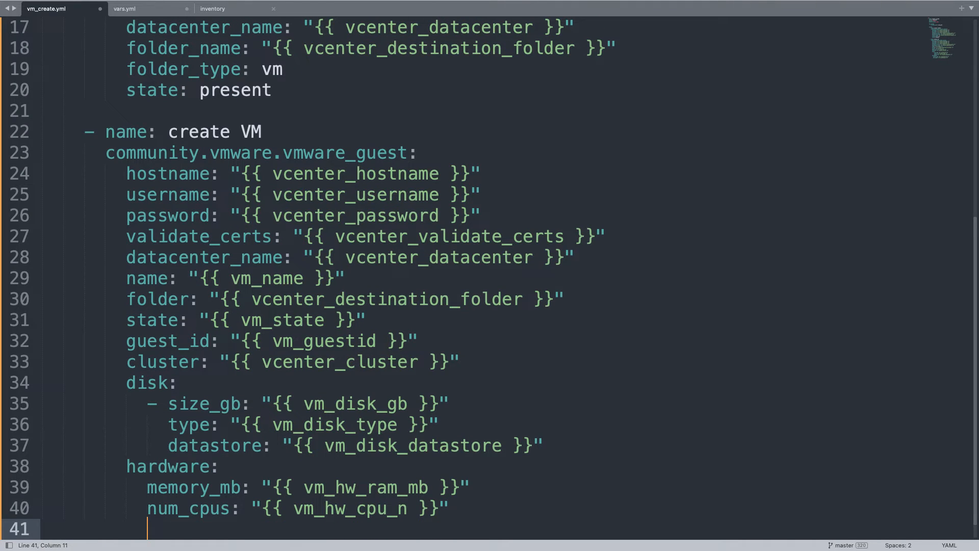
text(scsi")
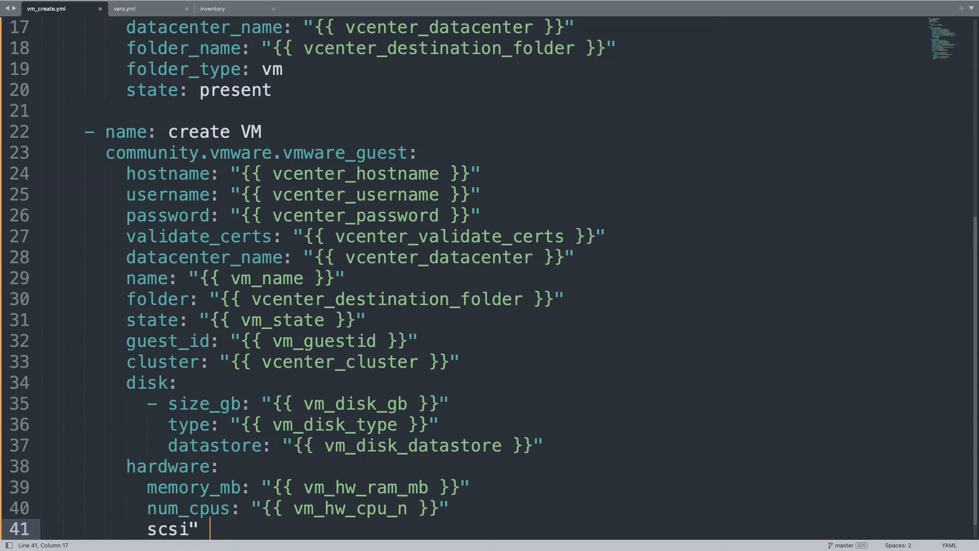
text(: ")
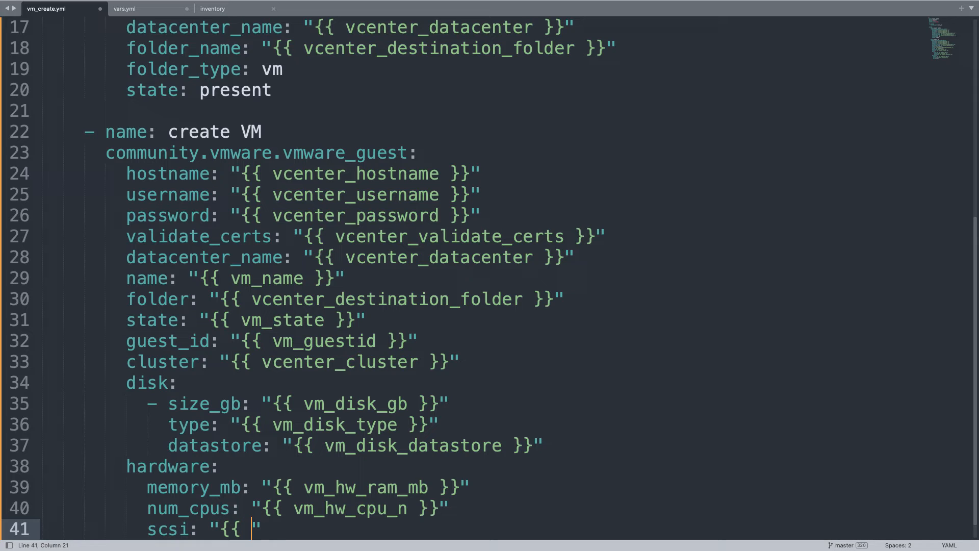
text(vm_hw_scsi)
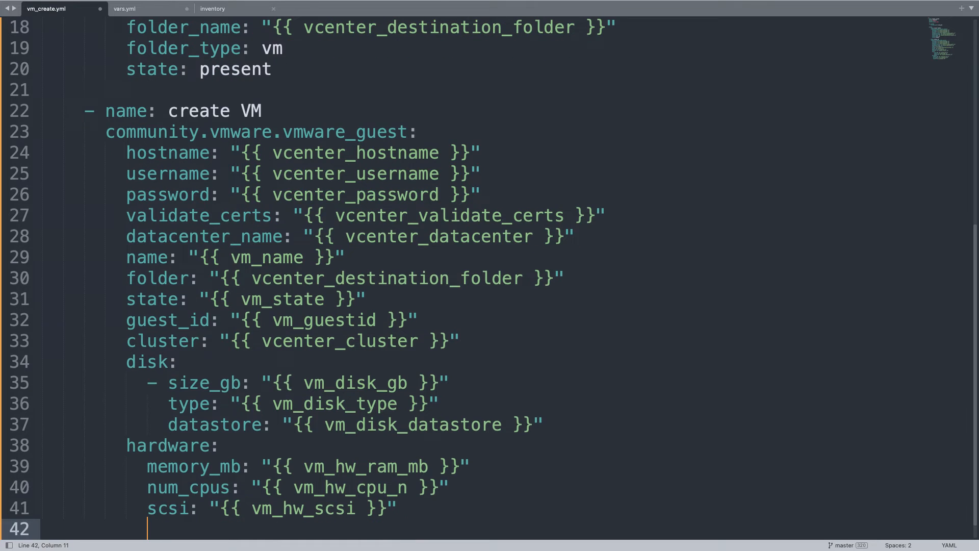
Step: Add a network entry with name: "{{ vm_net_name }}" and device_name: "{{ vm_net_type }}"
text(networ)
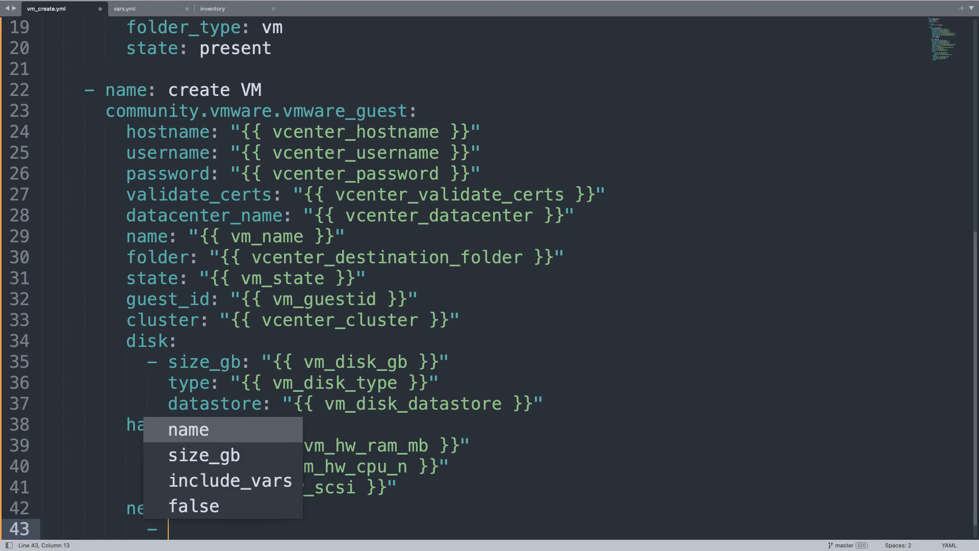
text(name: ")
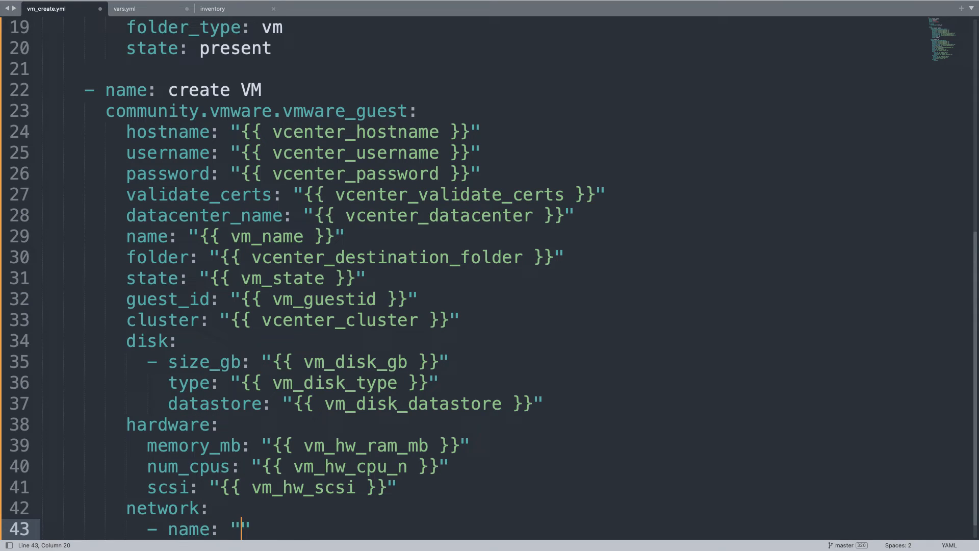
text({{ vm_net)
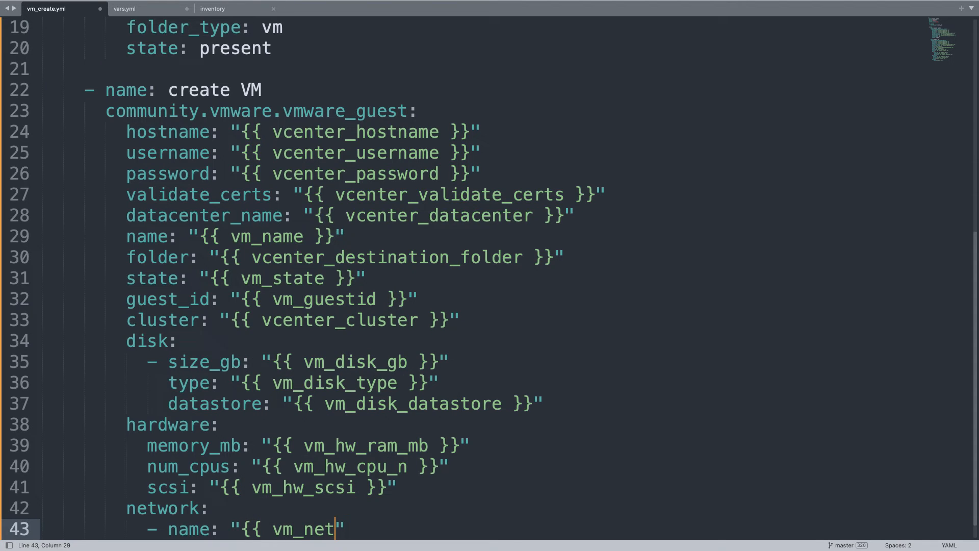
text(_name)
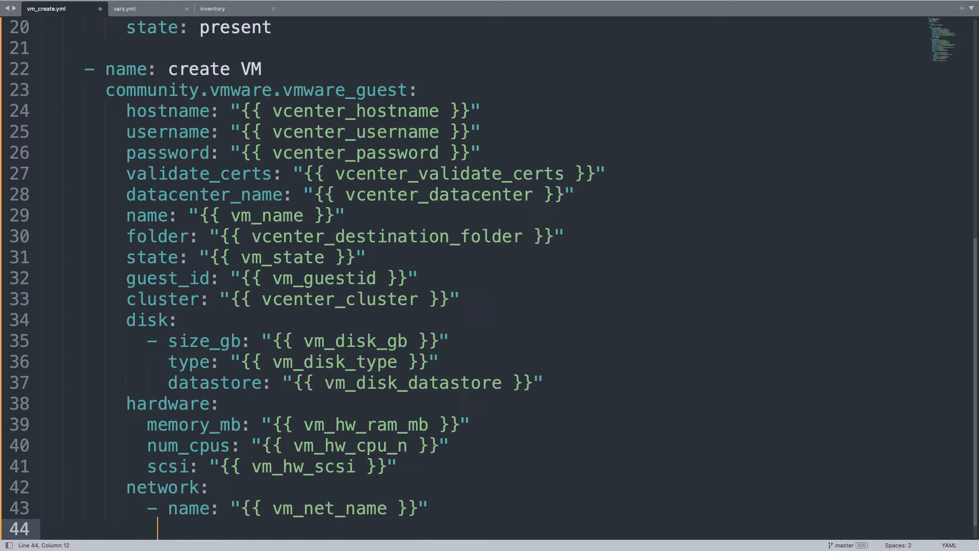
text(device_name)
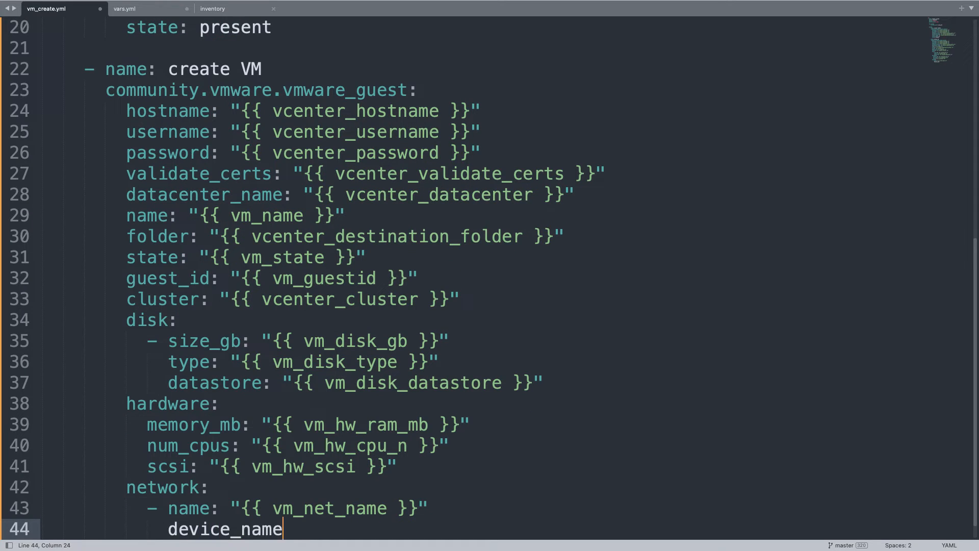
text(: "")
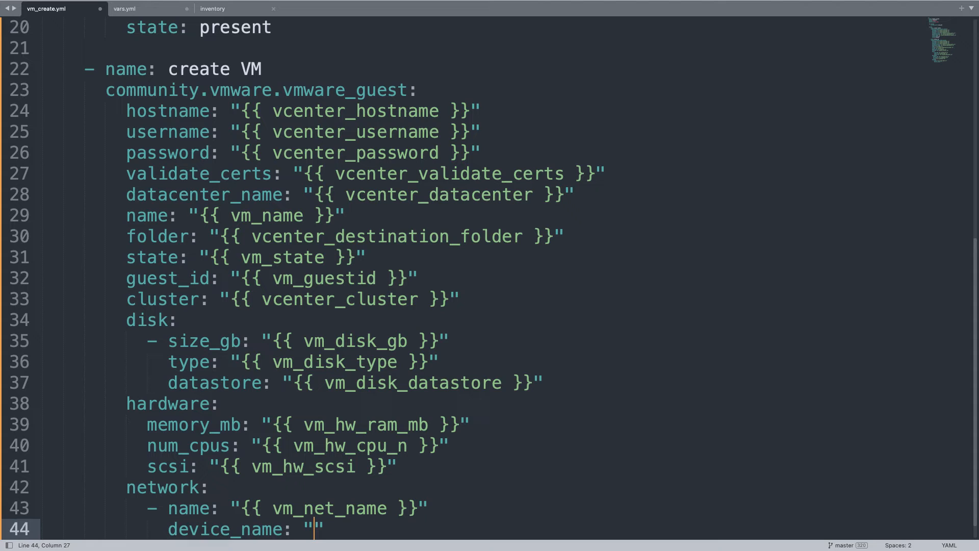
text({{ vm_net_type)
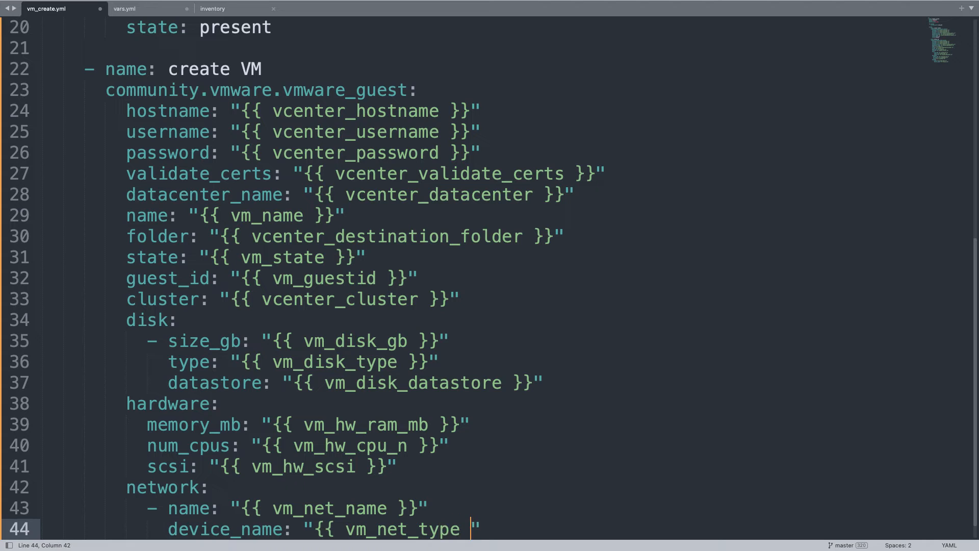
text(}})
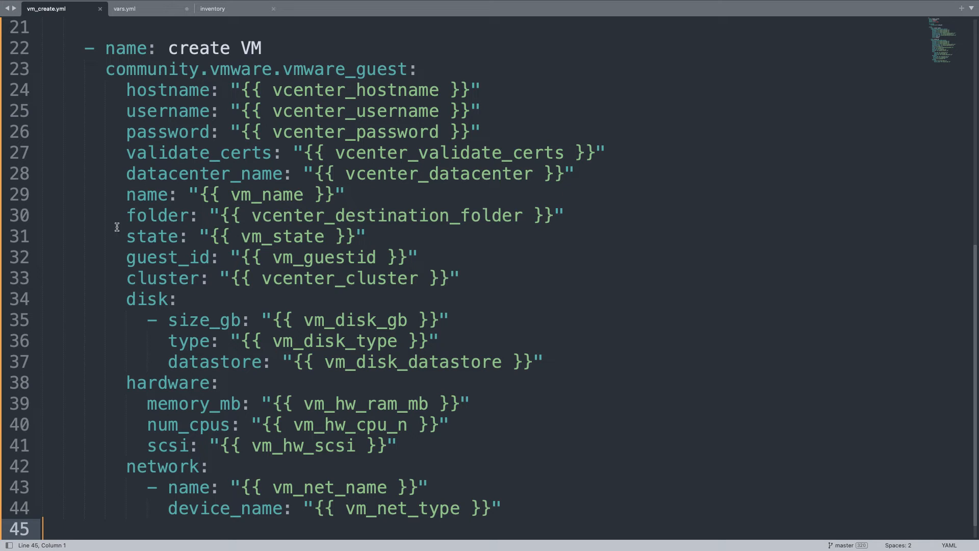
Step: In vars.yml, add vm_name set to "myvm"
click(124, 8)
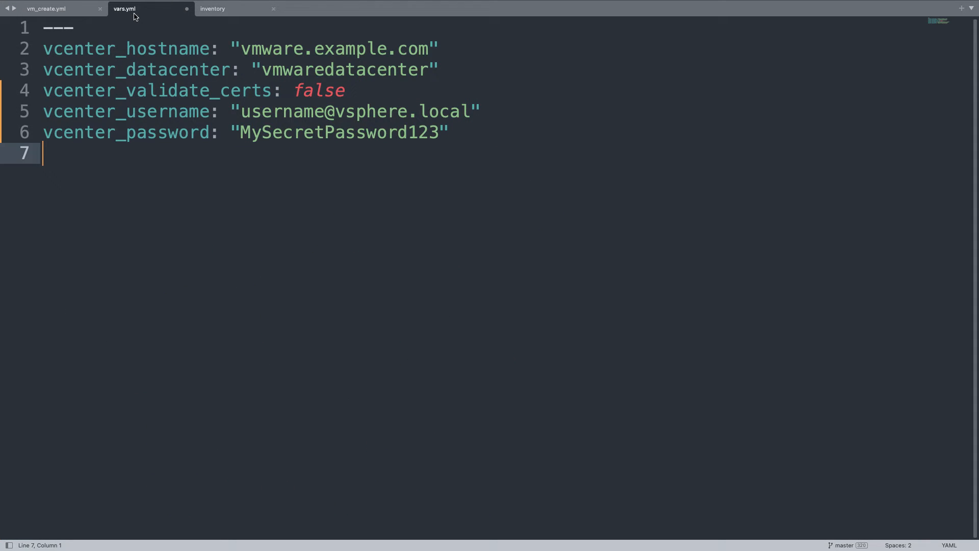
text(vm)
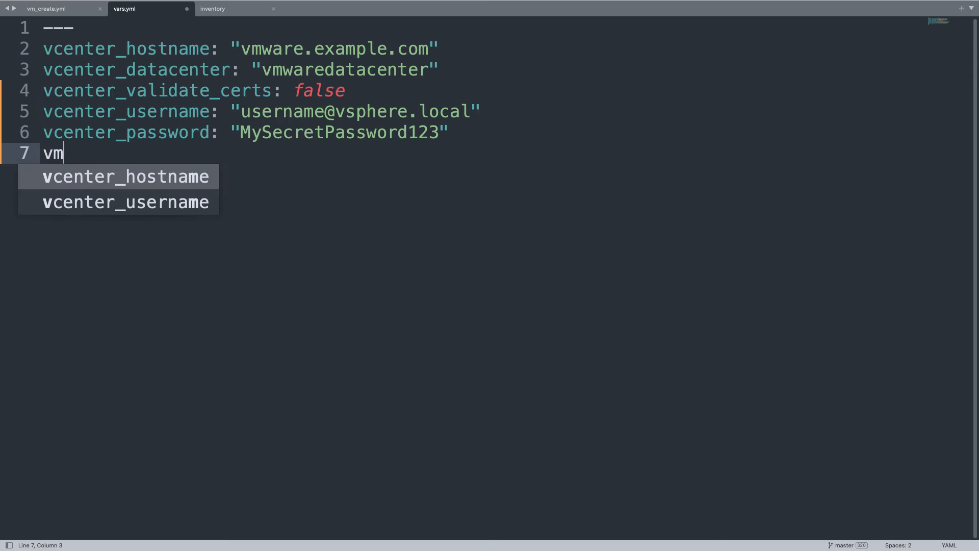
text(_name:)
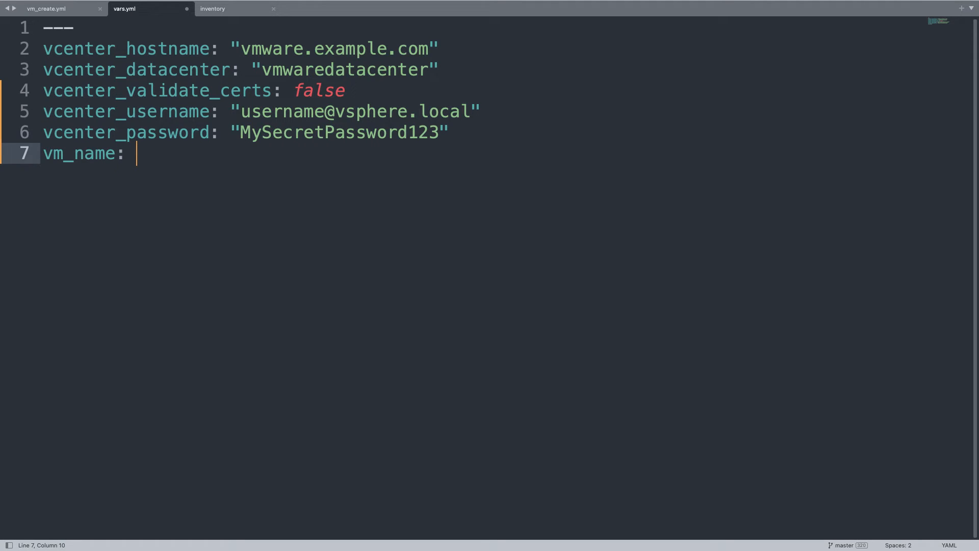
text("")
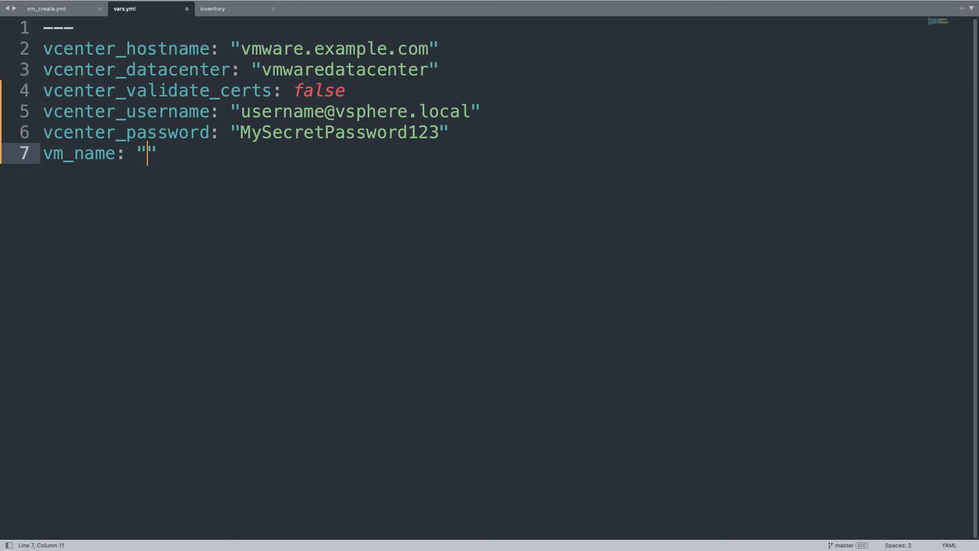
text(myvm)
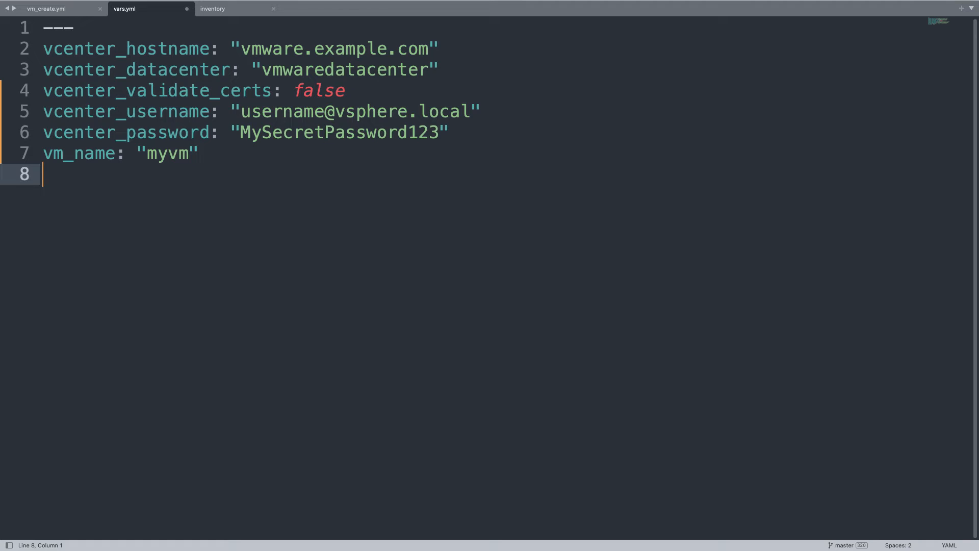
Step: Add vm_guest_id set to "centos64Guest"
text(vm)
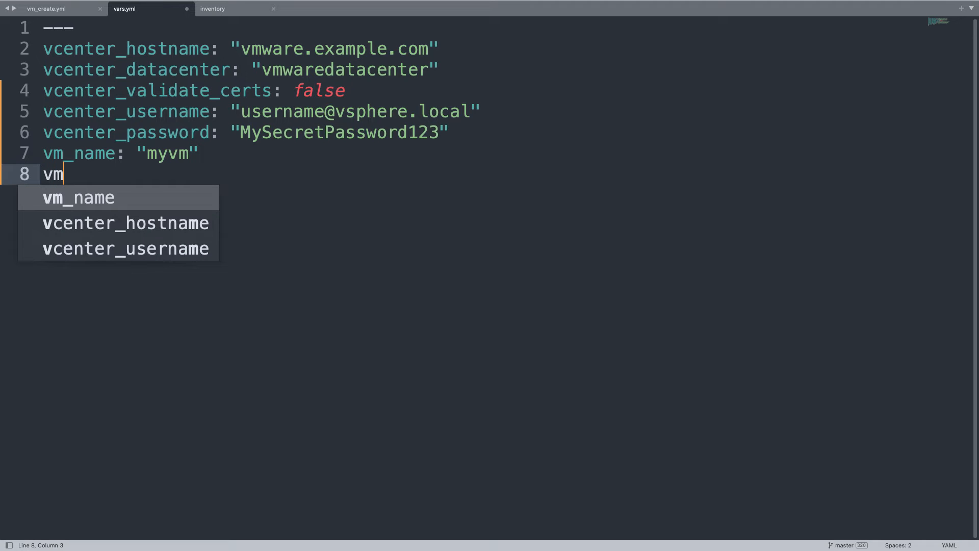
text(_guest_)
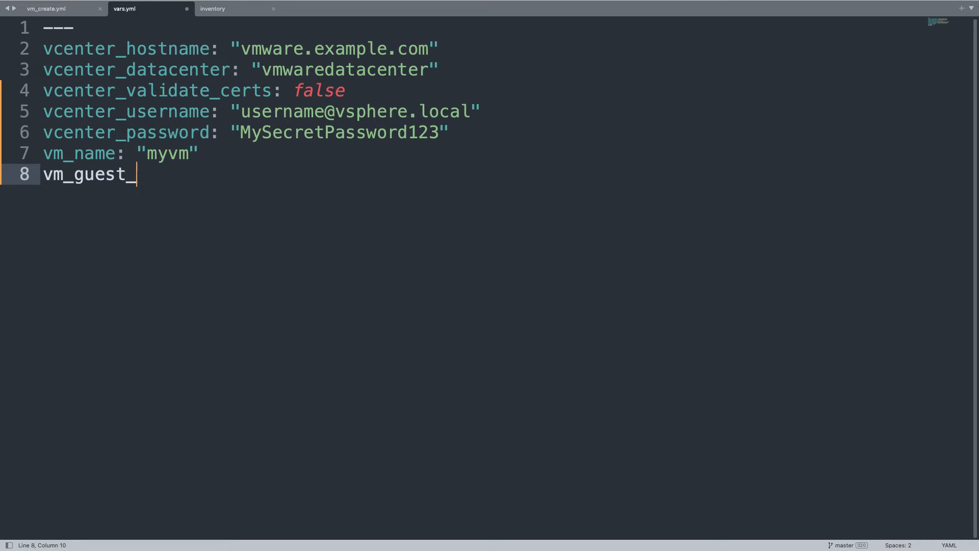
text(i)
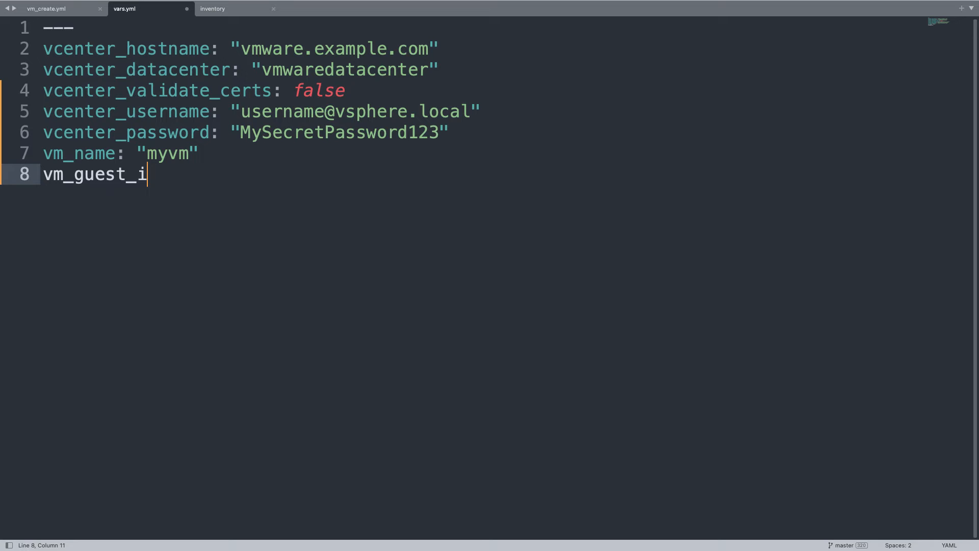
text(d:)
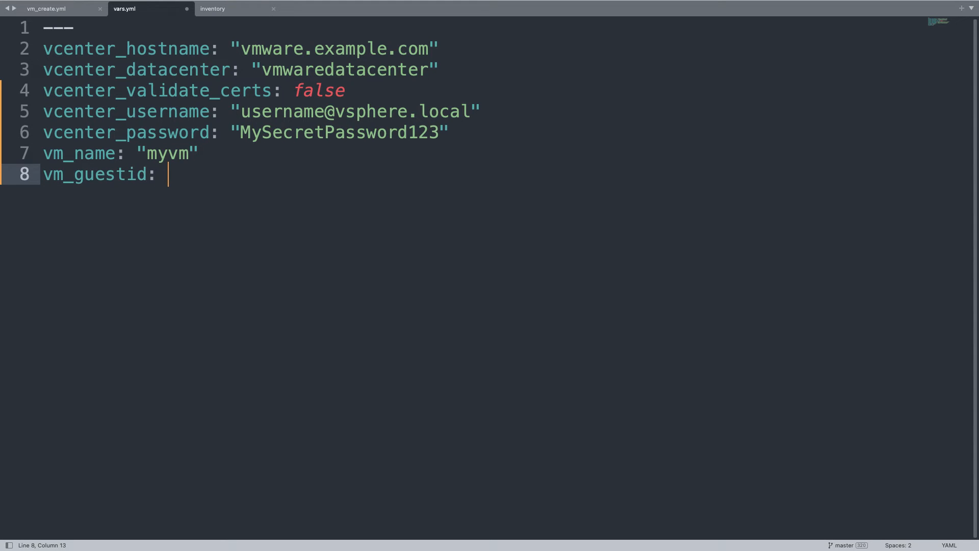
text("c")
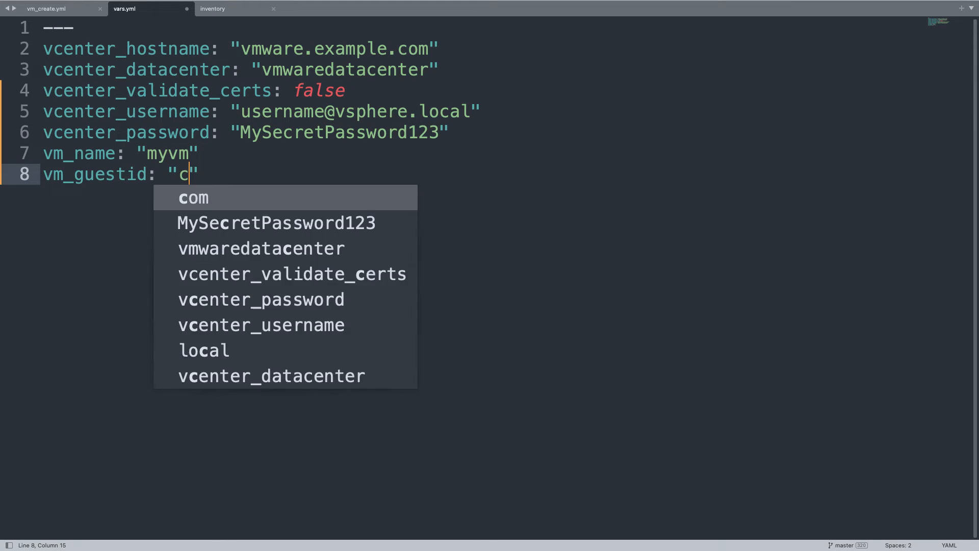
text(entos)
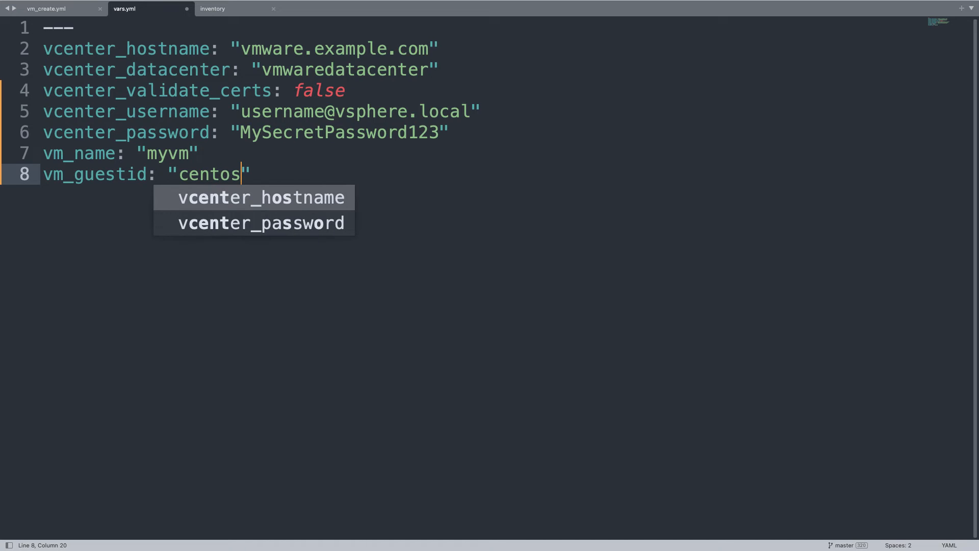
text(6)
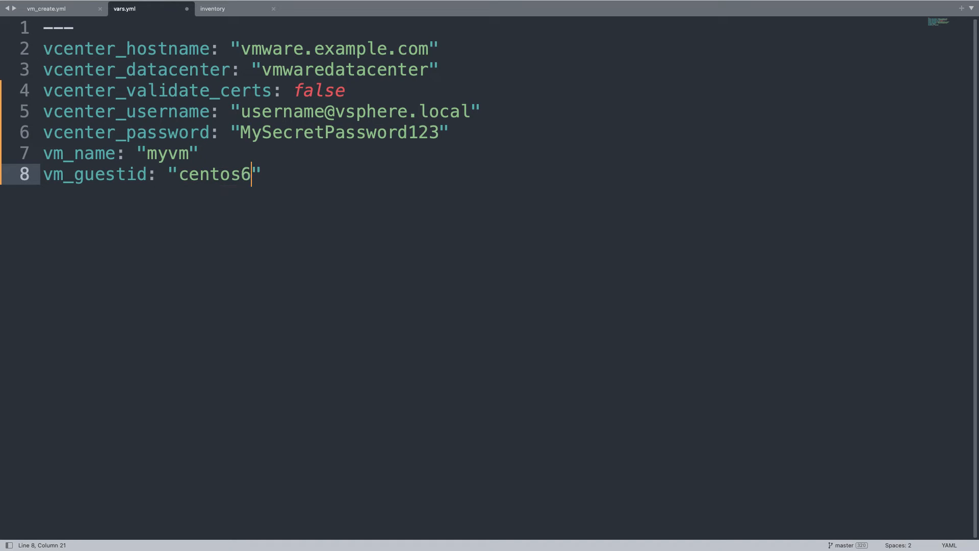
text(4Guest)
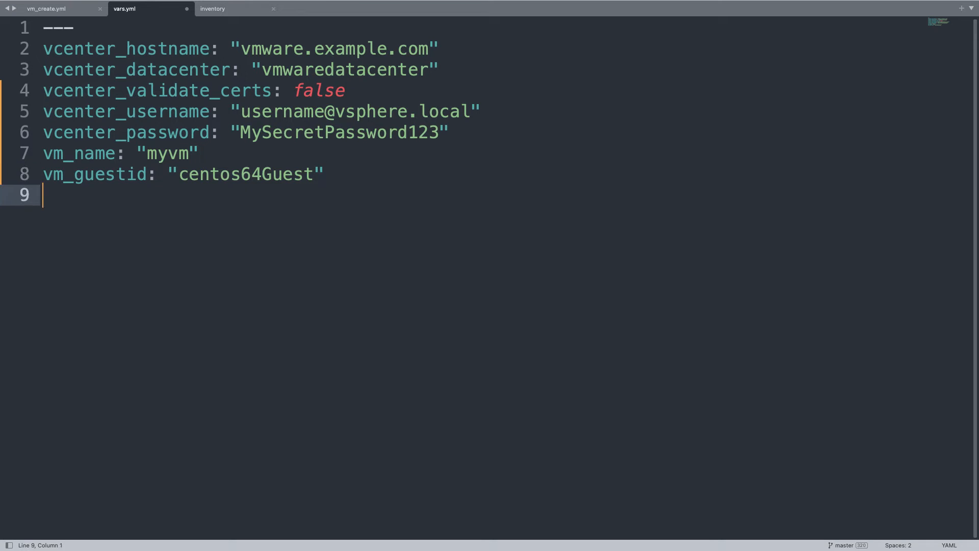
Step: Add vm_disk_gb set to 10 and move to a new line
text(vm_di)
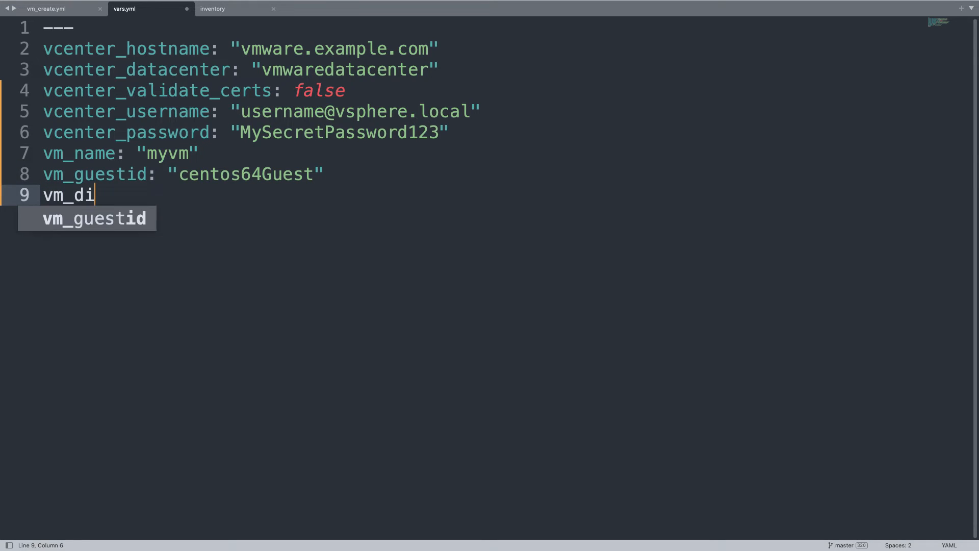
text(sk_gb)
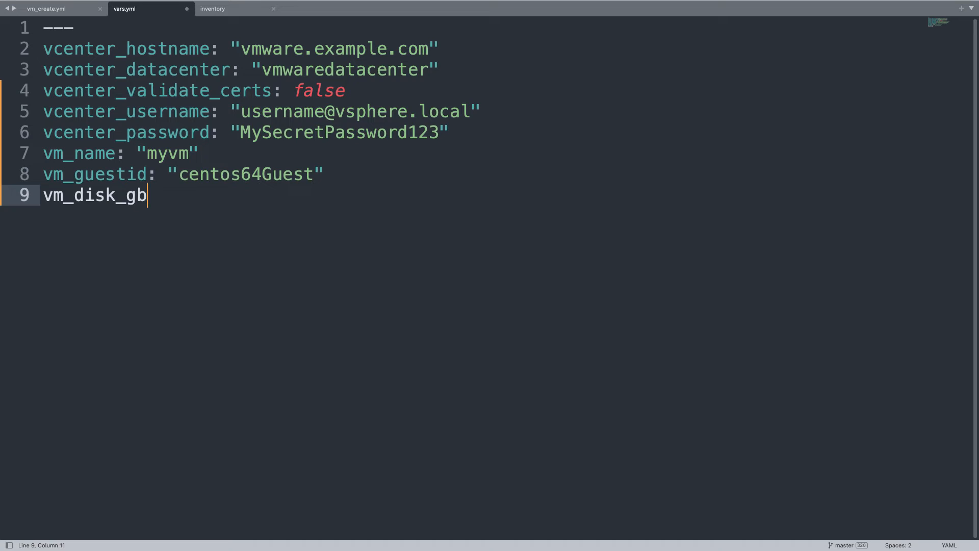
text(: 10)
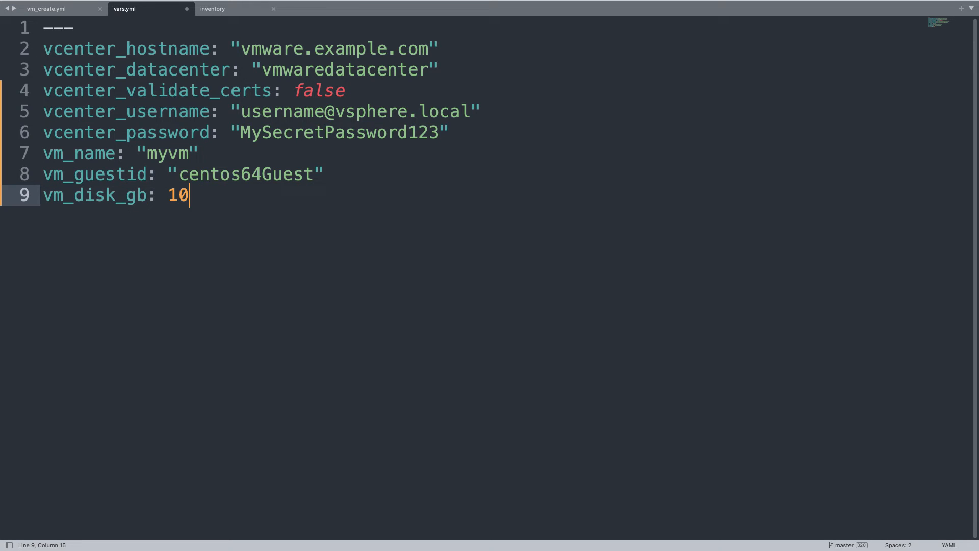
key(Return)
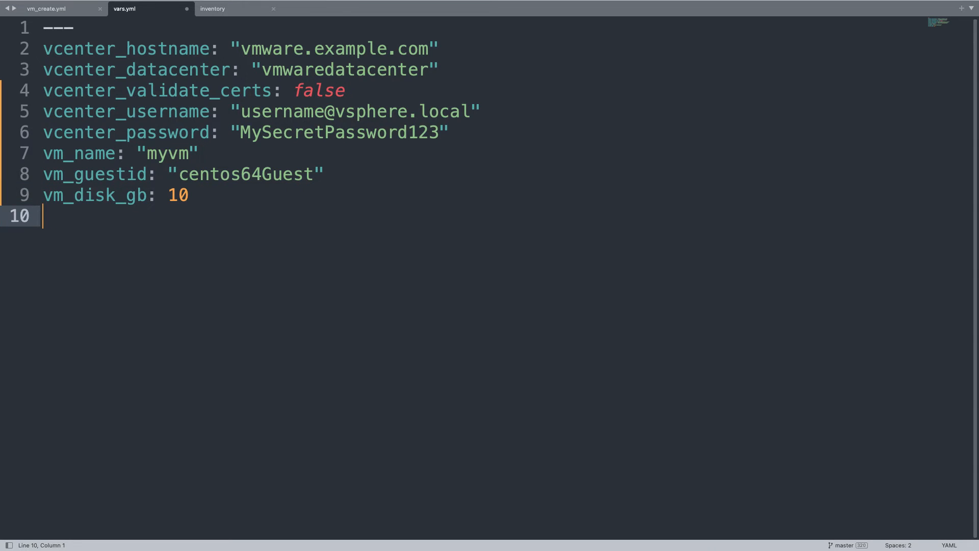
Step: Add vm_disk_type "thin" and vm_disk_datastore "Datastore-1"
text(vm_dis)
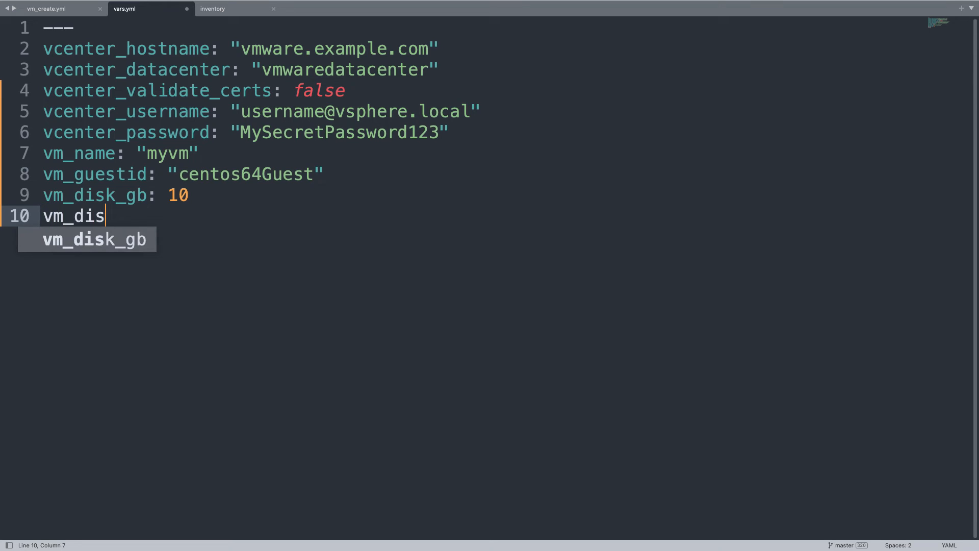
text(k_)
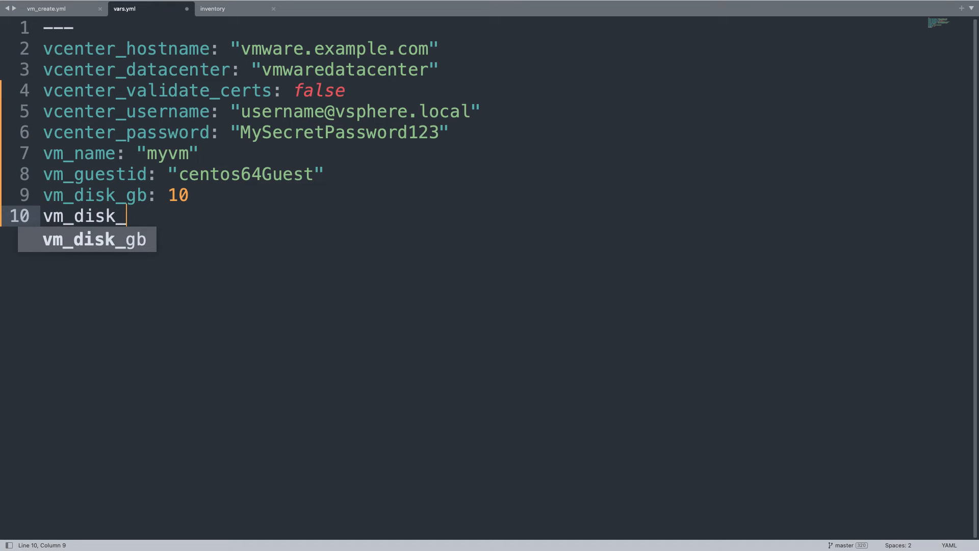
text(type:)
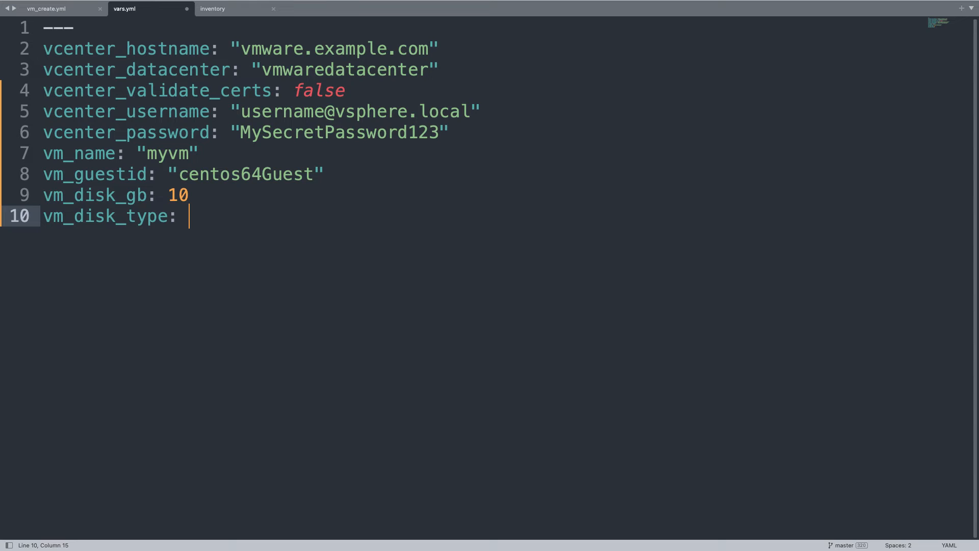
text("thin)
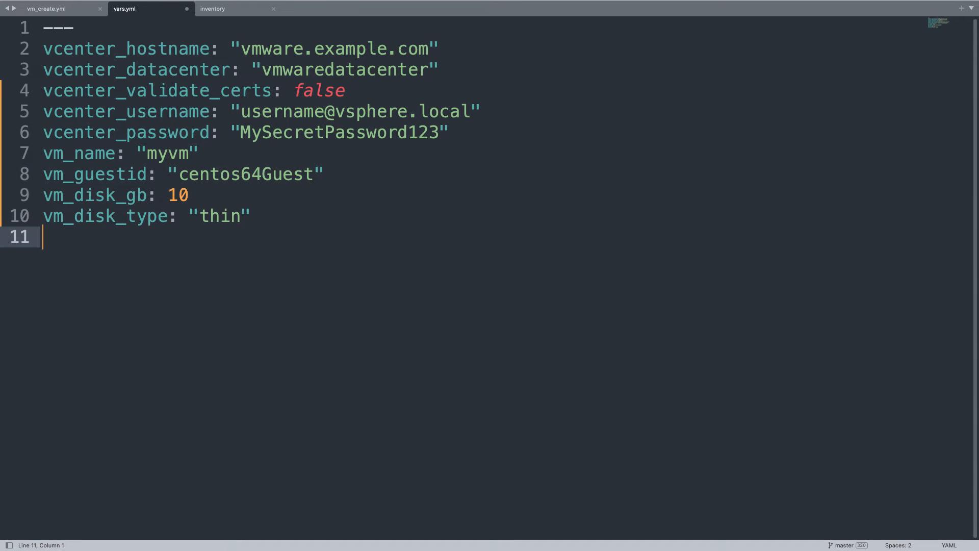
text(vm_disk_)
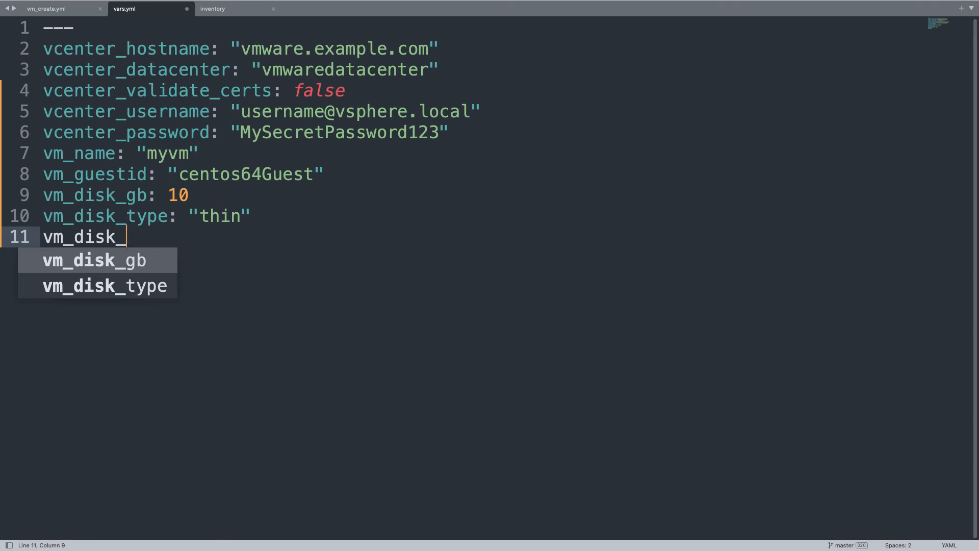
text(data)
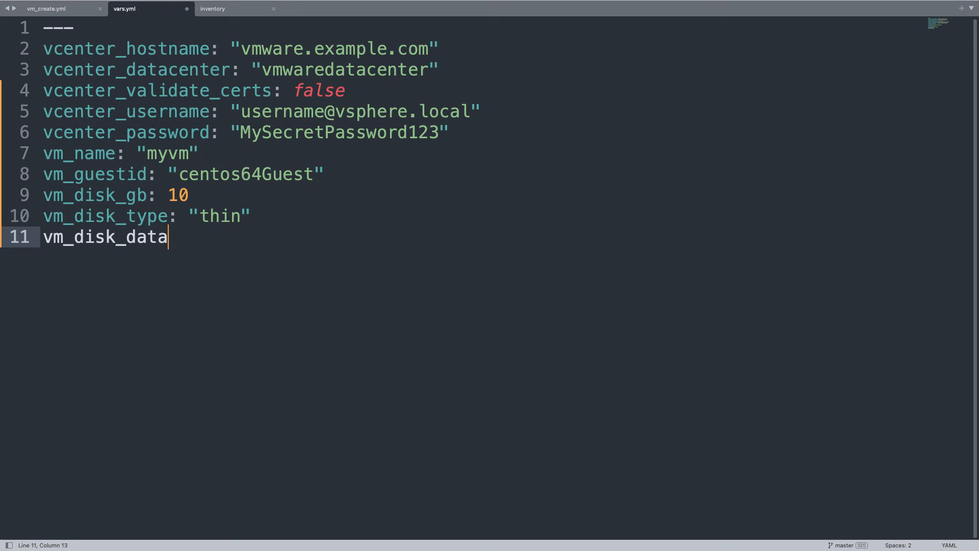
text(store)
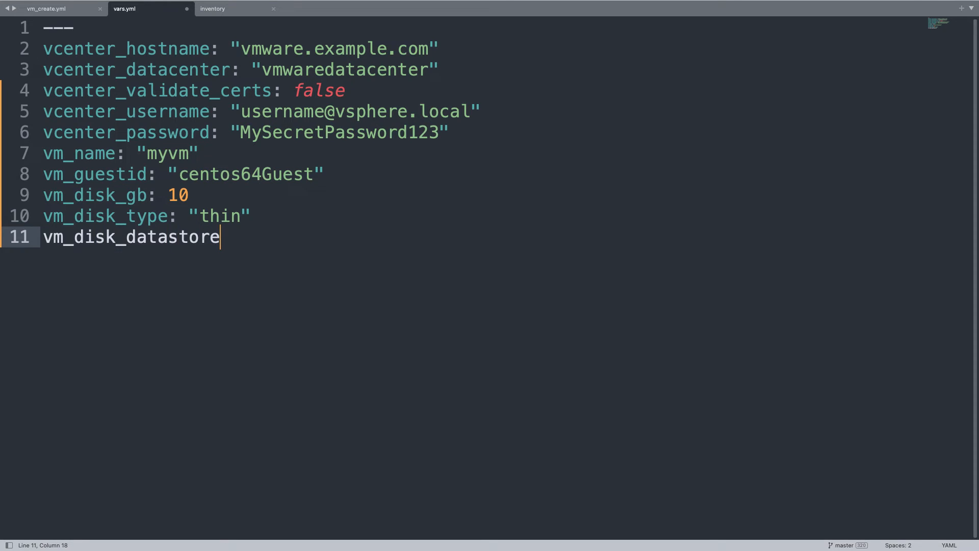
text(: "d")
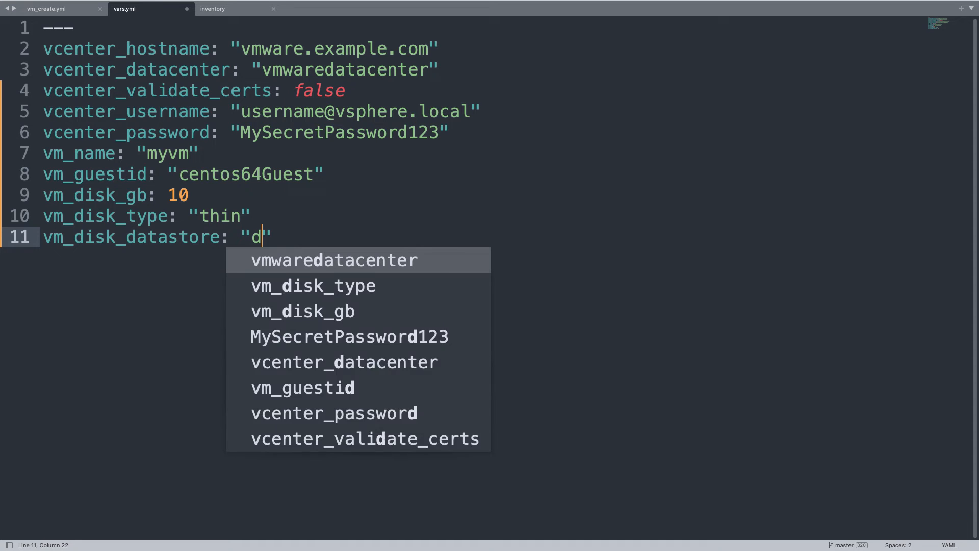
text(atastore-1)
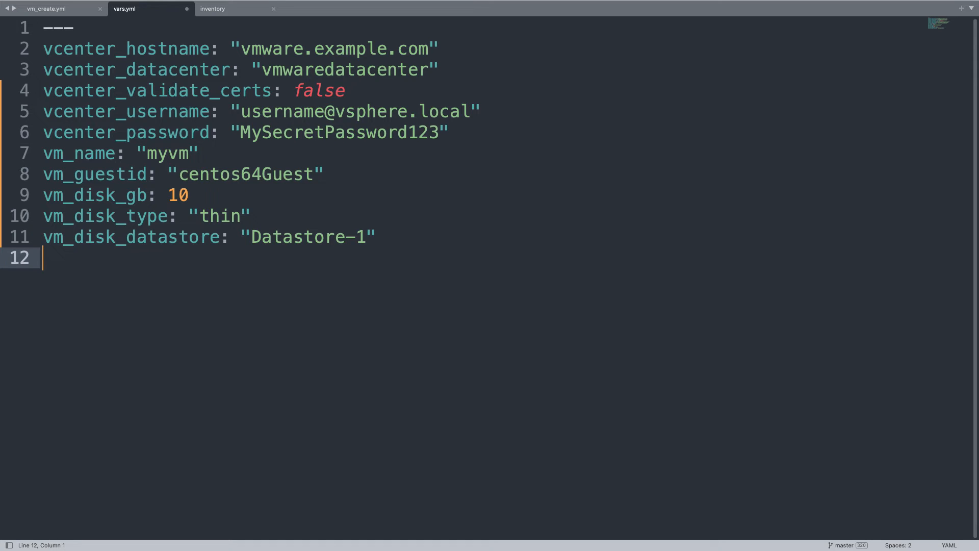
Step: Add vm_hw_ram_mb 1024 and vm_hw_cpu_n 1
text(vm_hw_)
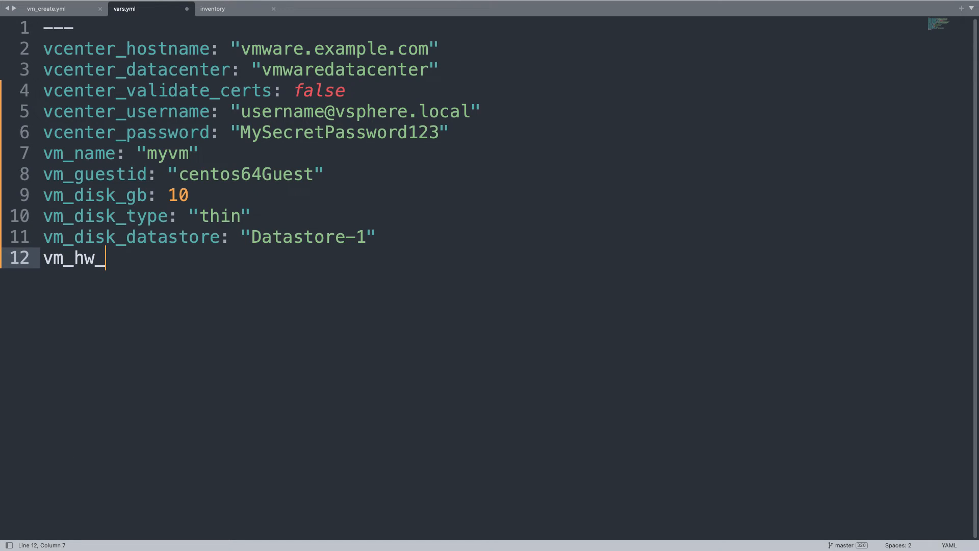
text(ram_)
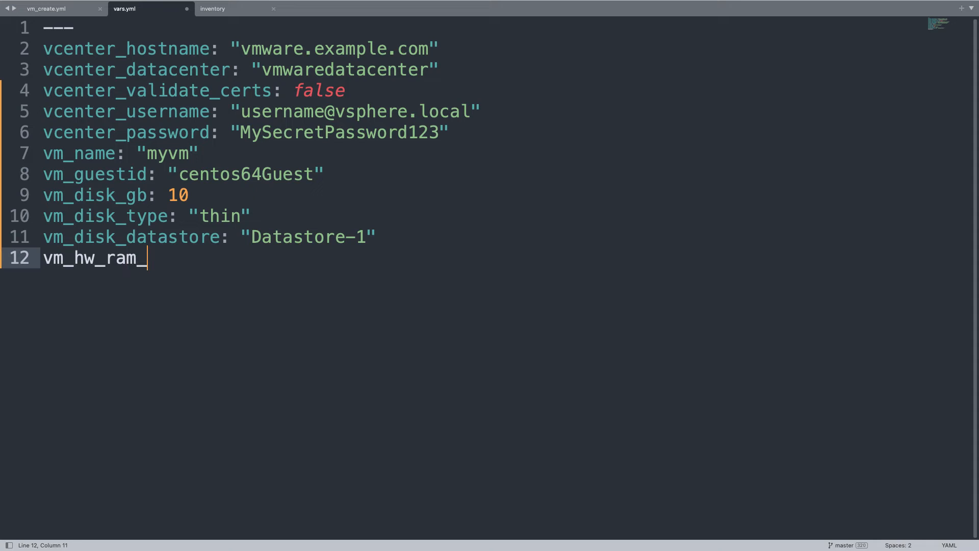
text(mb: 1024)
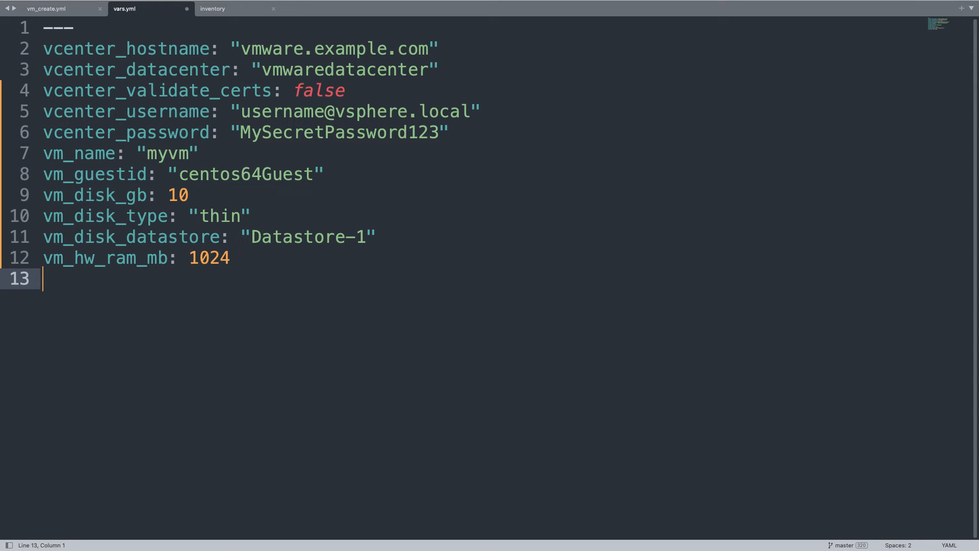
text(vm_)
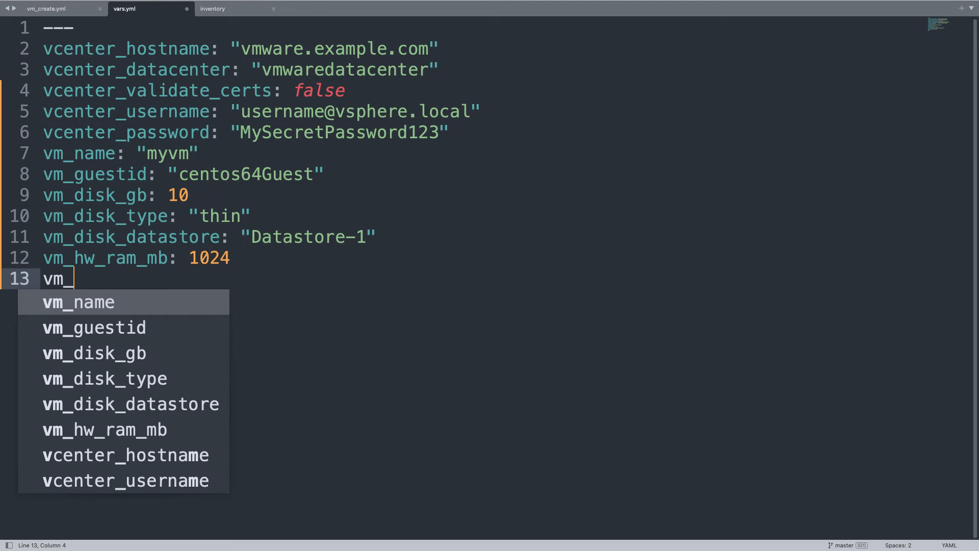
text(hw_c)
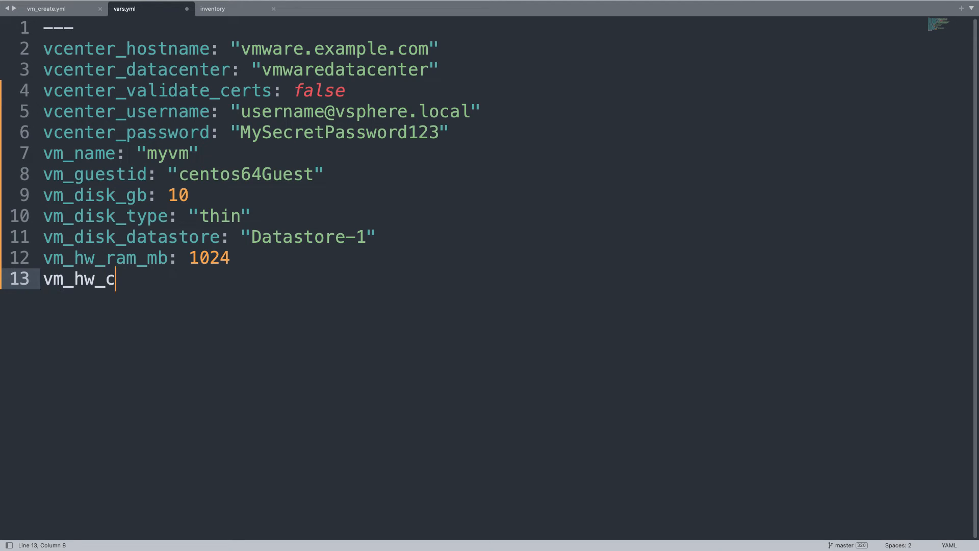
text(pu_n)
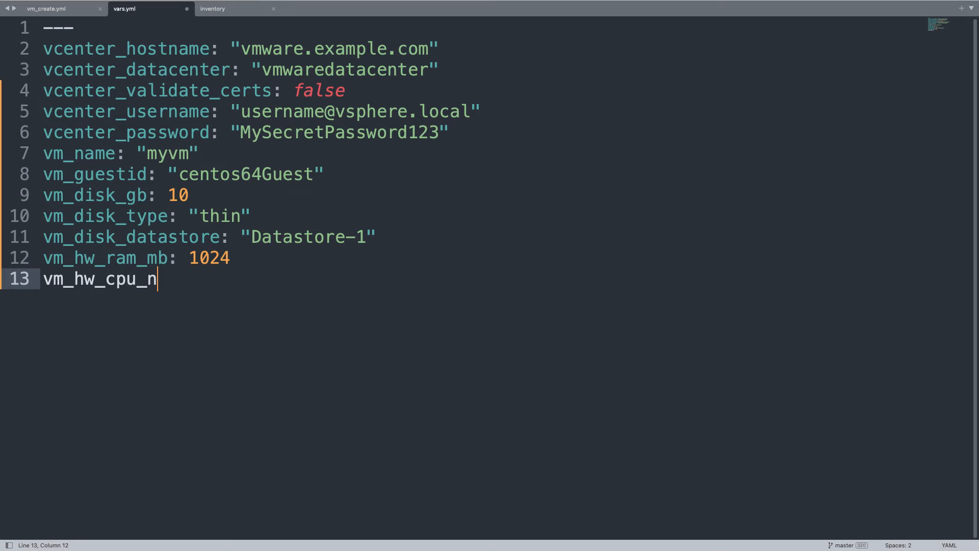
text(: 1)
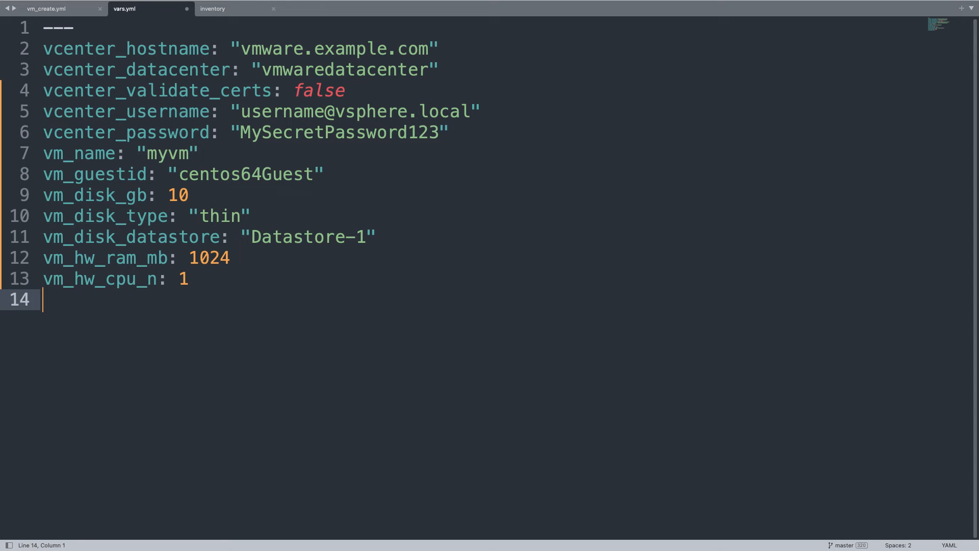
Step: Add vm_hw_scsi set to "paravirtual"
text(vm_)
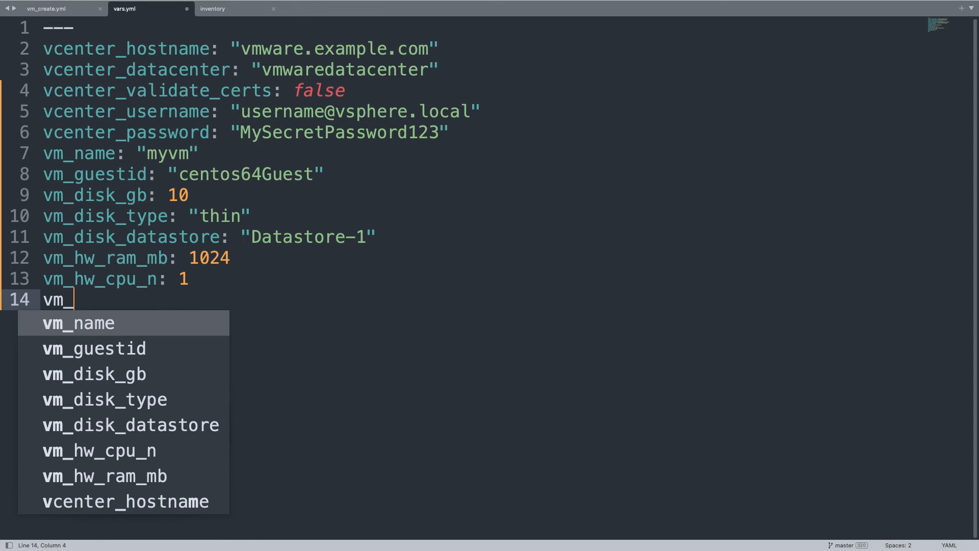
text(hw)
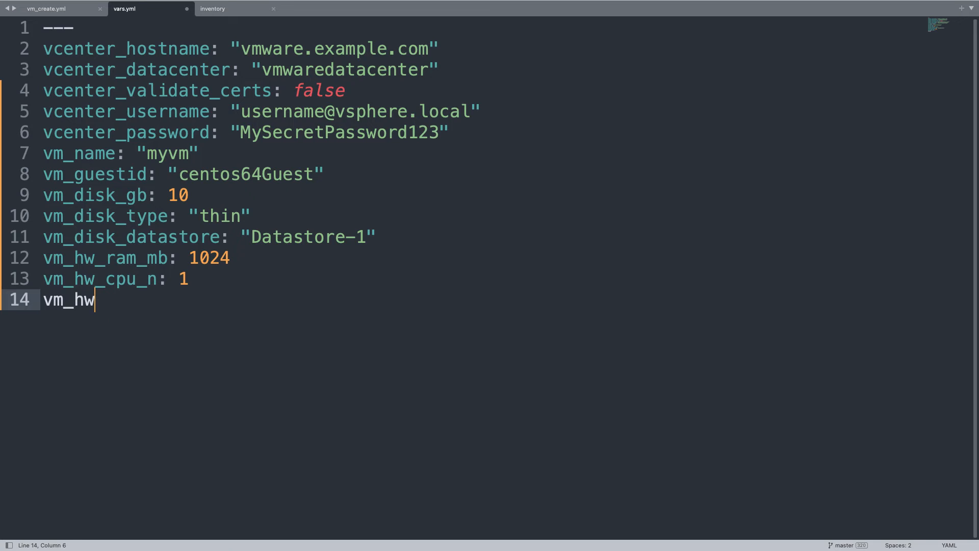
text(_)
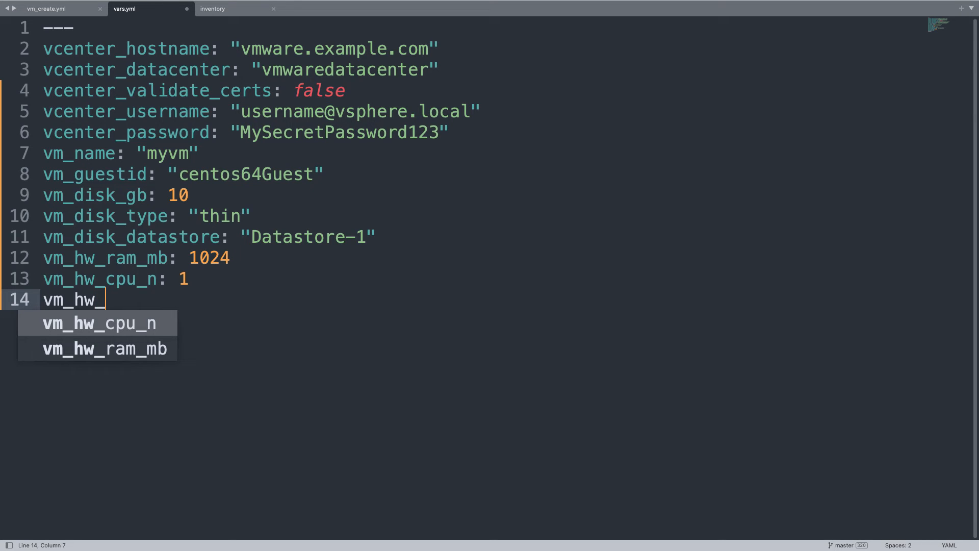
text(sc)
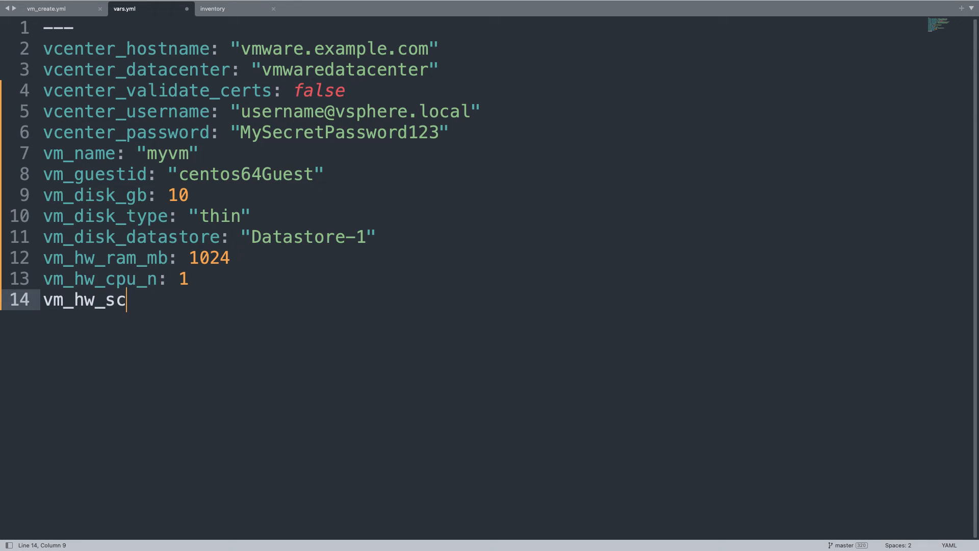
text(si:)
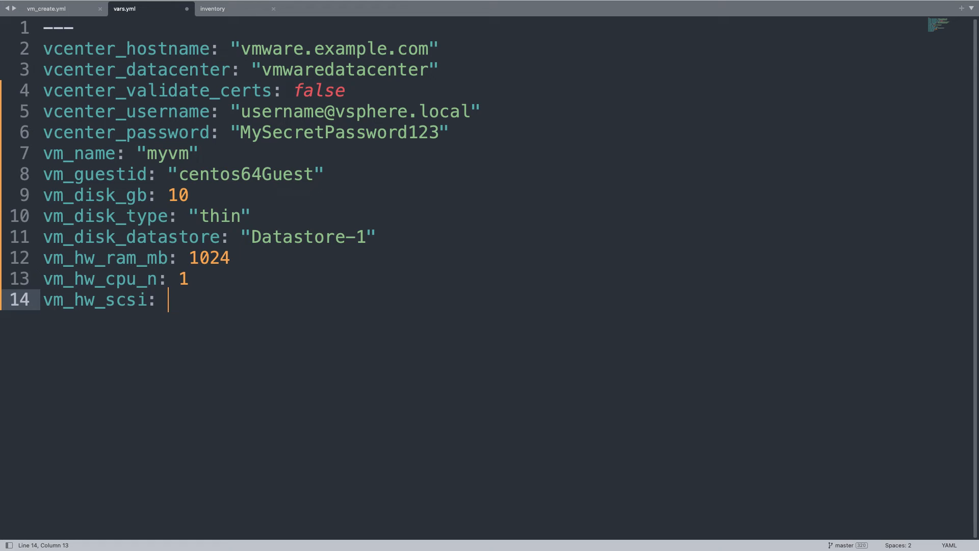
text("paravi")
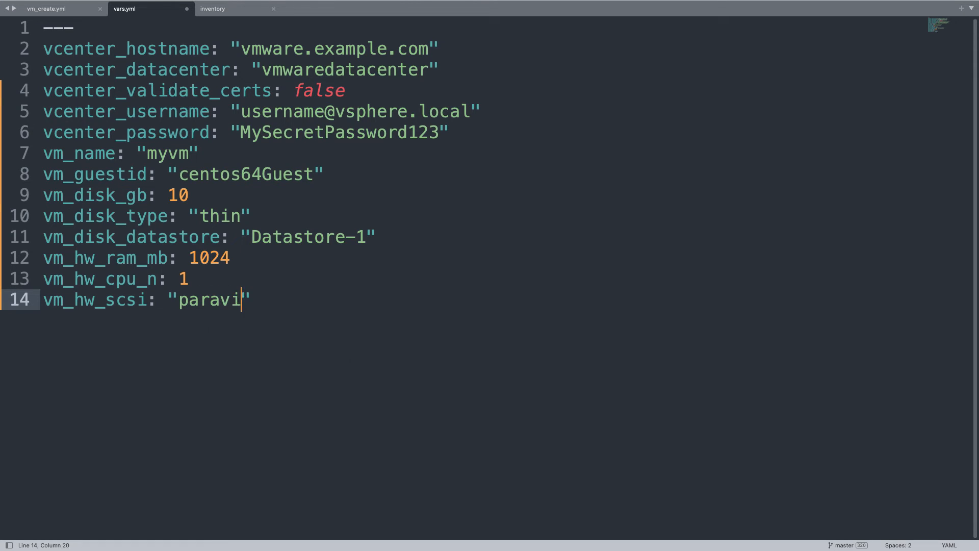
text(rtual)
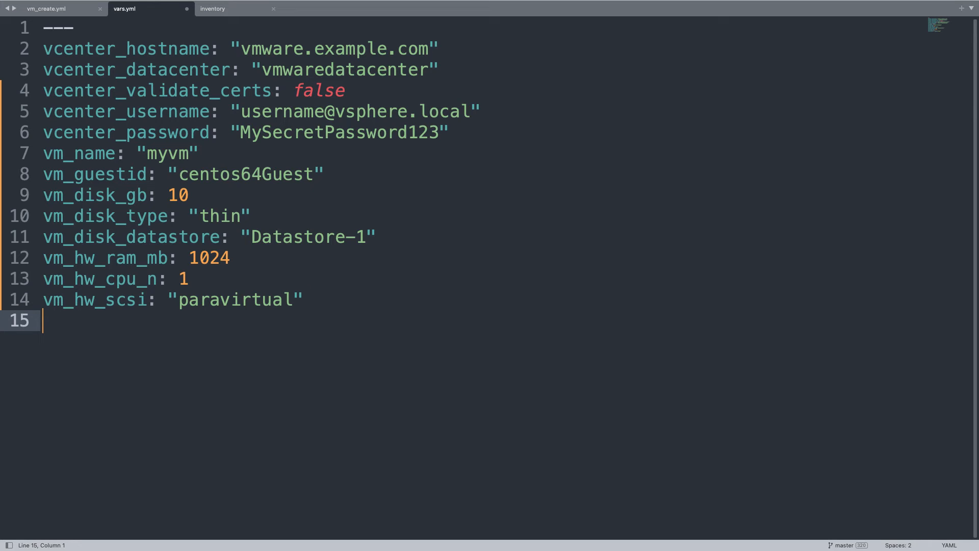
Step: Add vm_net_name "VM Network" and vm_net_type "vmxnet3"
text(vm_n)
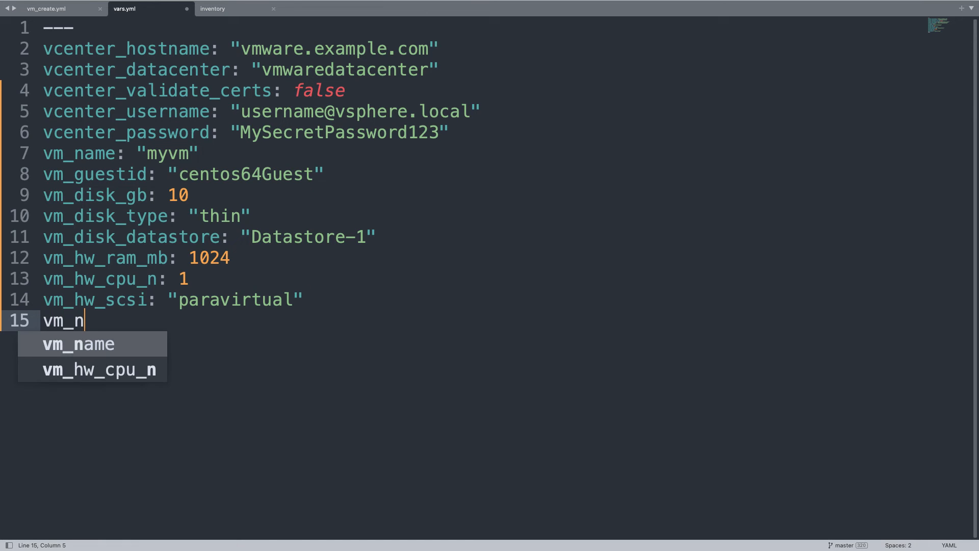
text(et_)
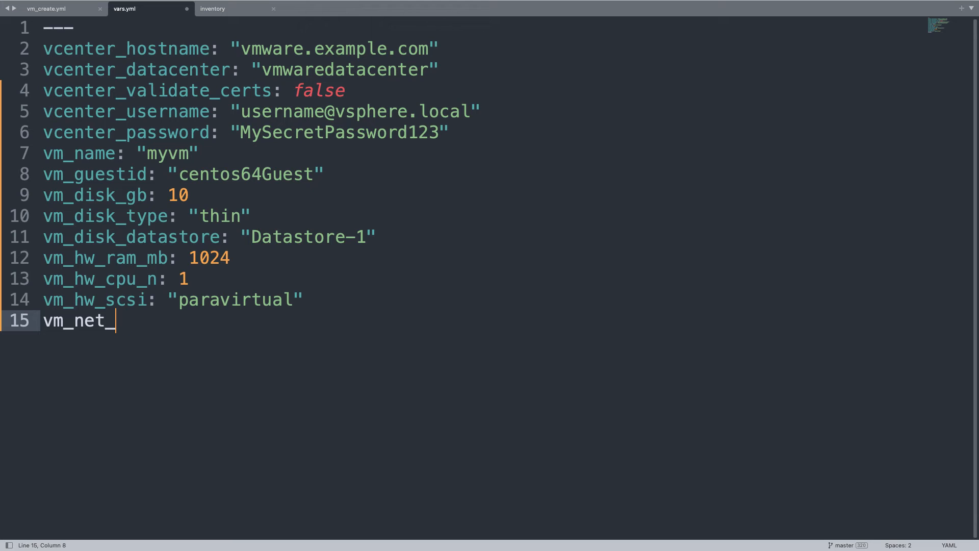
text(name: "")
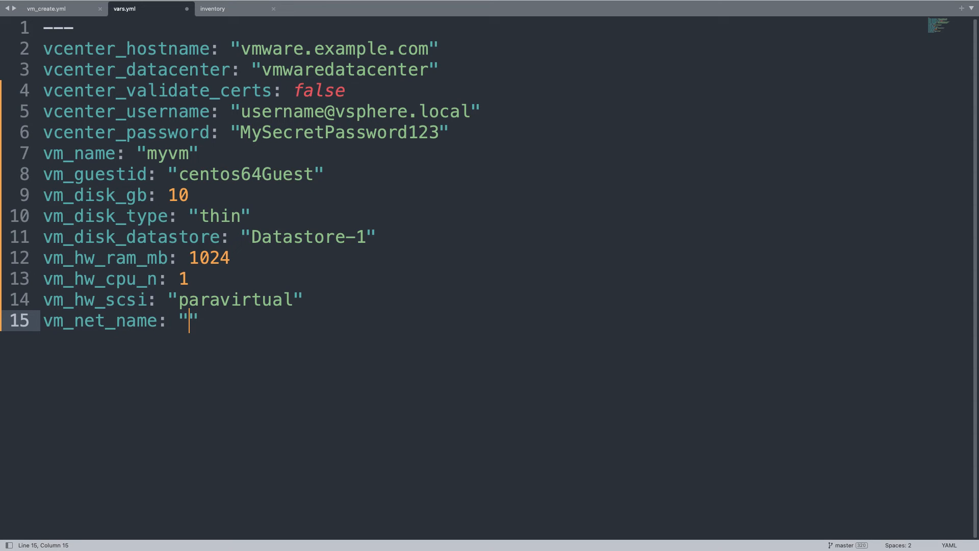
text(VM Network)
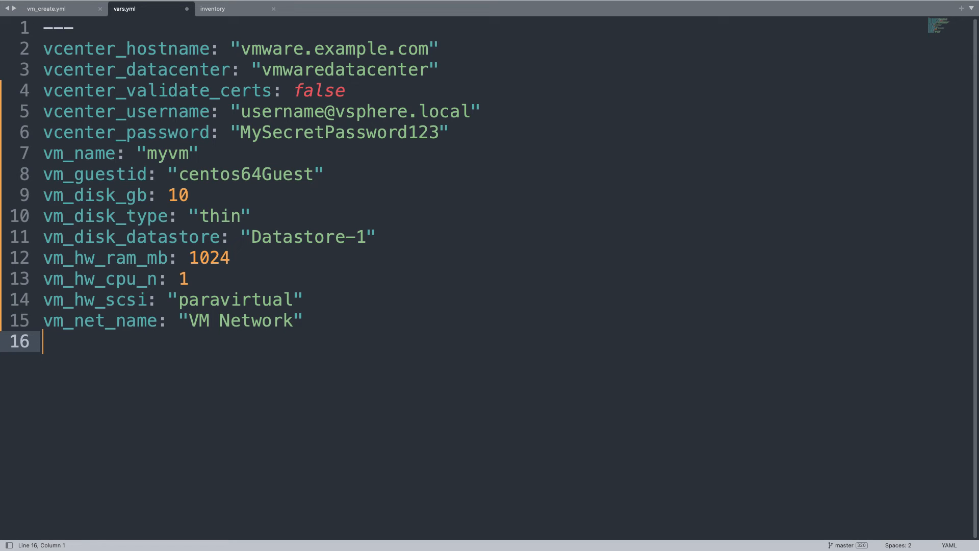
text(vm_net_t)
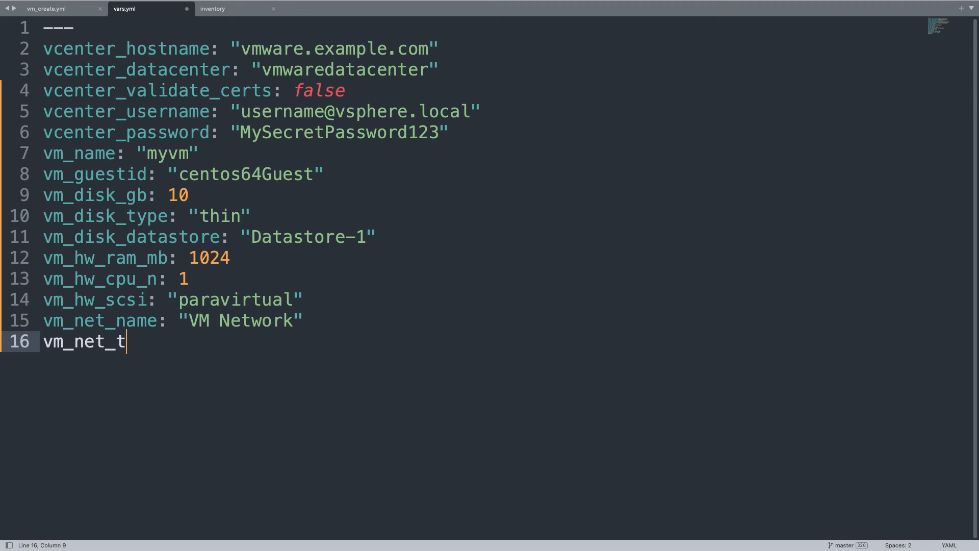
text(ype:)
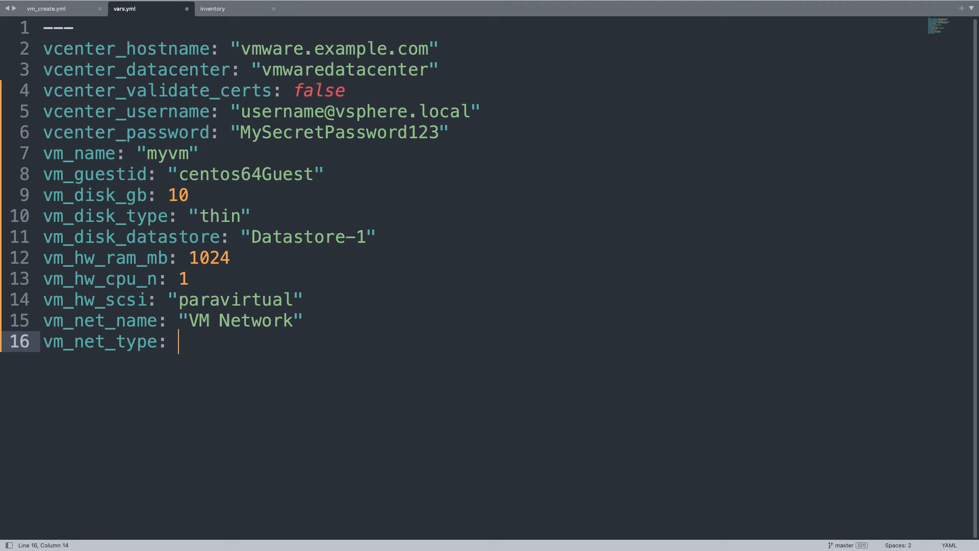
text("vmx")
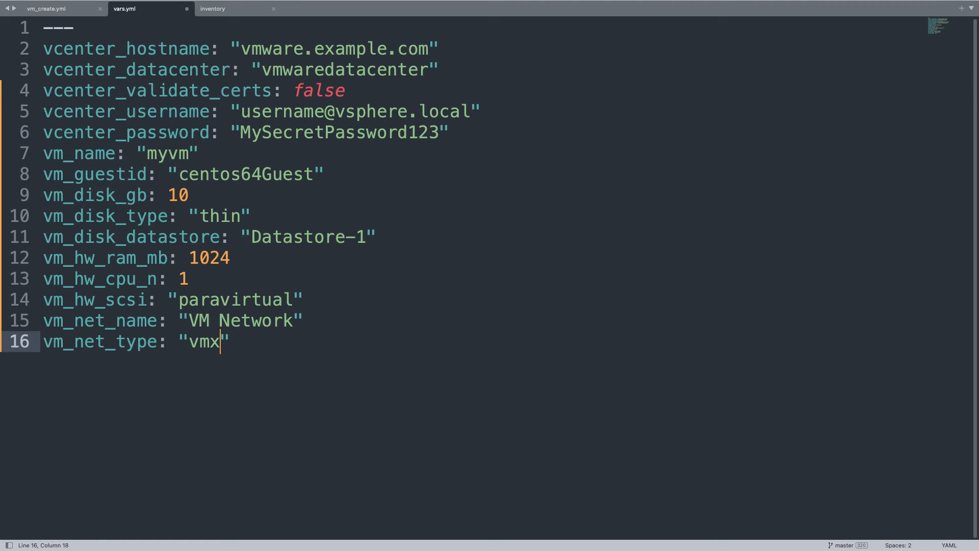
text(net3)
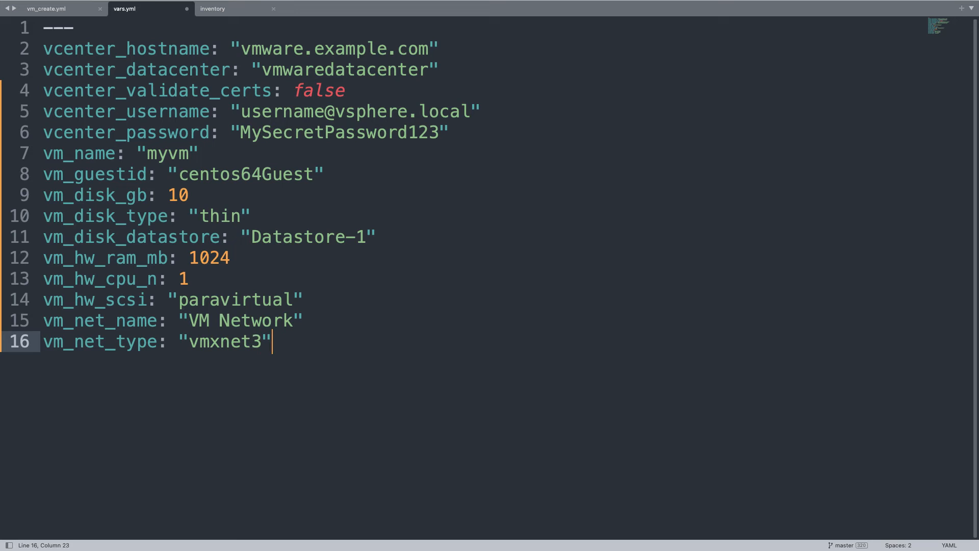
Step: Add vcenter_destination_folder "myvm" and begin a vm_state entry with its value
text(v)
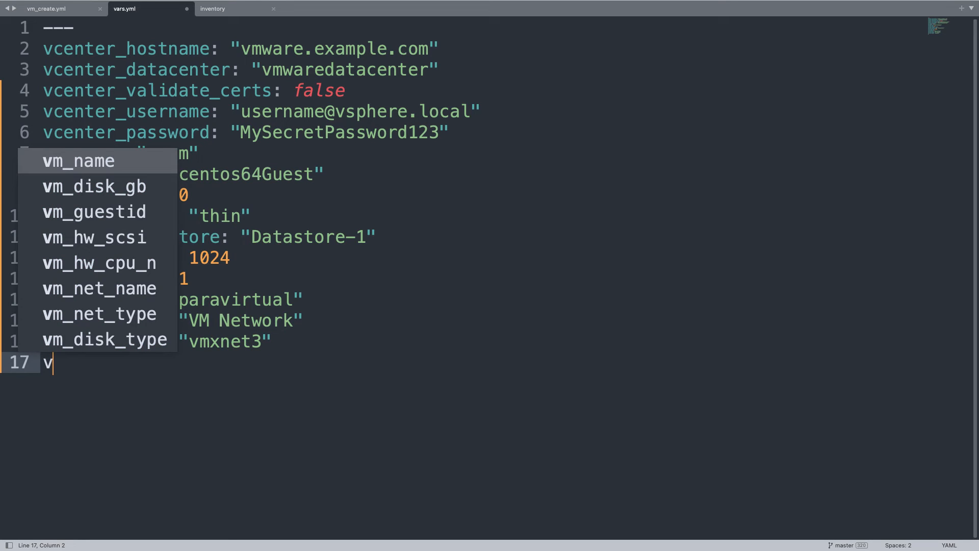
text(center_destinatio)
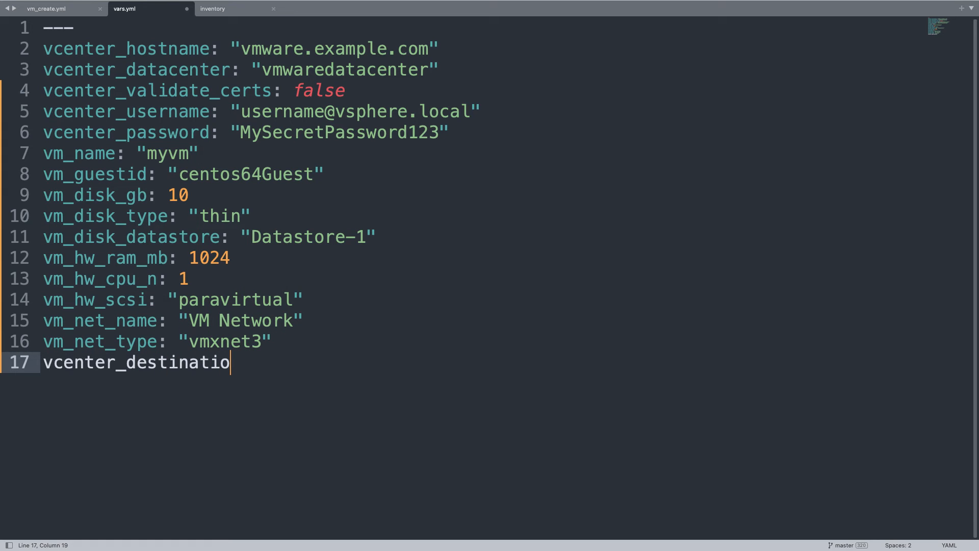
text(n_foled)
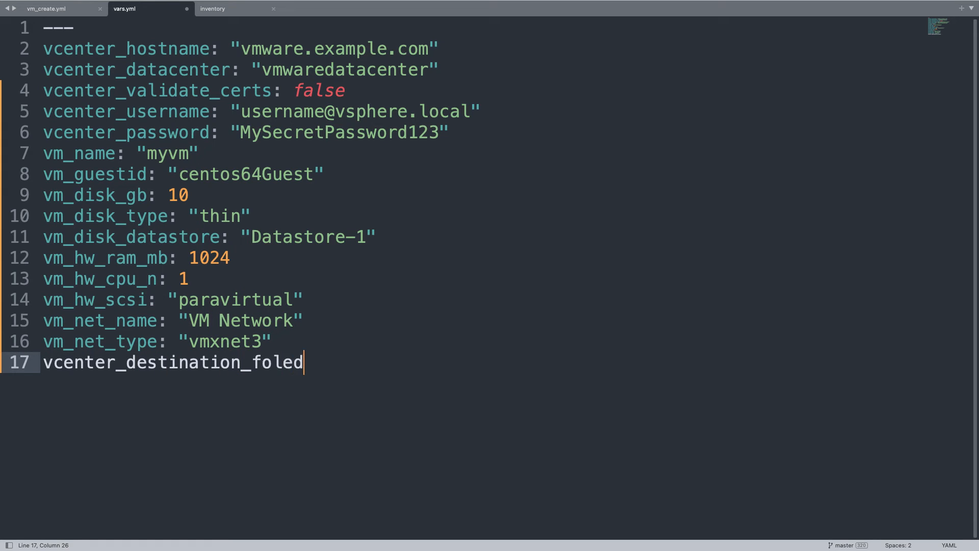
text(er:)
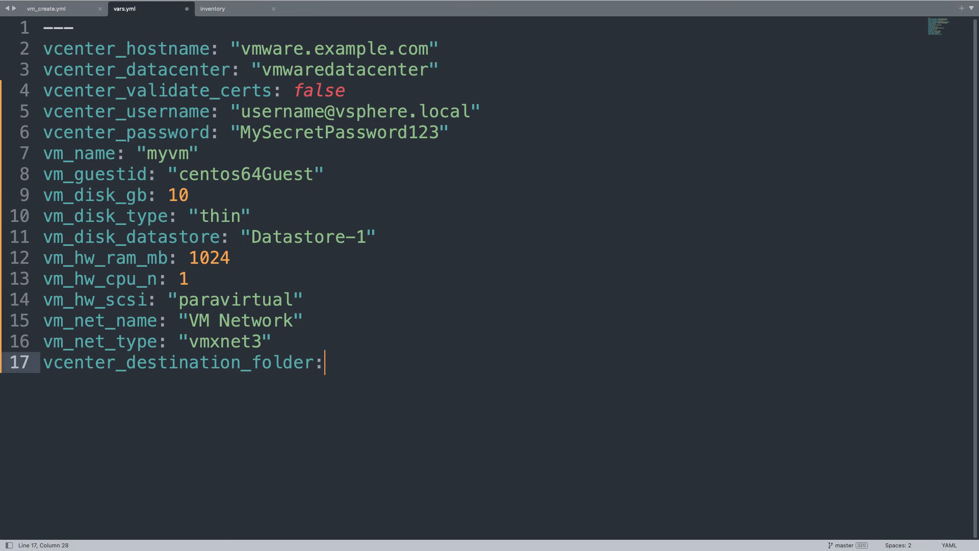
text("myvm")
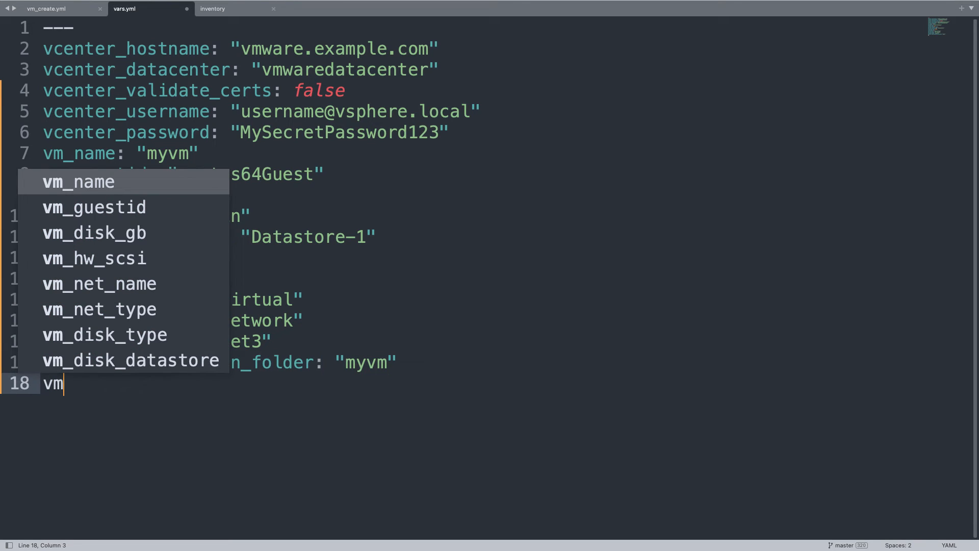
text(_state:)
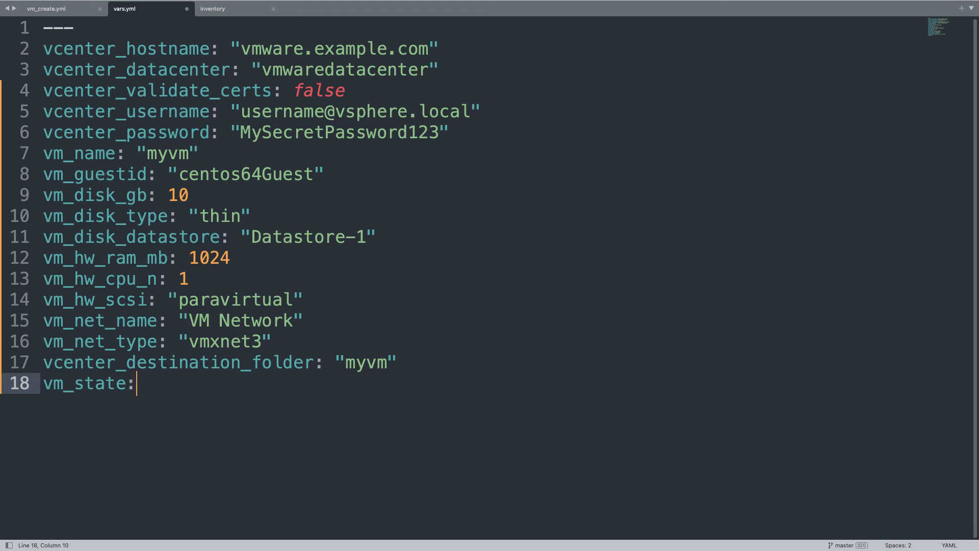
text("po")
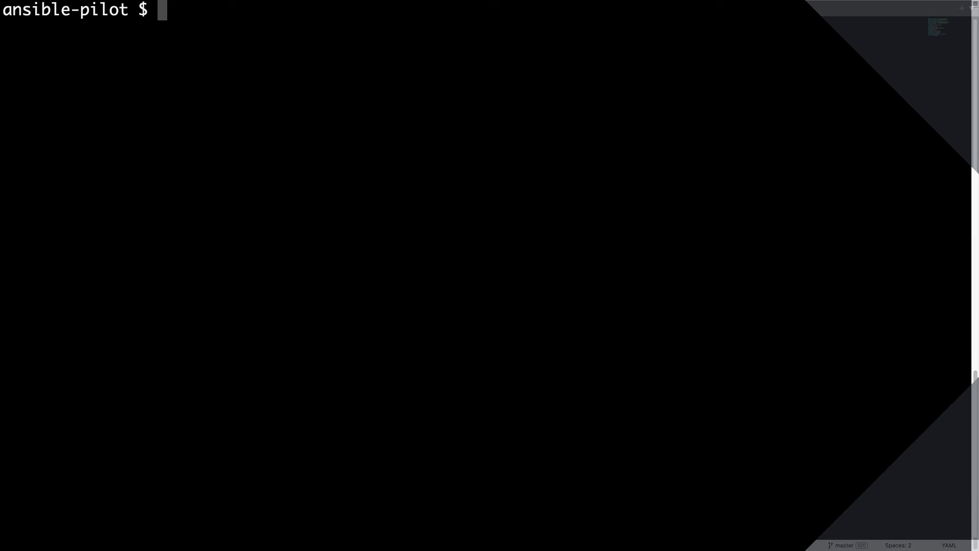
Step: Connect over ssh as devops to demo.example.com
text(s)
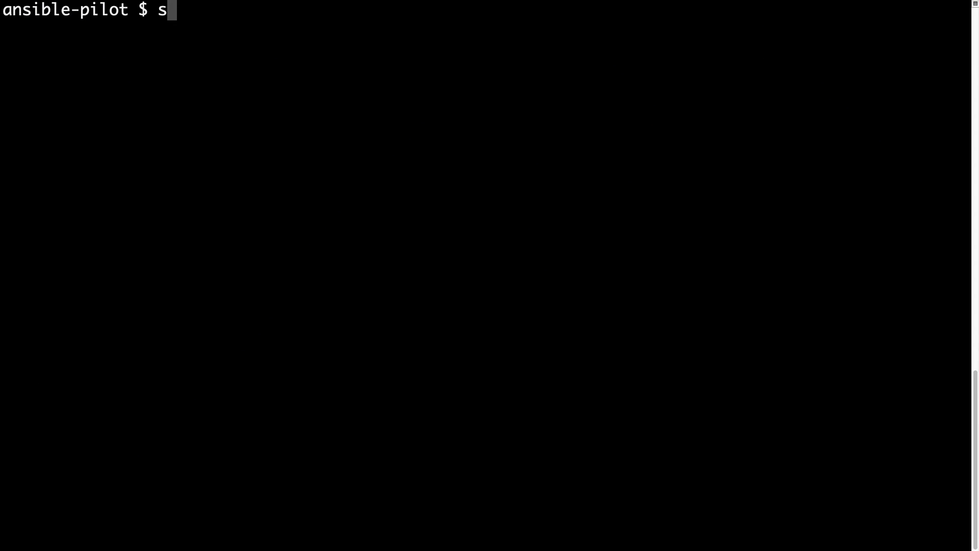
text(sh devop)
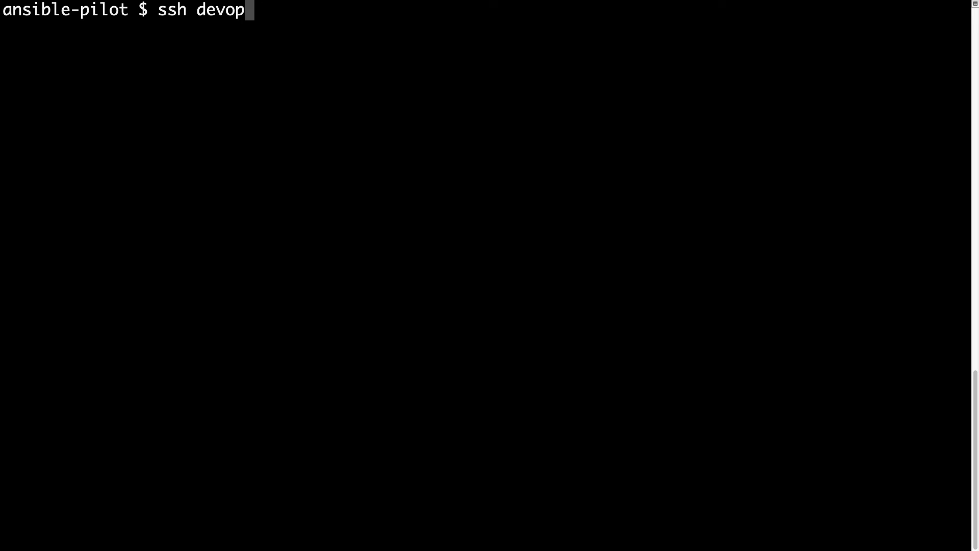
text(s@demo.ex)
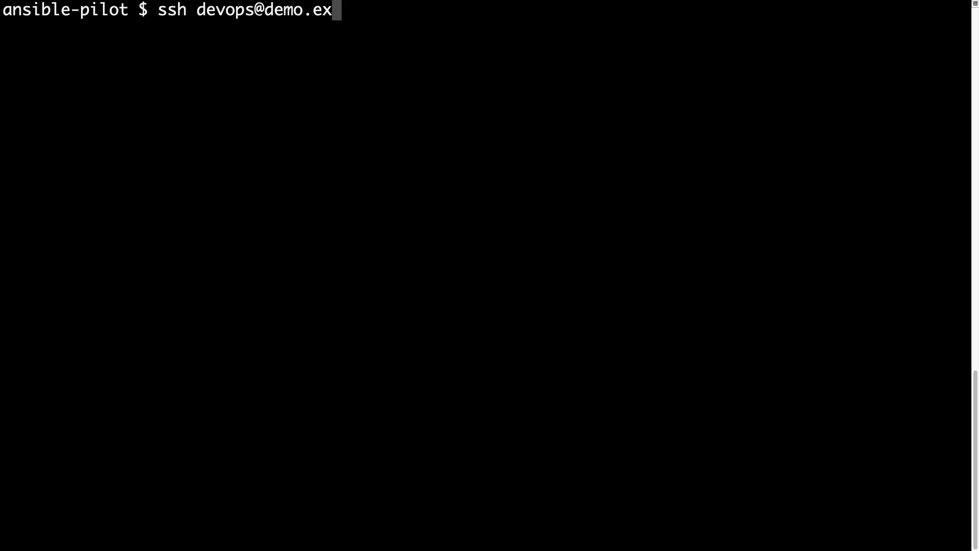
text(ample.com)
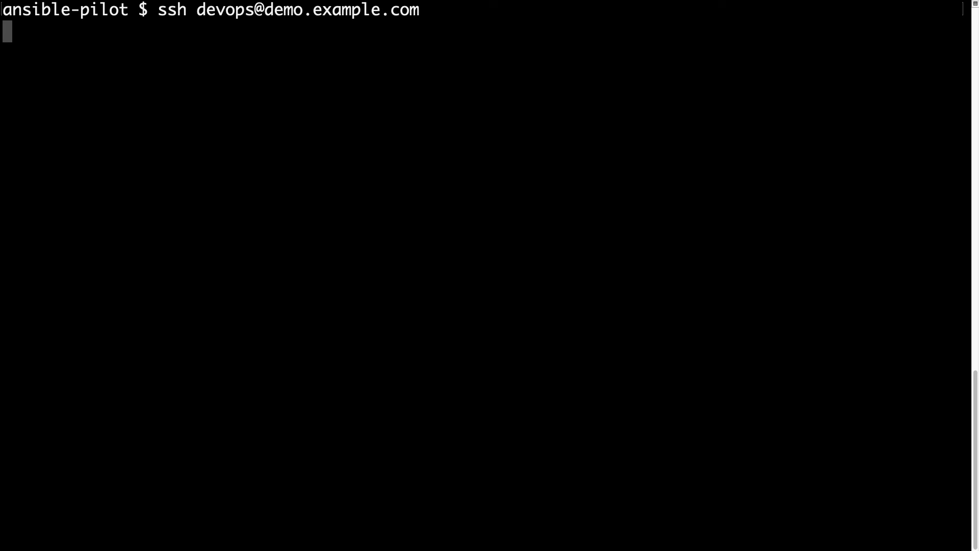
key(Return)
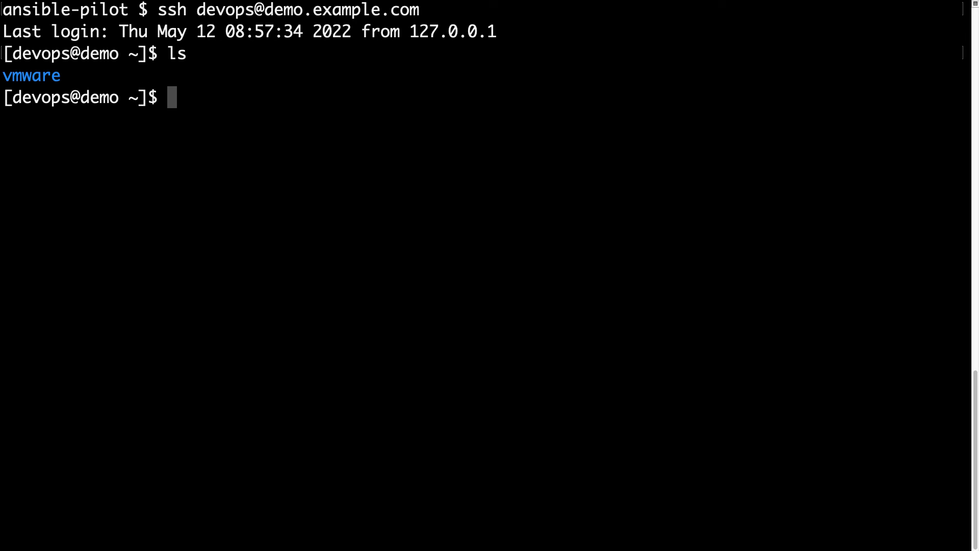
Step: Enter the vmware folder, list its files and type ansible-playbook -i inventory vm_create.yml
key(Return)
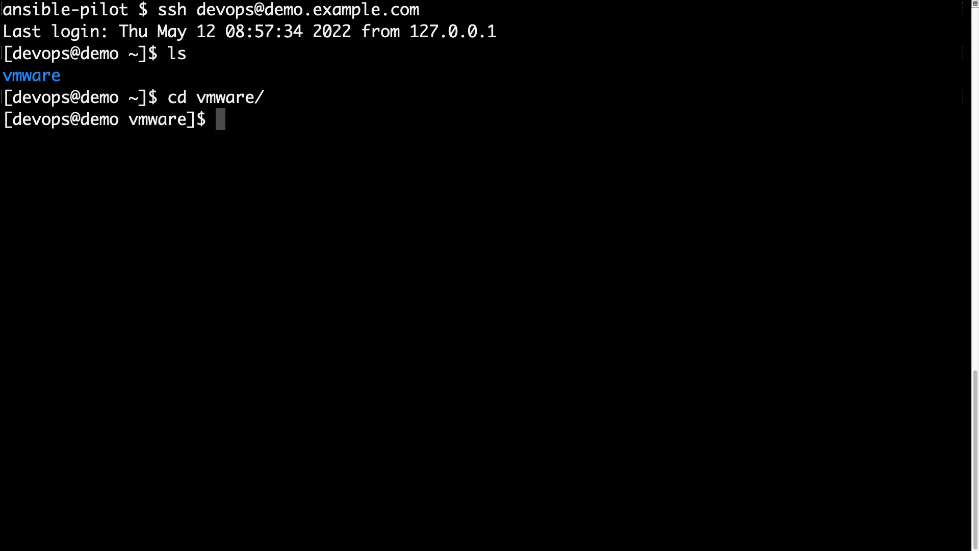
text(l)
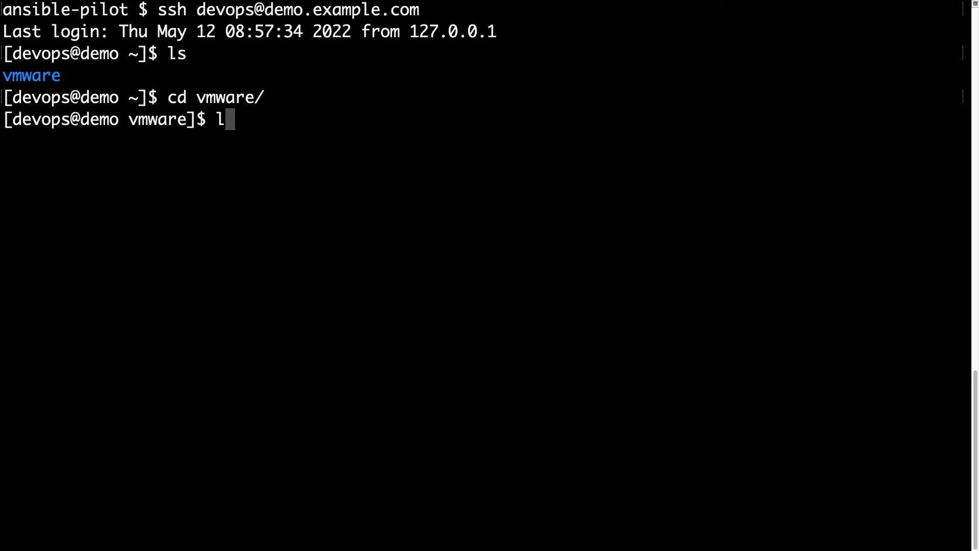
key(Return)
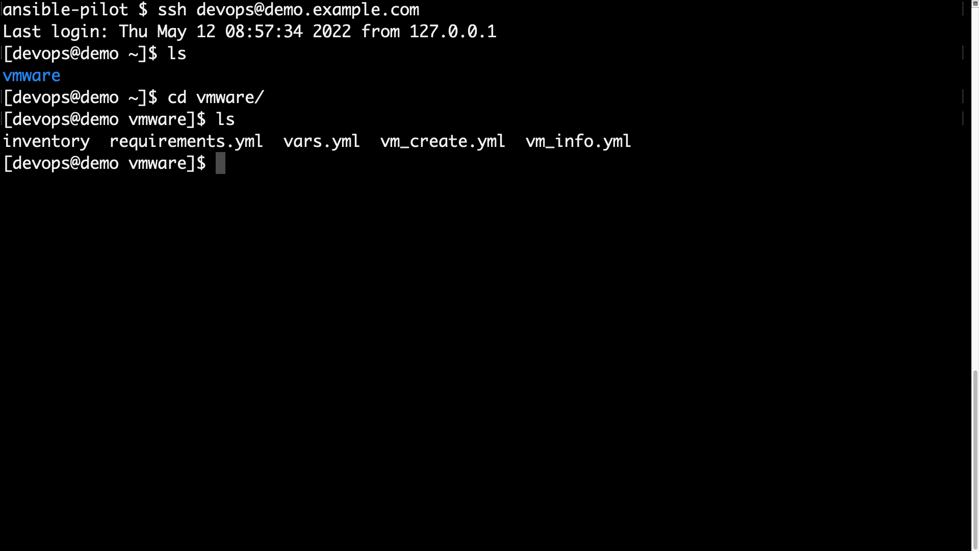
text(ansible)
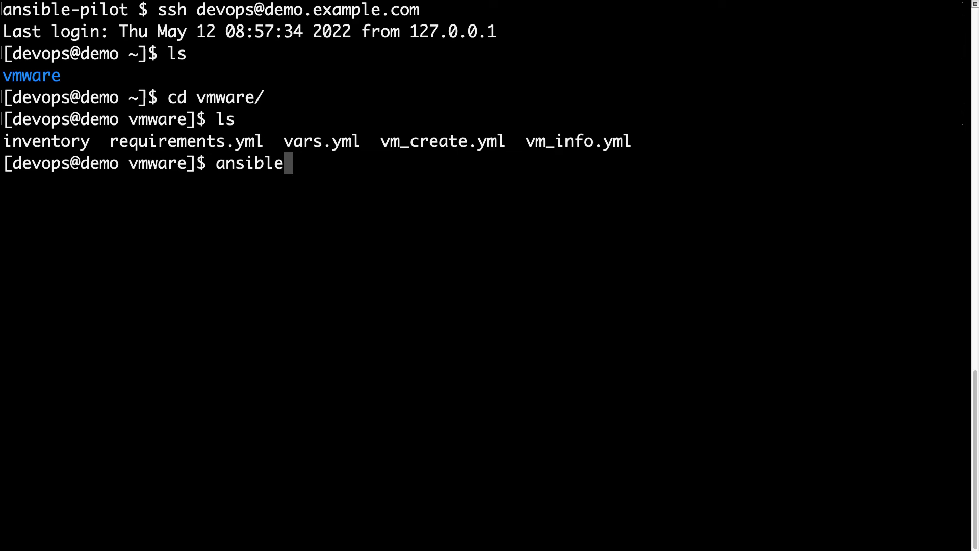
text(-playbook -)
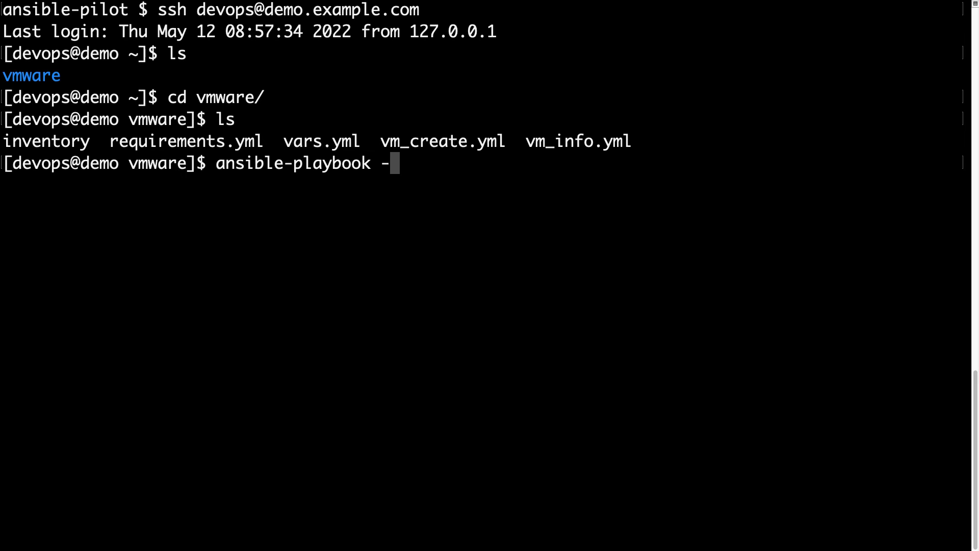
text(i inventory)
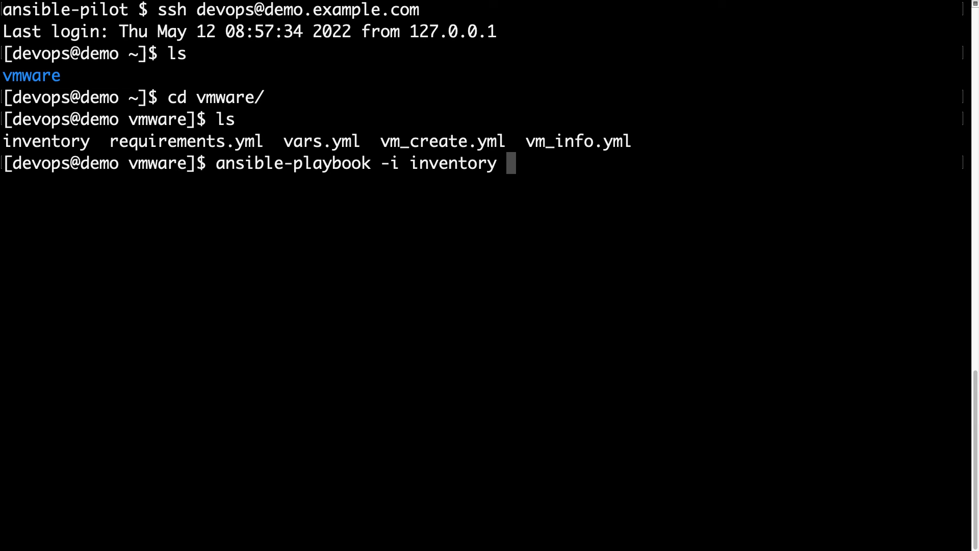
text(vm_create.yml)
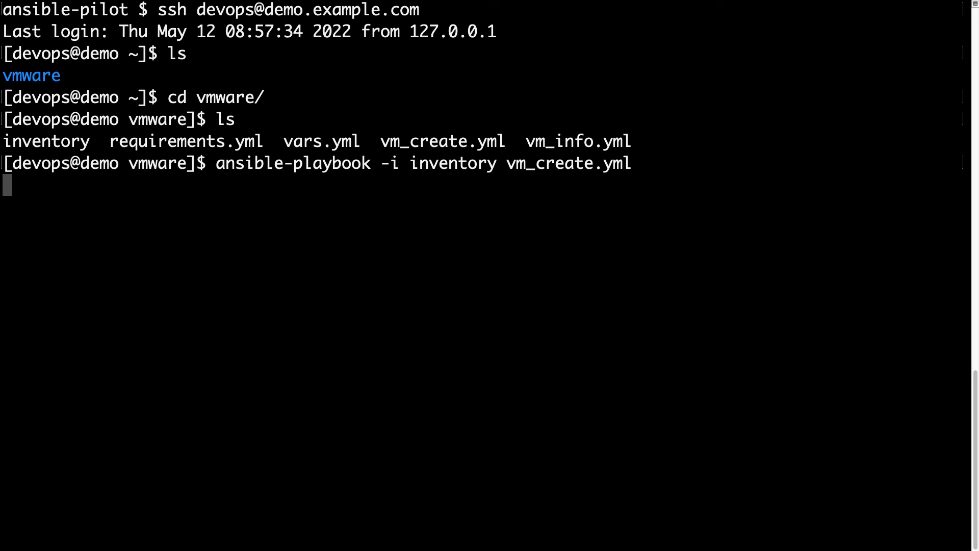
Step: Run the vm_create.yml playbook, creating the VM with the Create VM task changed
key(Return)
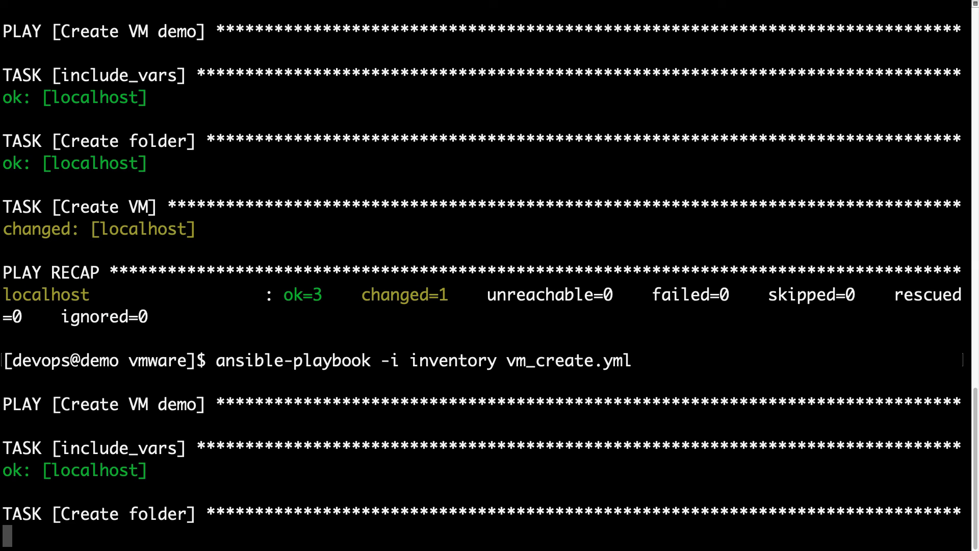
Step: Scroll the terminal output of the second vm_create.yml run showing all tasks ok
scroll(down, 3)
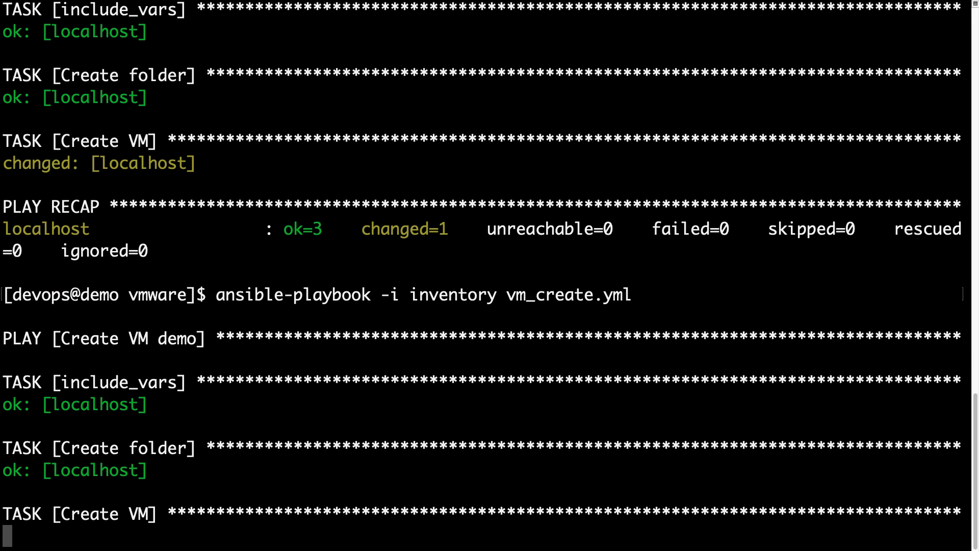
scroll(down, 3)
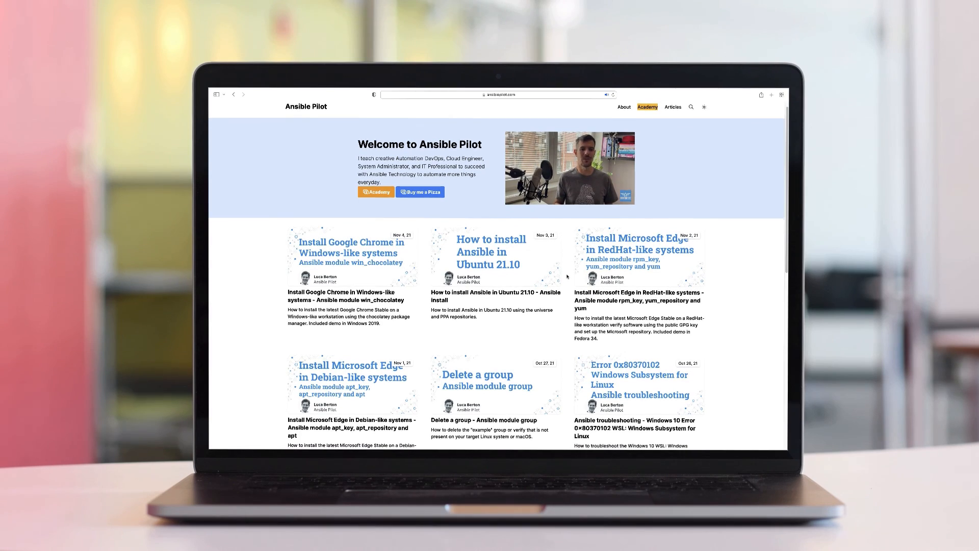
Step: Scroll down the Ansible Pilot homepage through the article cards to the more posts link
scroll(down, 3)
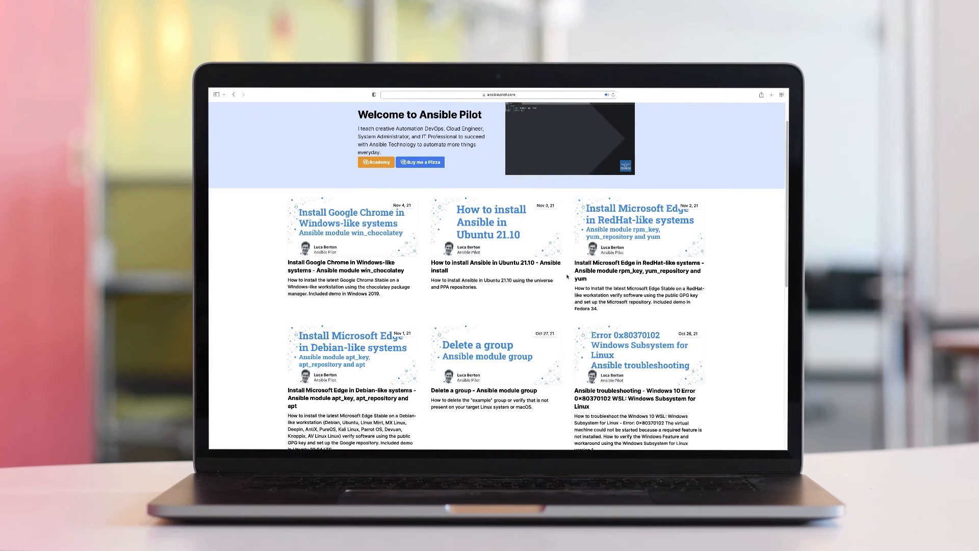
scroll(down, 3)
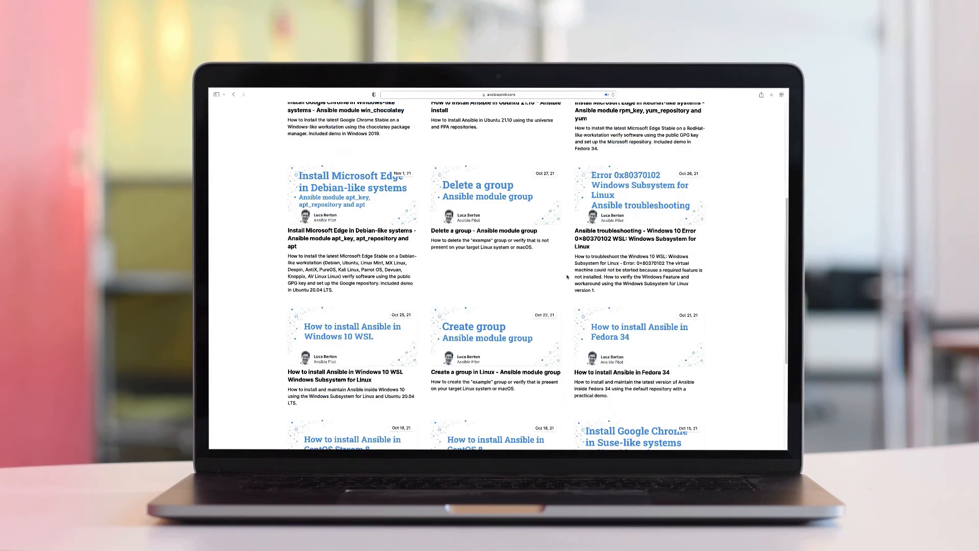
scroll(down, 3)
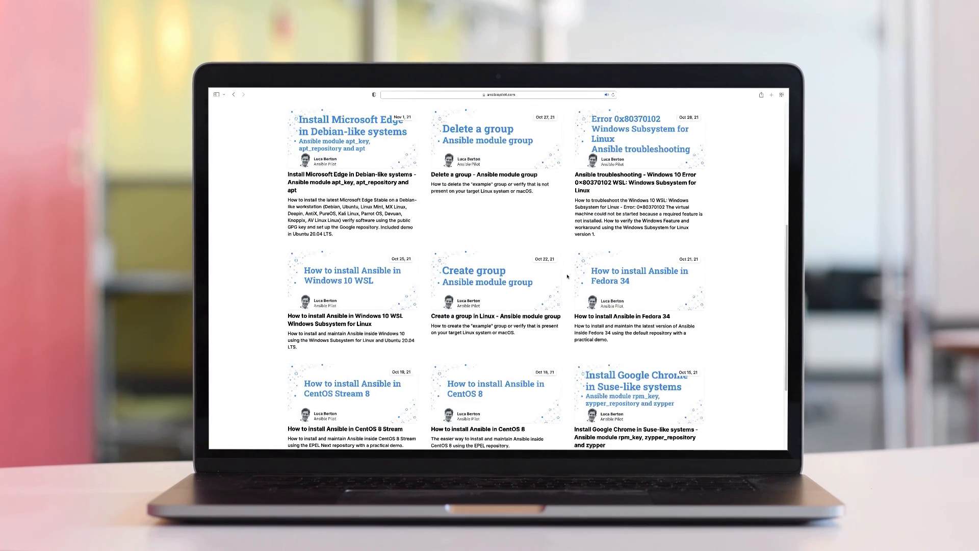
scroll(down, 3)
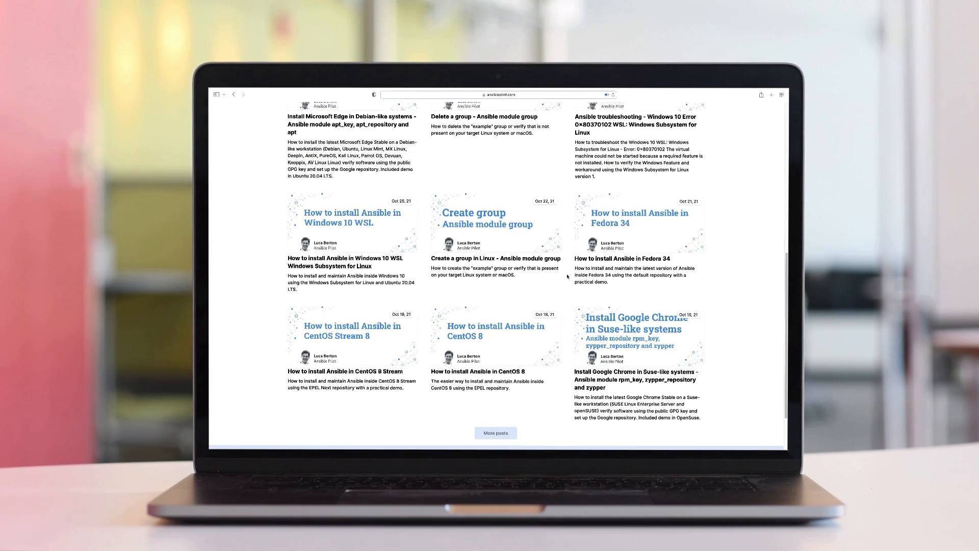
scroll(down, 3)
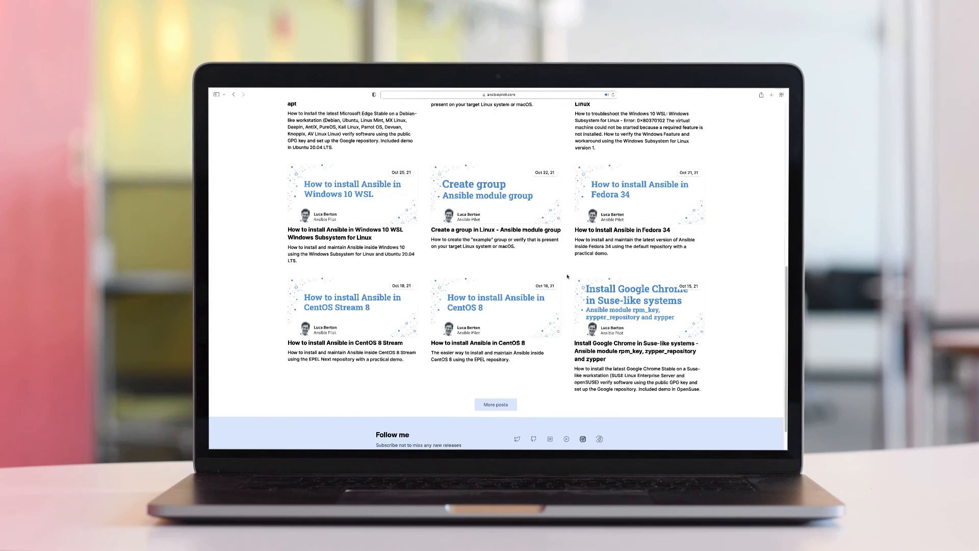